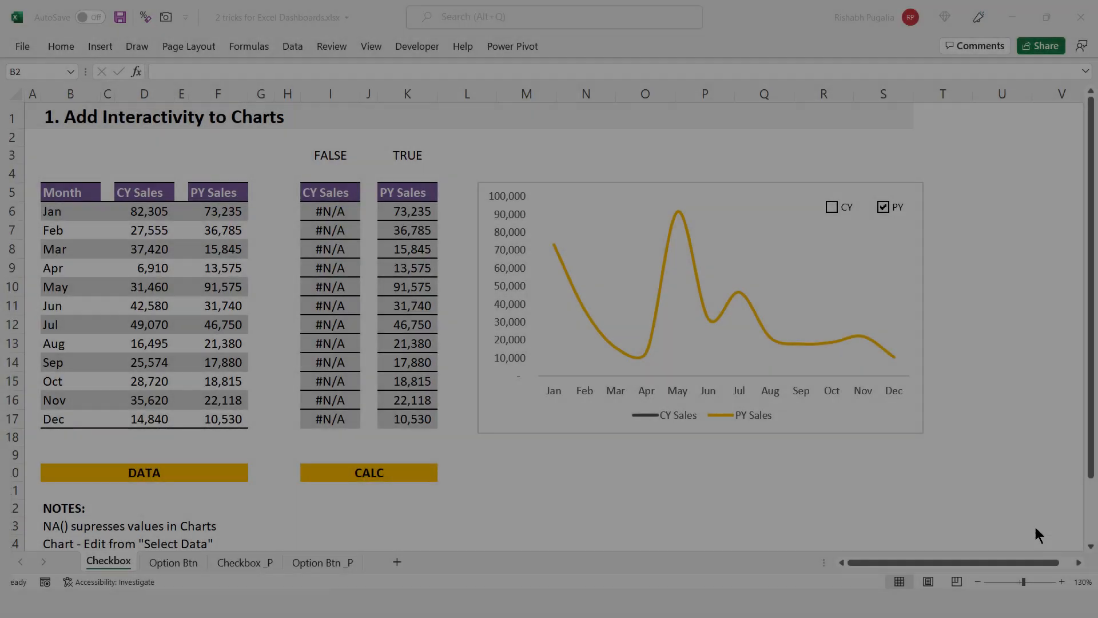
mouse_move(905, 439)
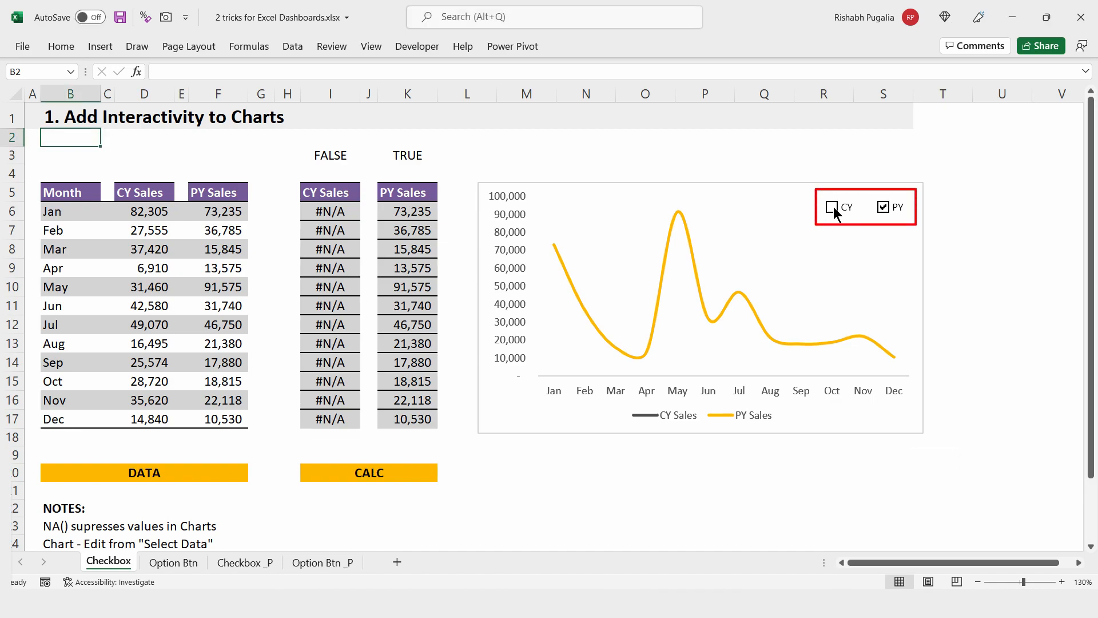
Tick the CY and PY check boxes, then select Worst on the Option Btn sheet and return to Checkbox
left_click(833, 207)
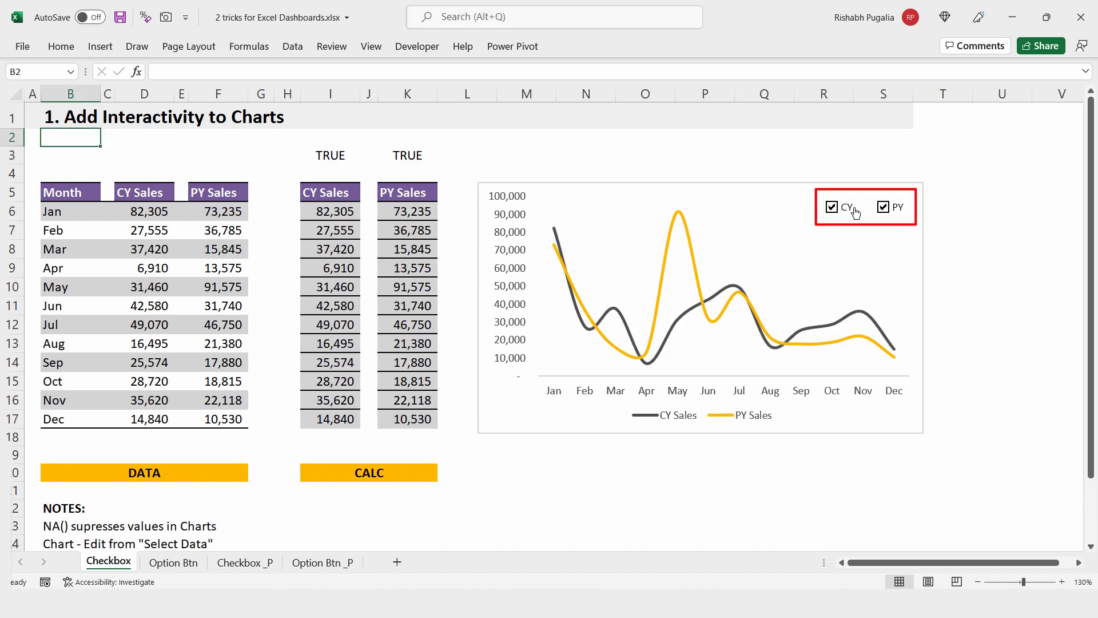
left_click(885, 207)
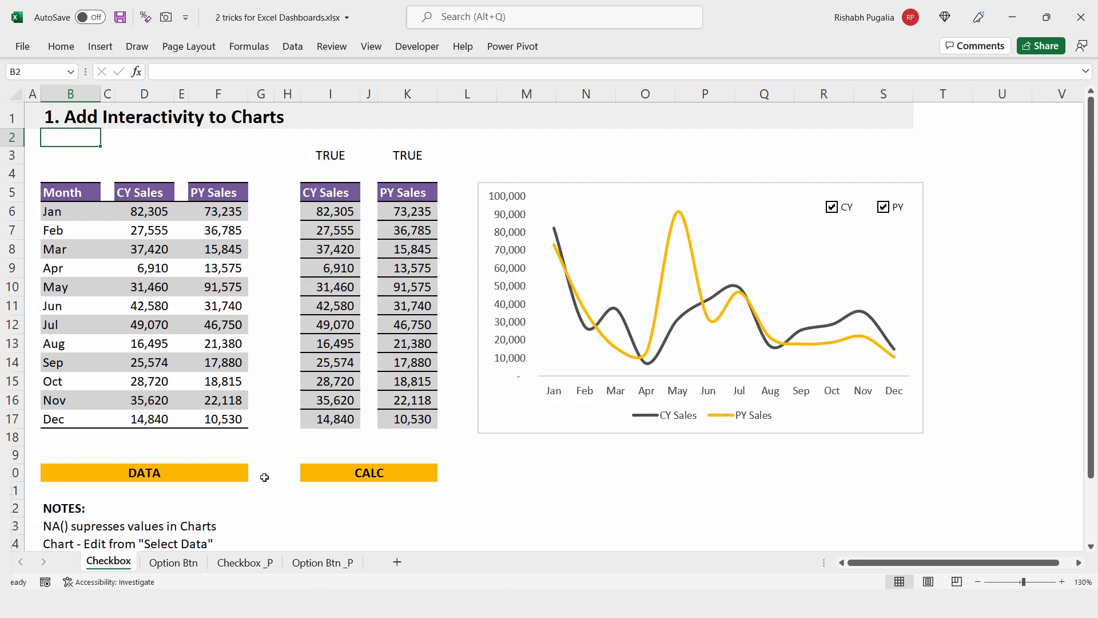
left_click(173, 561)
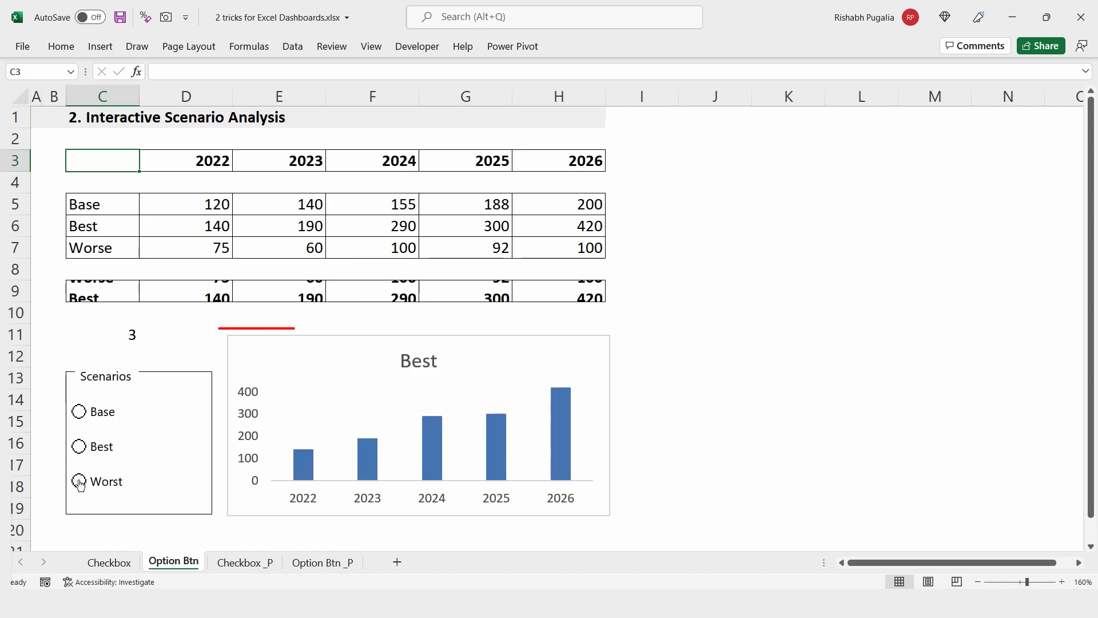
left_click(79, 481)
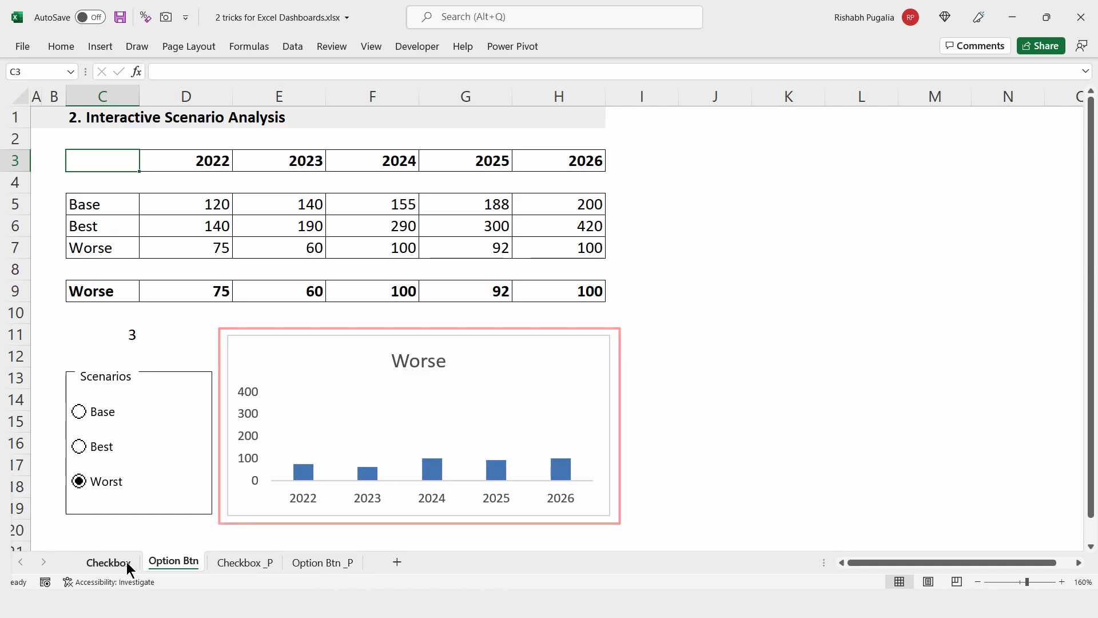
left_click(108, 561)
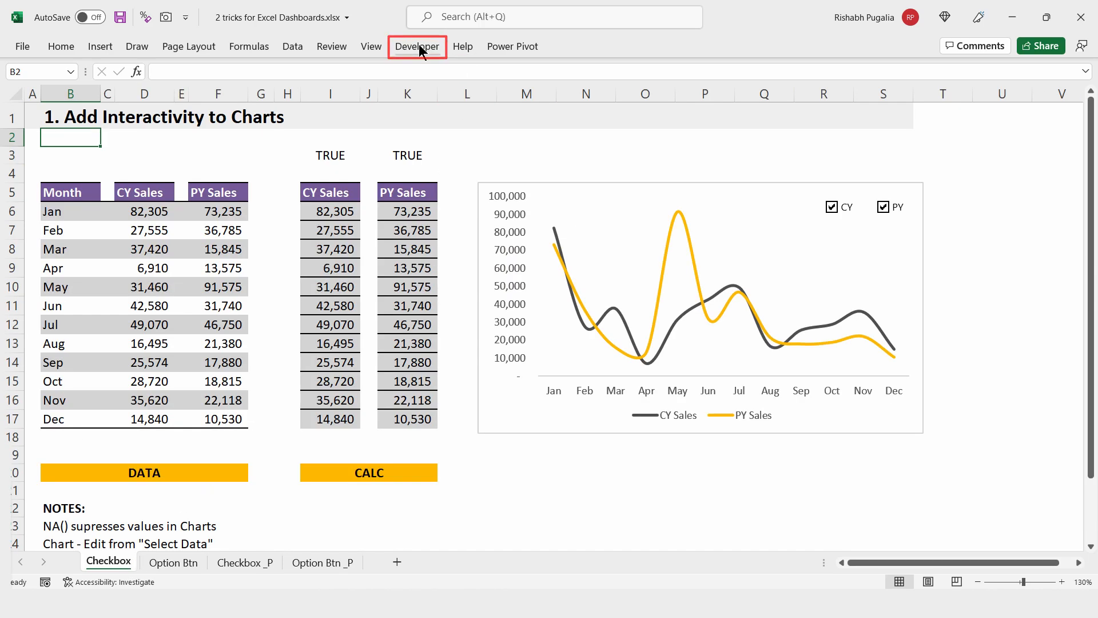
left_click(22, 46)
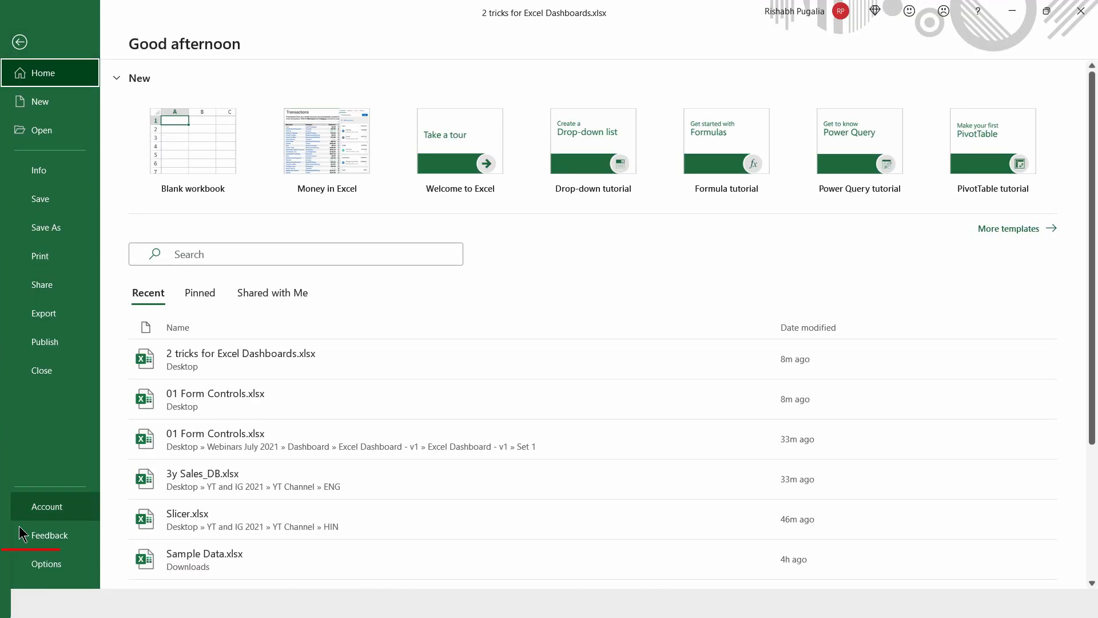
left_click(20, 42)
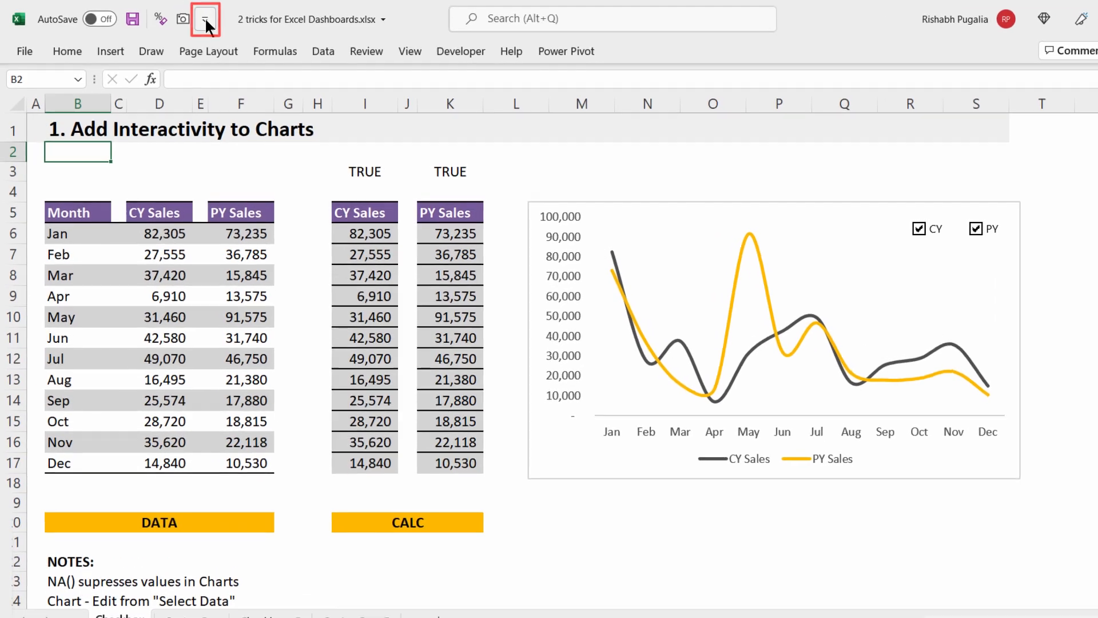
left_click(206, 18)
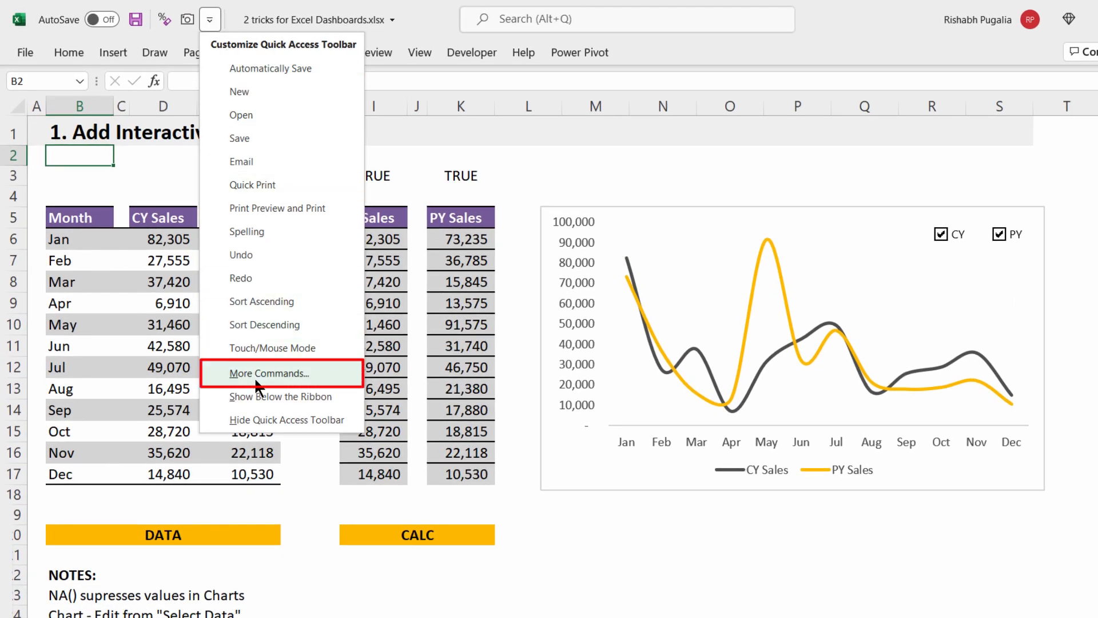
left_click(269, 373)
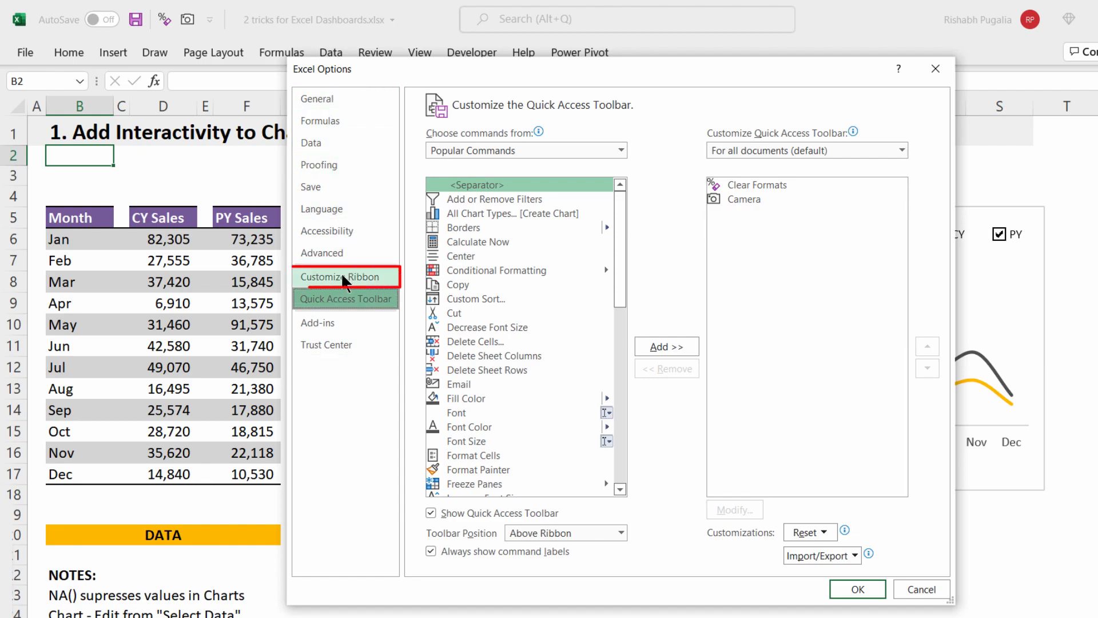
left_click(344, 277)
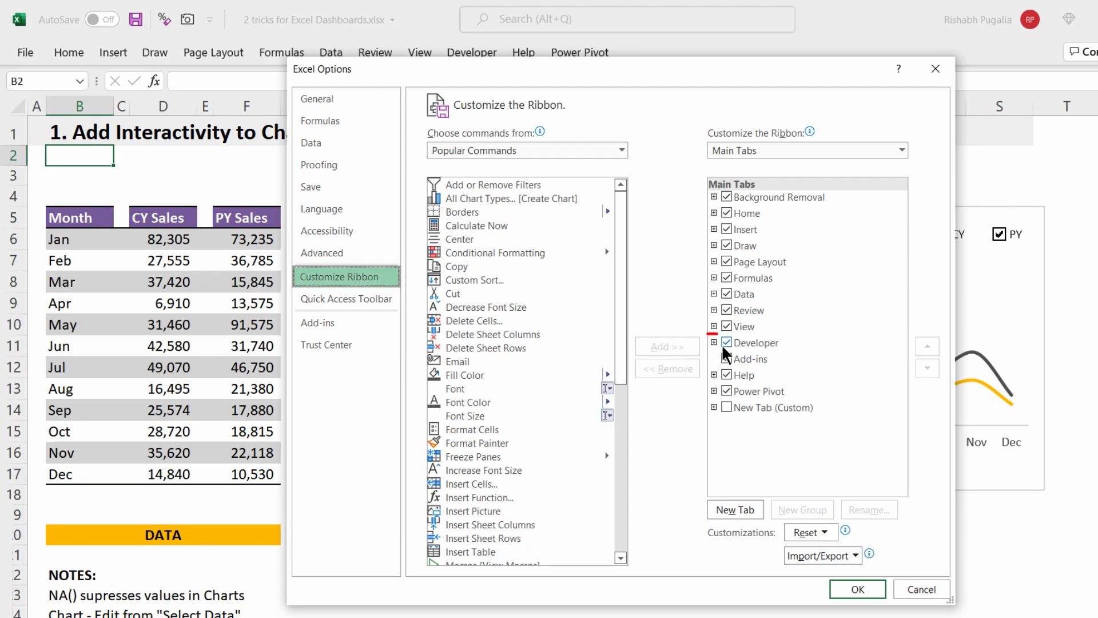
left_click(752, 344)
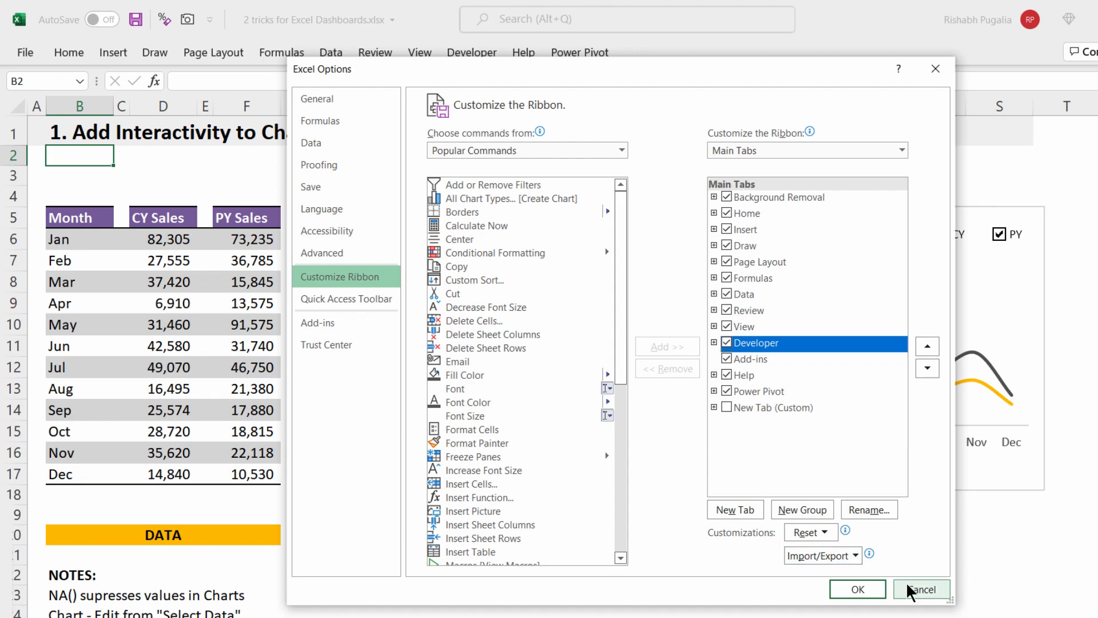
left_click(922, 589)
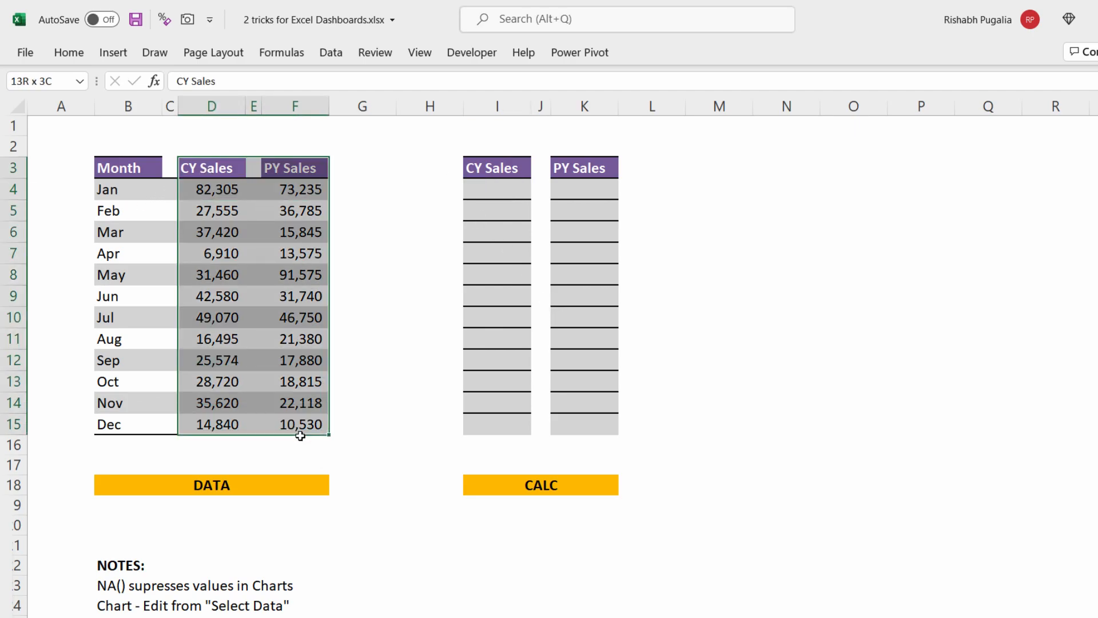
Enter TRUE in I1 and build an IF formula in I4 using $I$1 and January's D4
left_click(496, 190)
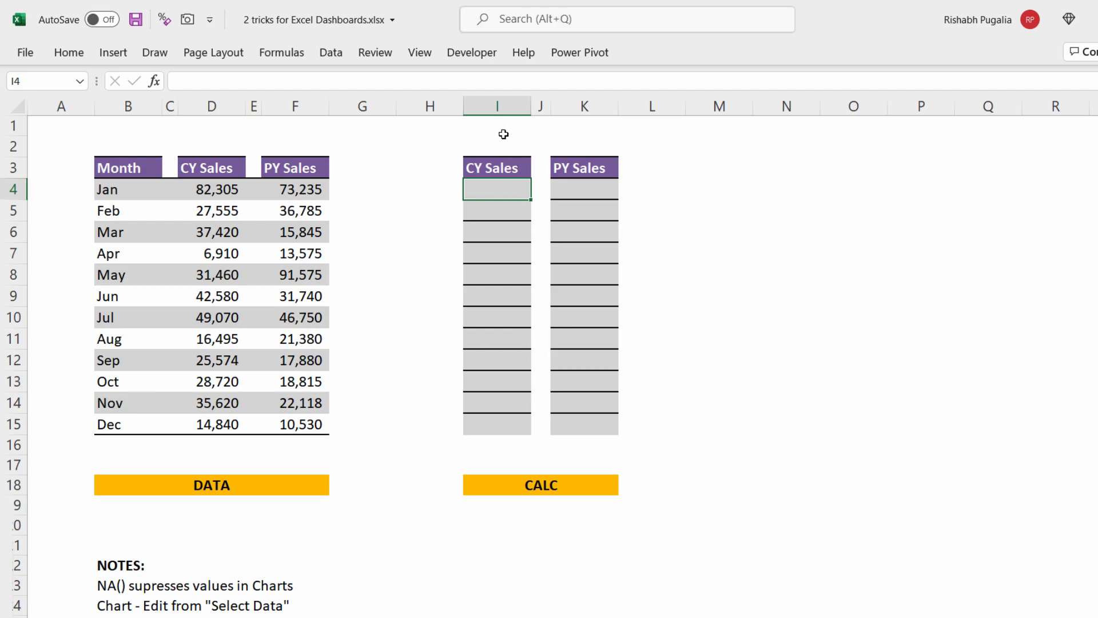
type("TRUE")
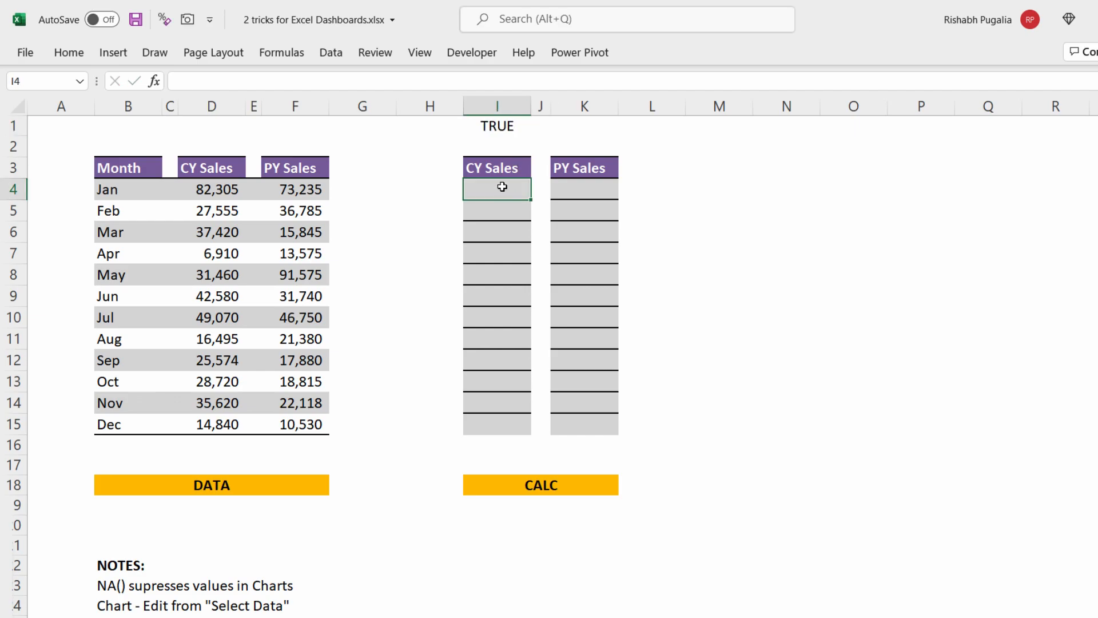
type("=if")
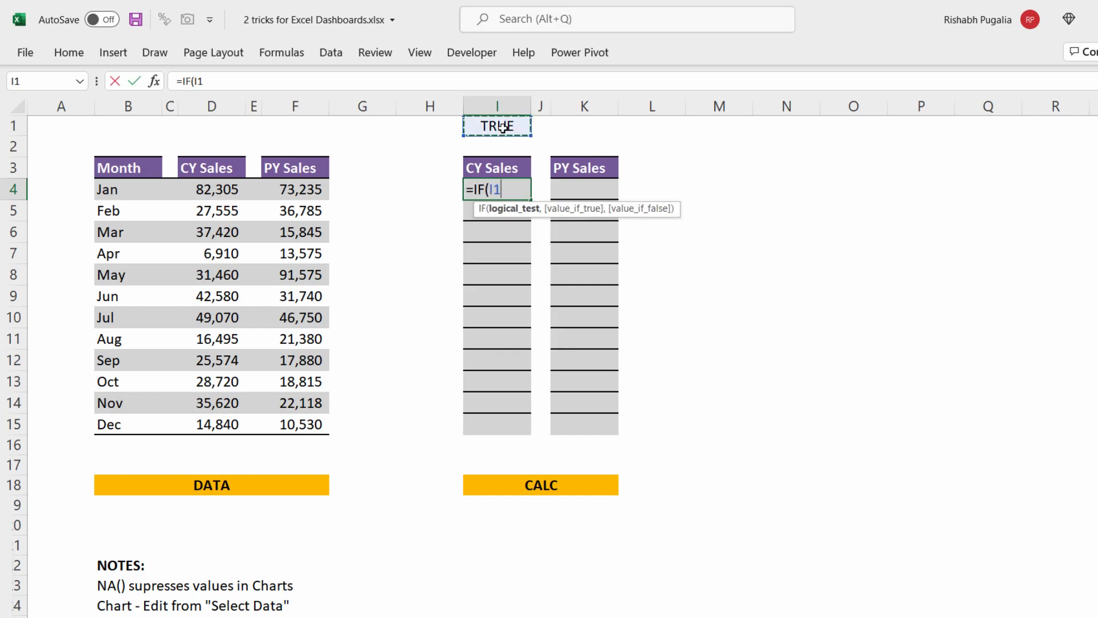
key("f4")
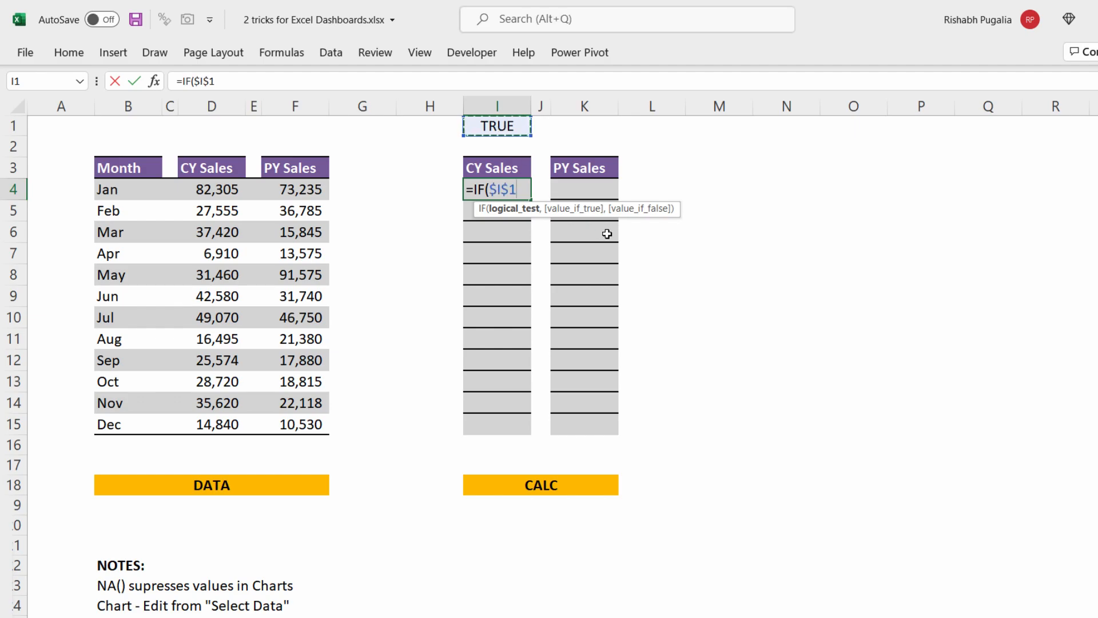
type(",")
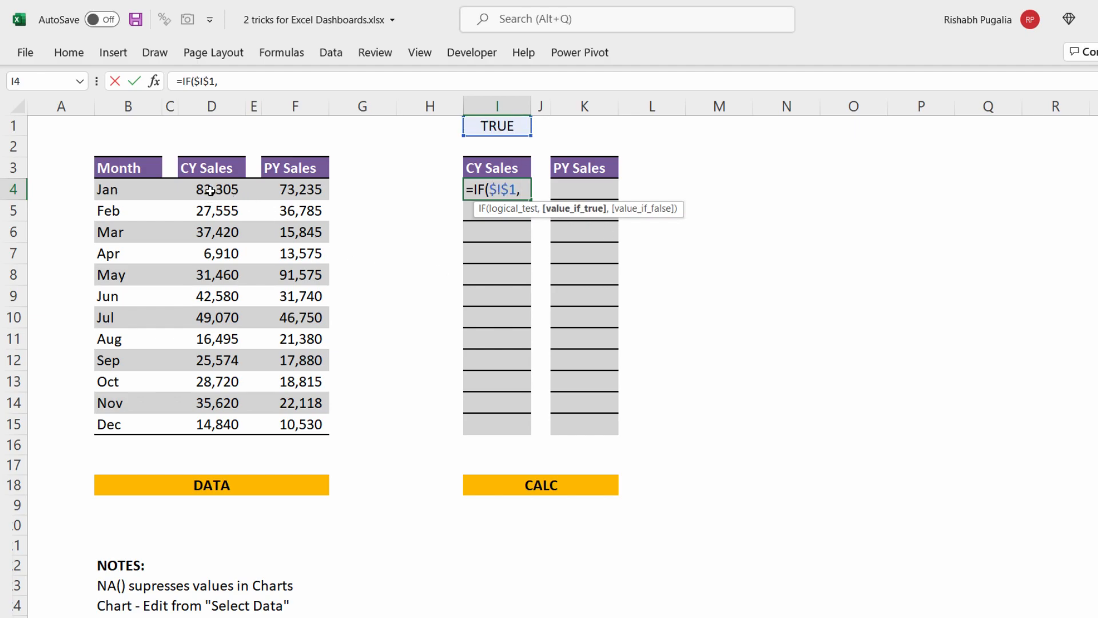
left_click(211, 189)
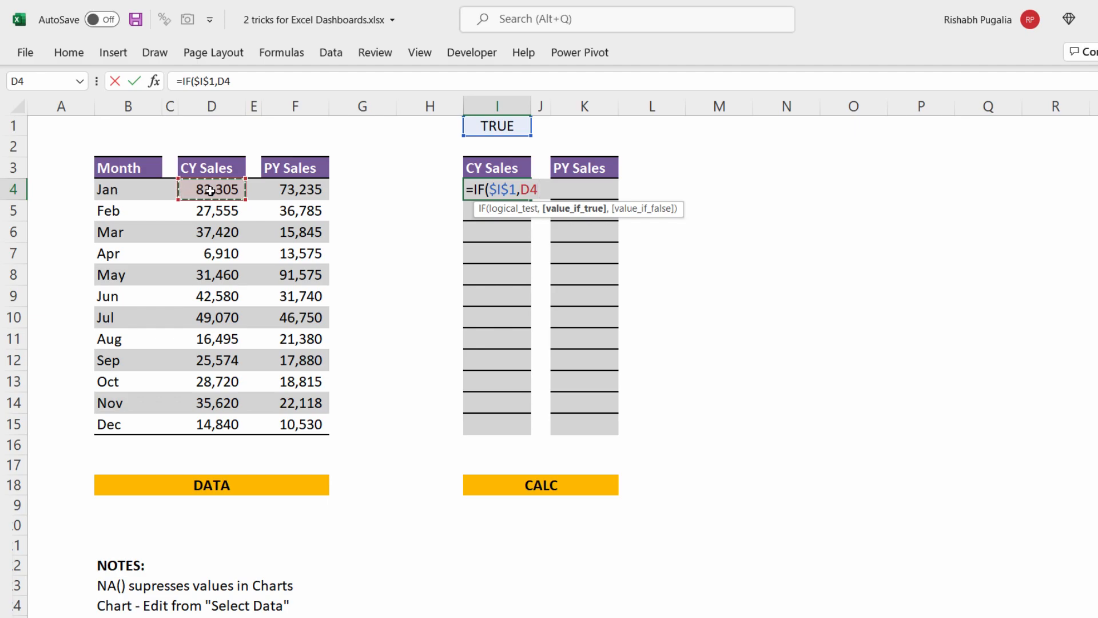
type(",N")
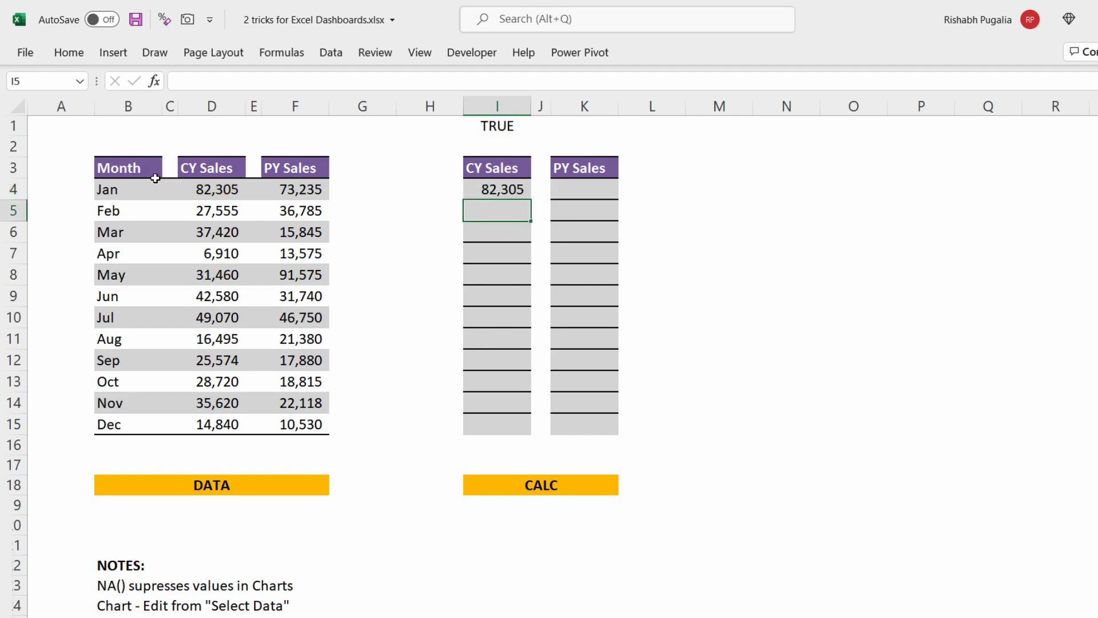
Fill the I4 formula down through December and insert a CY Sales column chart
left_click(496, 189)
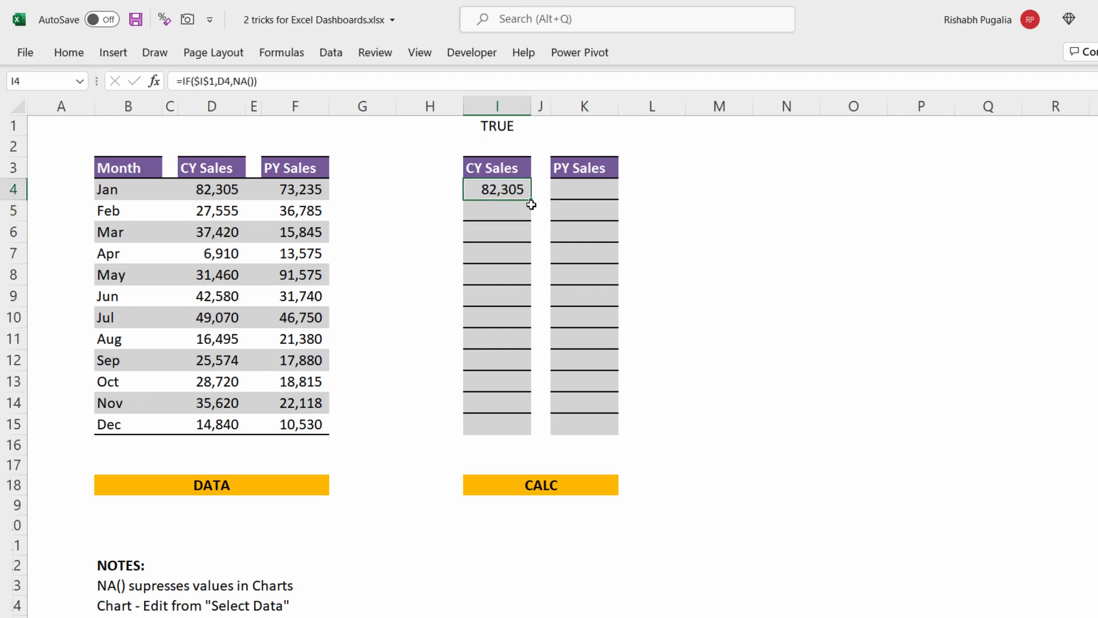
left_click_drag(531, 199, 518, 422)
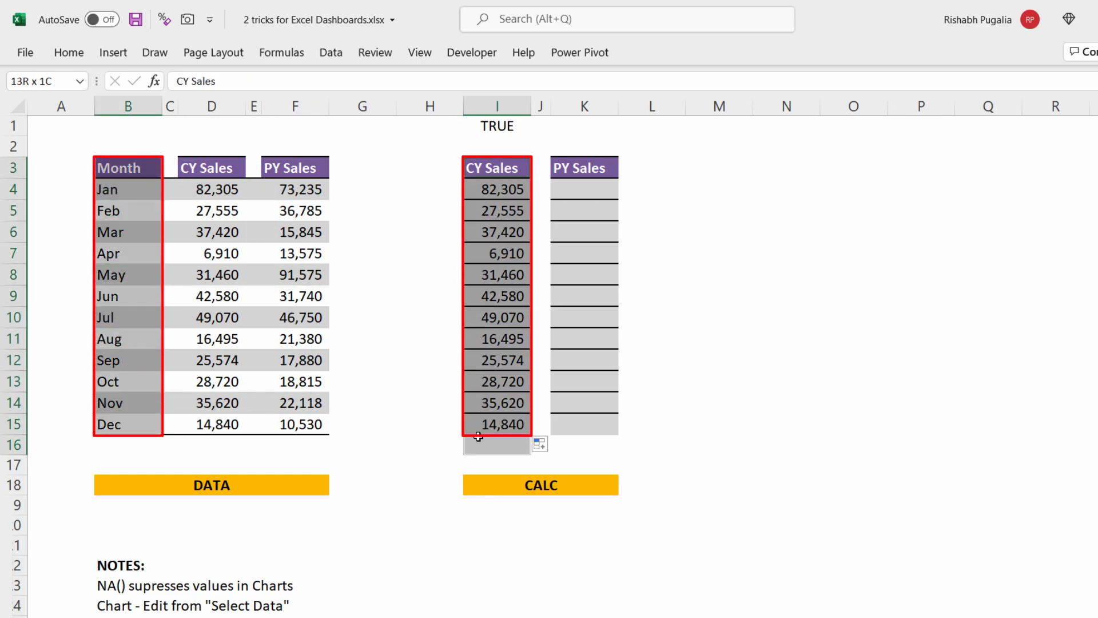
left_click(113, 52)
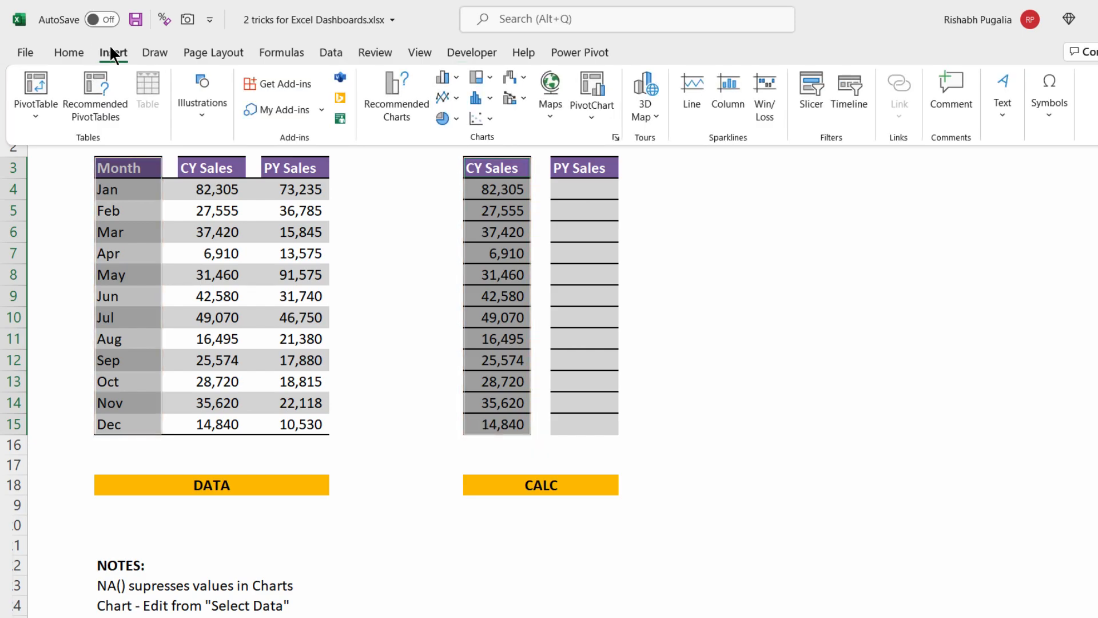
left_click(724, 82)
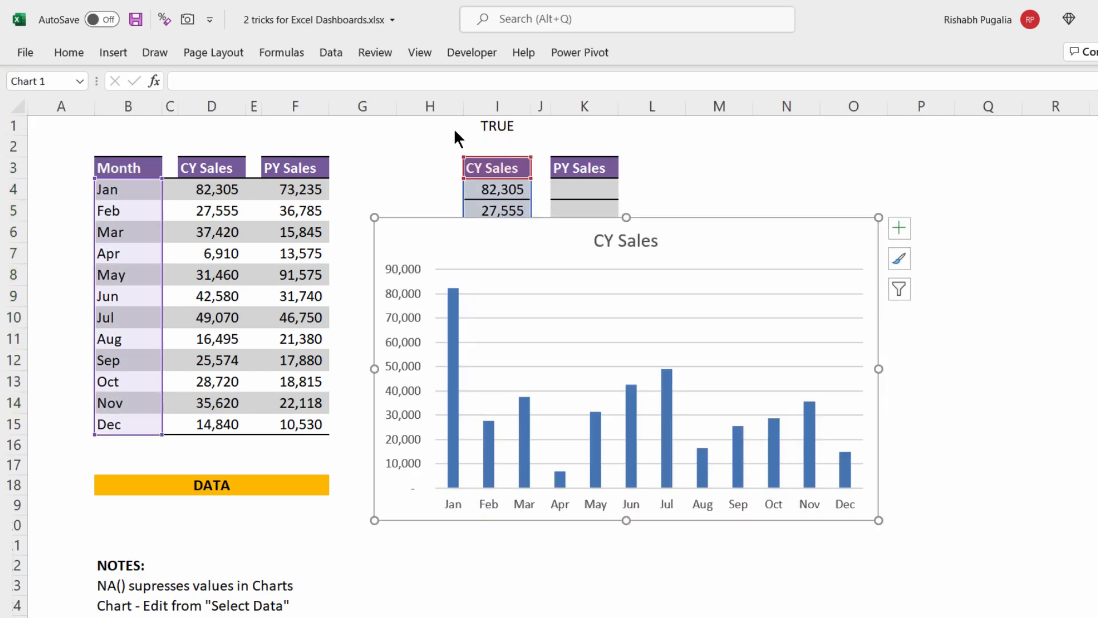
Flip the I1 toggle, inspect the I4 formula, and test =NA() in an empty cell
left_click(496, 125)
type("FALSE")
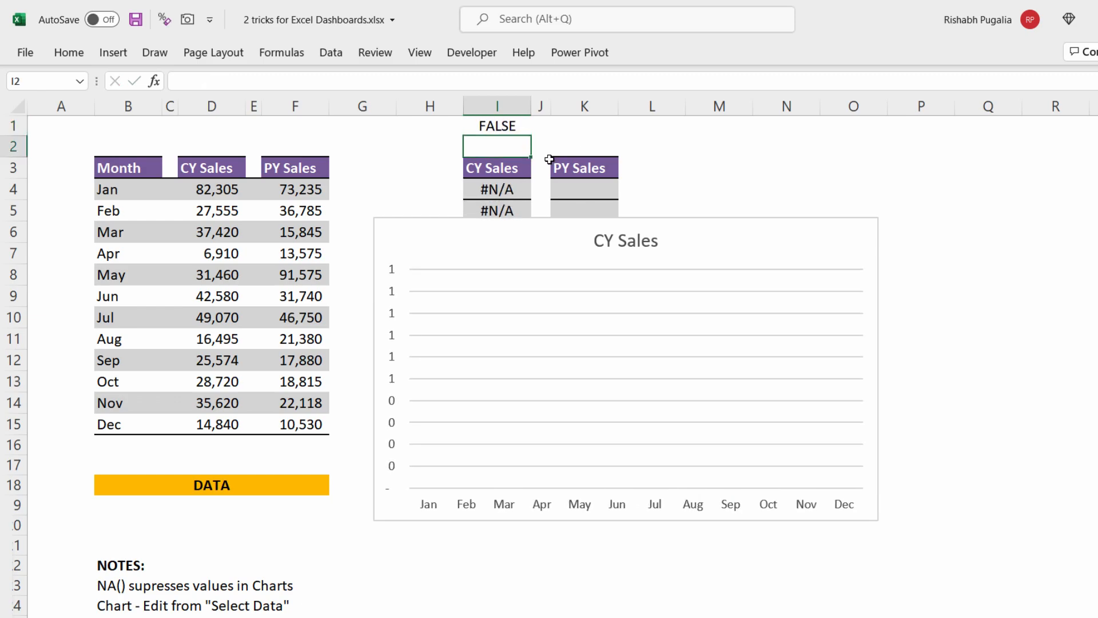
mouse_move(612, 308)
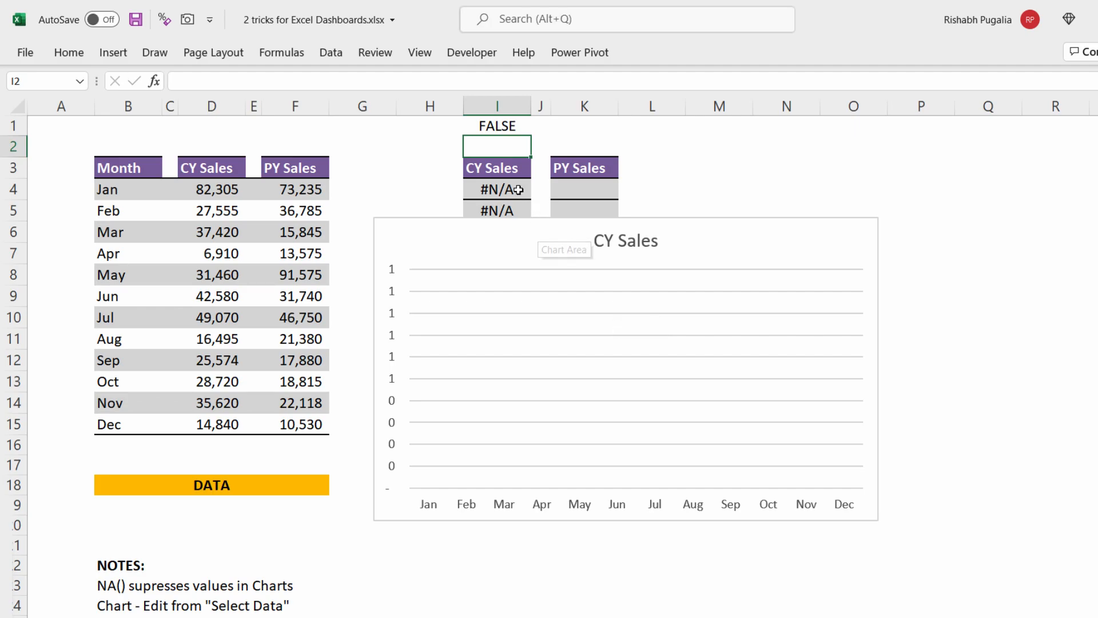
left_click(497, 190)
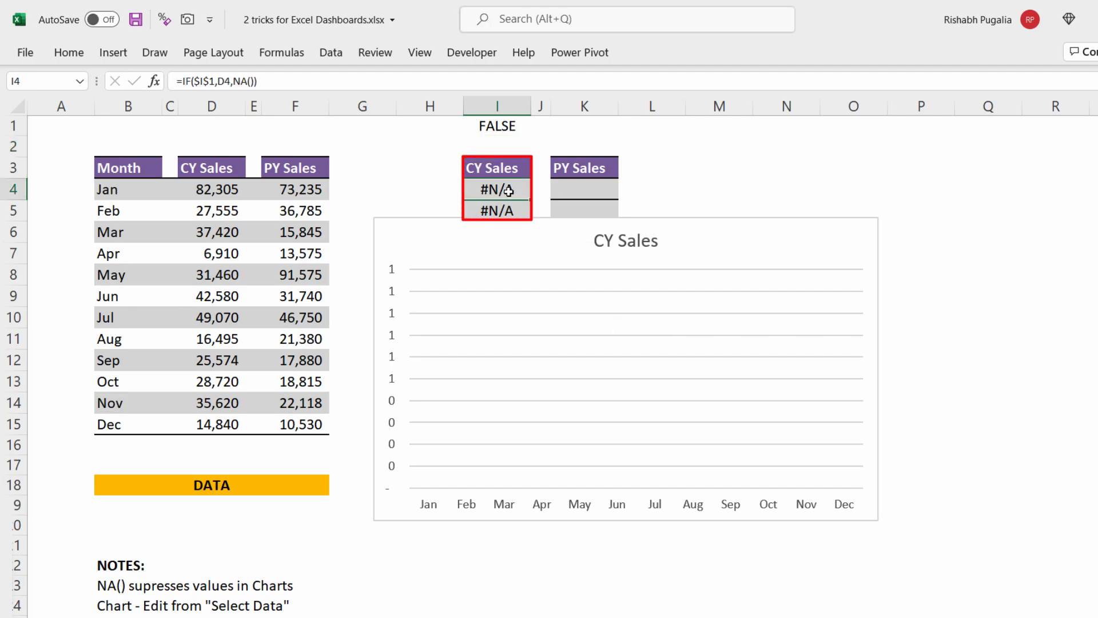
mouse_move(524, 221)
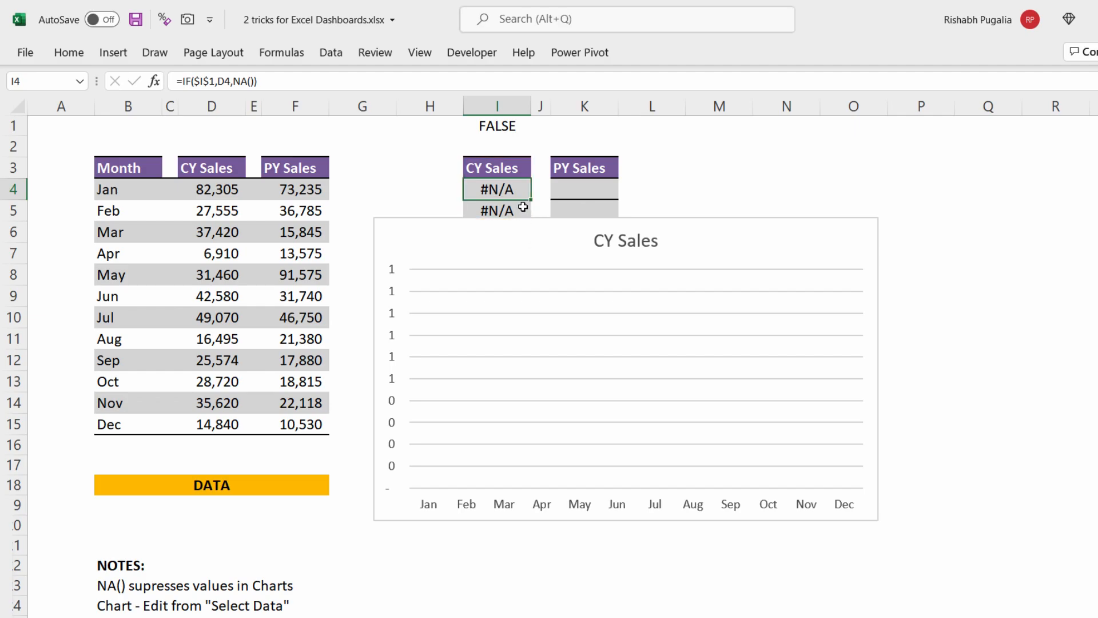
left_click(719, 168)
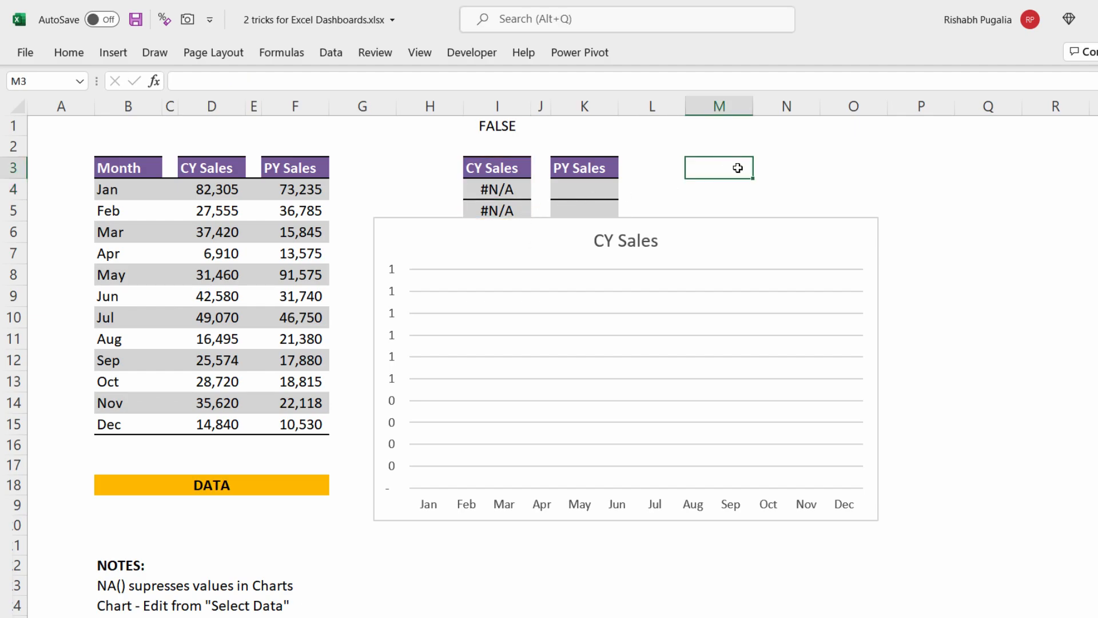
type("=")
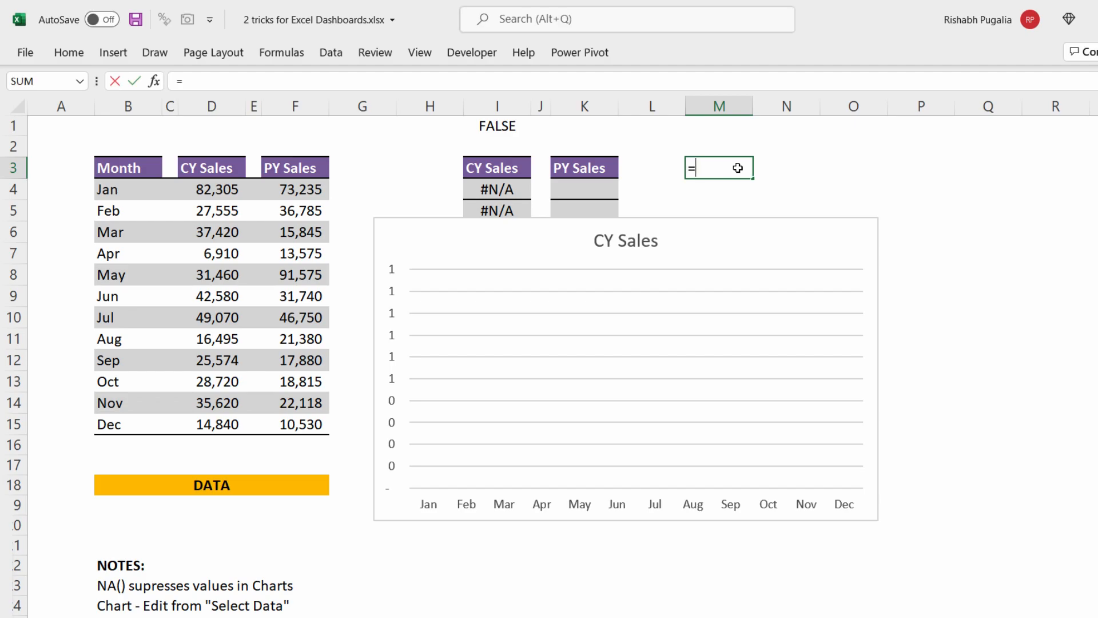
type("NA()")
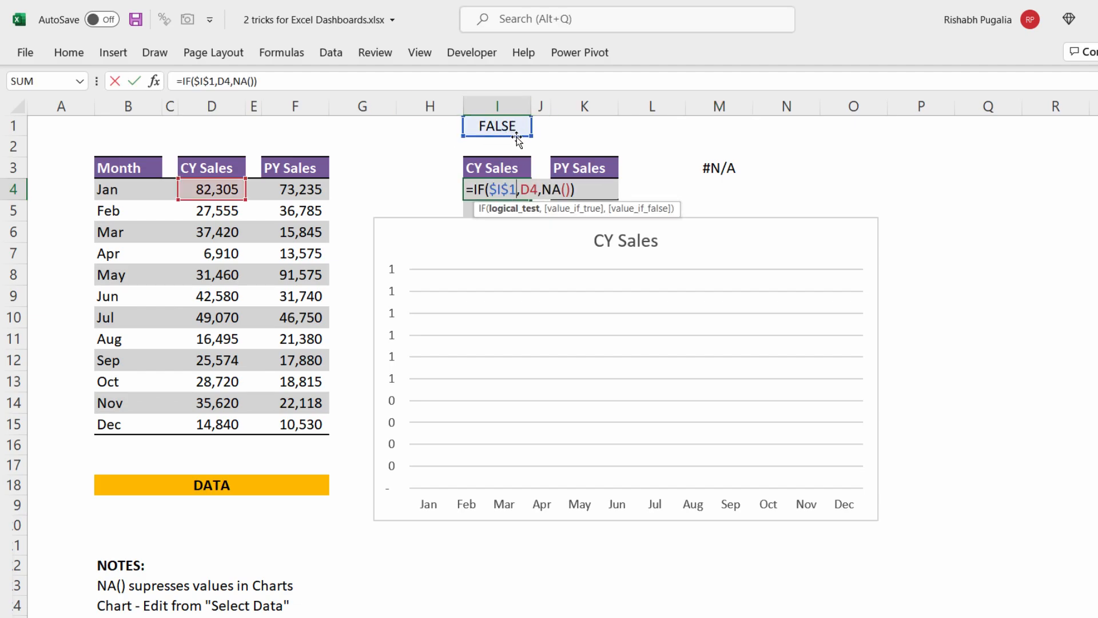
Confirm the IF formula and select the CY Sales chart
key("Enter")
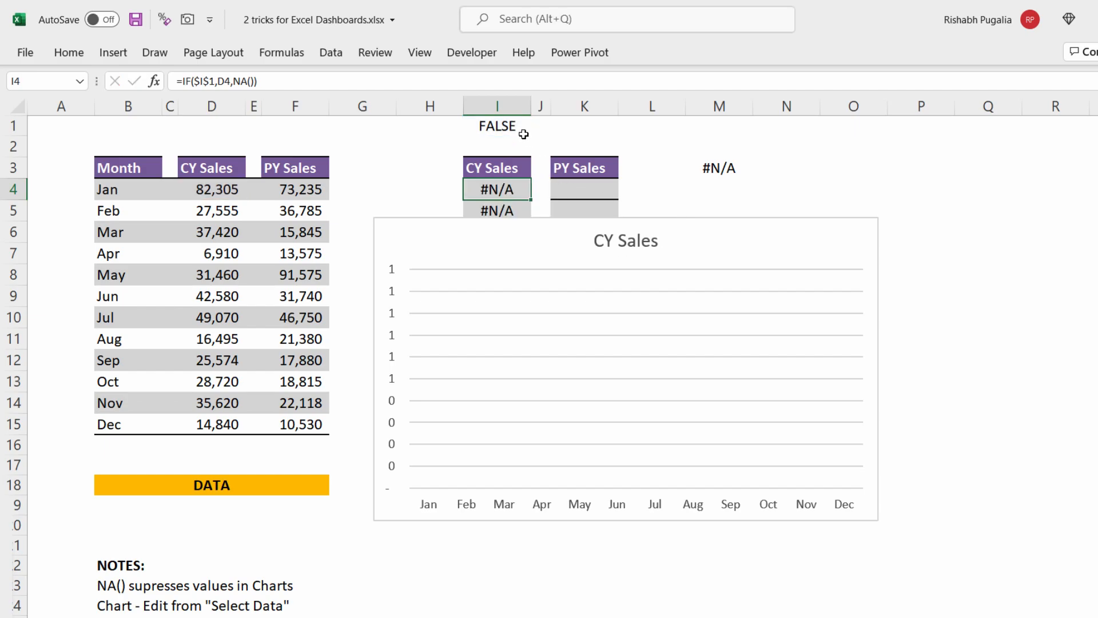
left_click(497, 126)
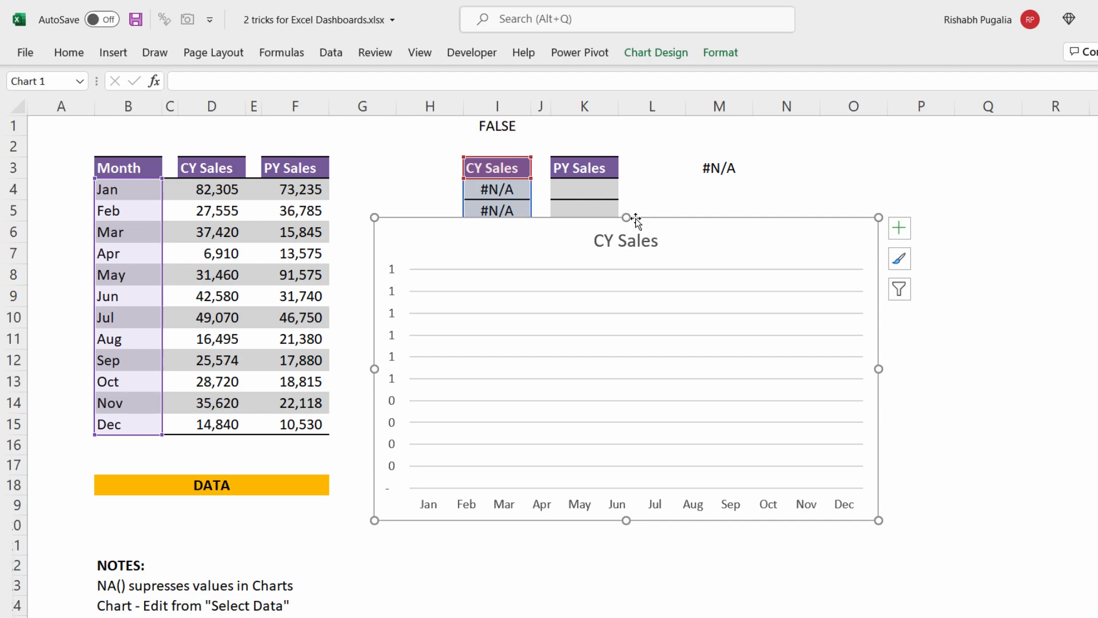
left_click(497, 125)
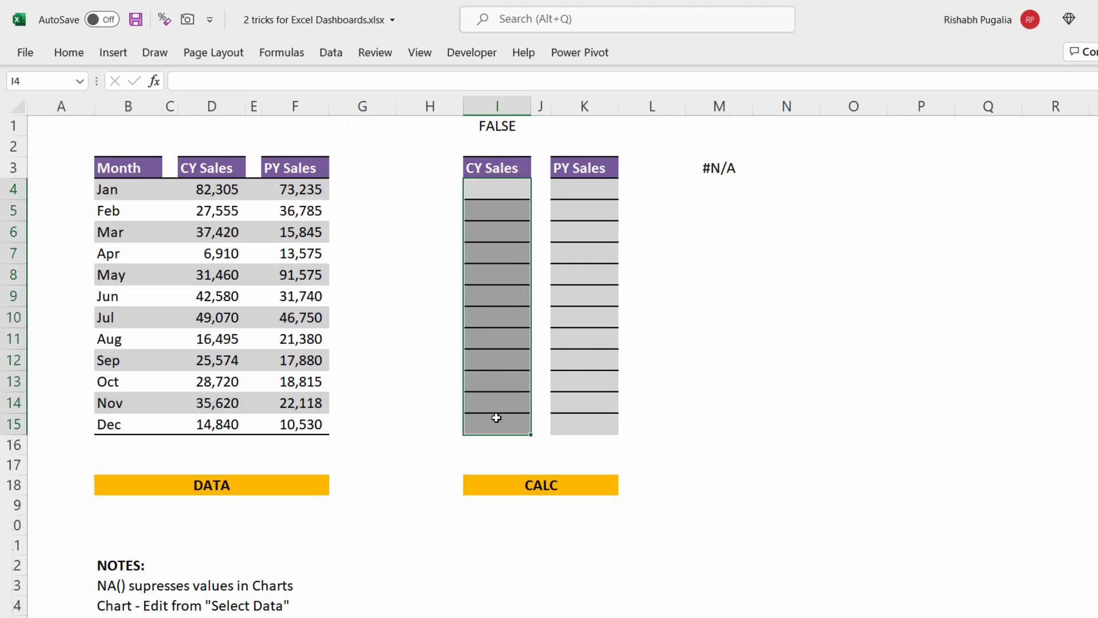
Insert a Form Controls check box from the Developer tab and label it CY
left_click(497, 125)
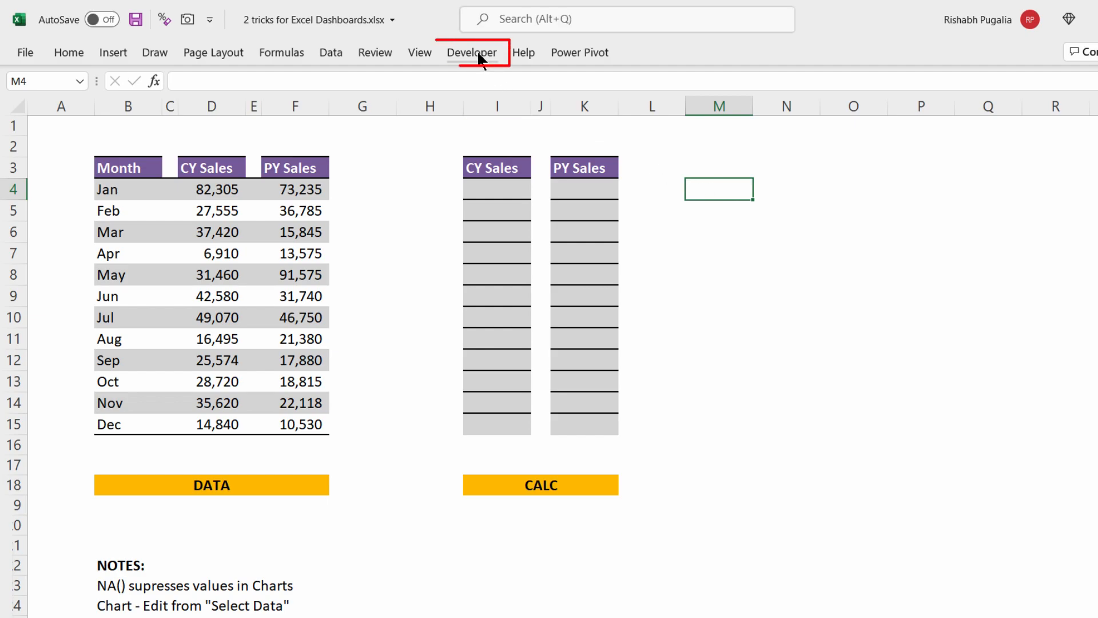
left_click(471, 52)
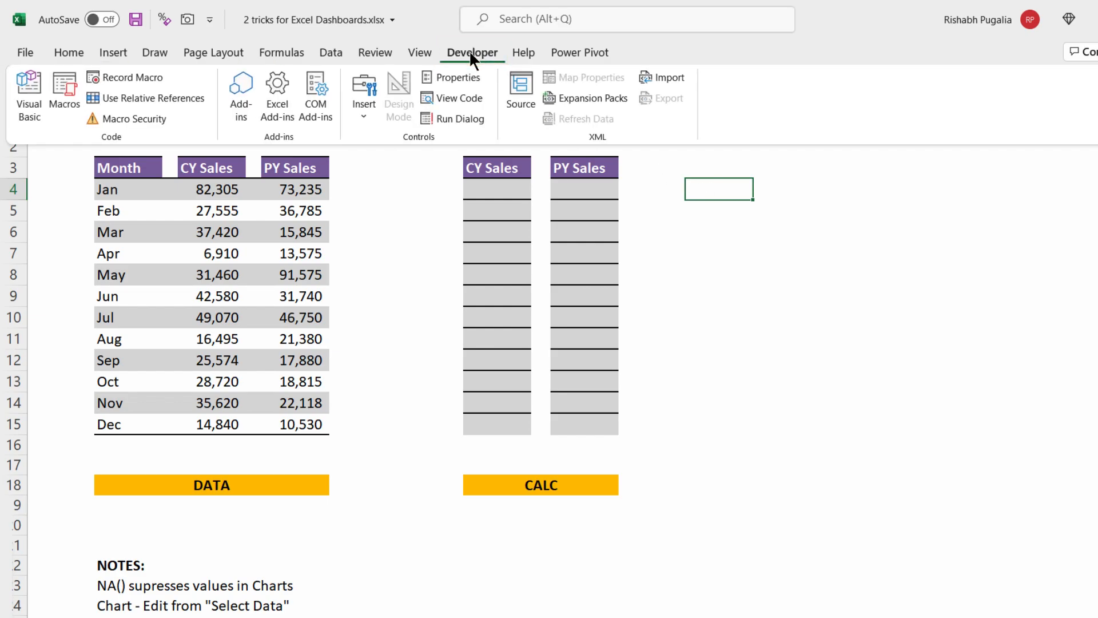
left_click(363, 94)
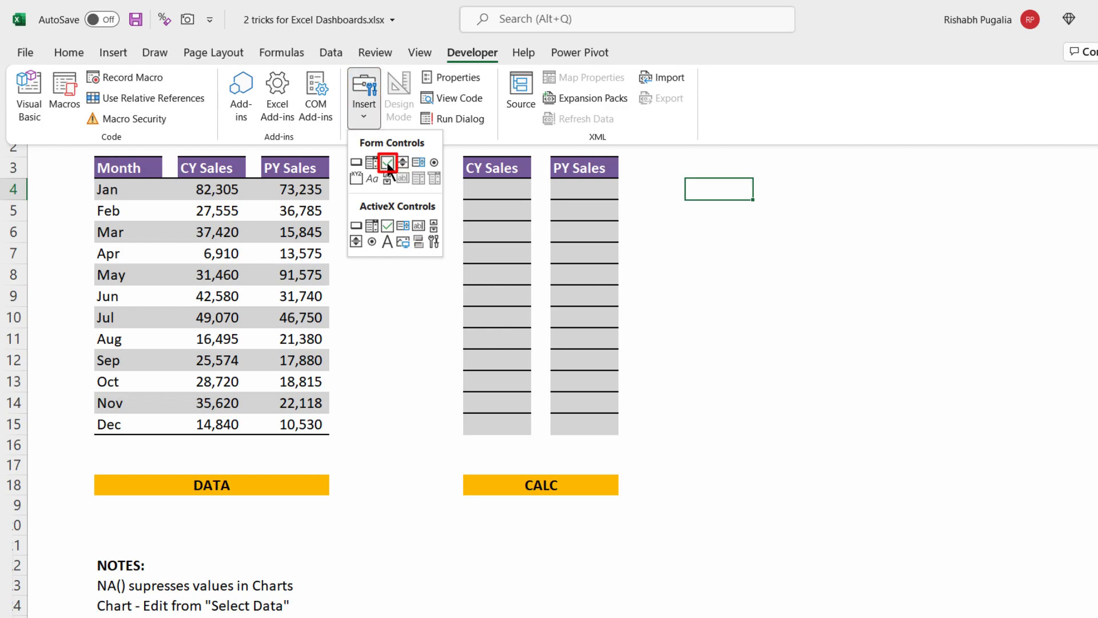
mouse_move(388, 162)
type("CY")
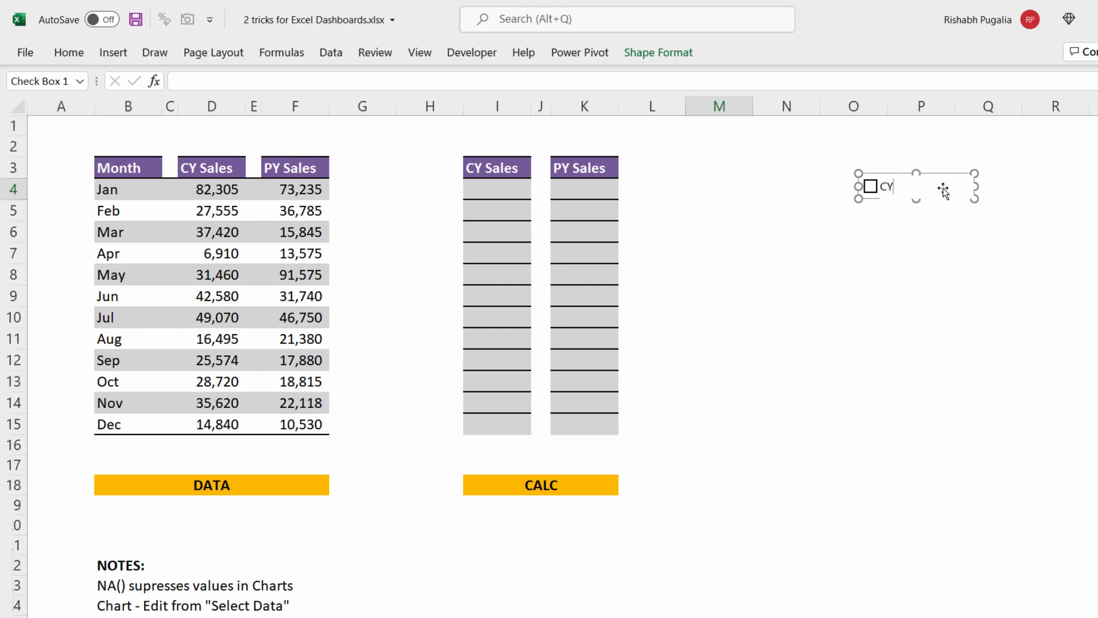
left_click(921, 253)
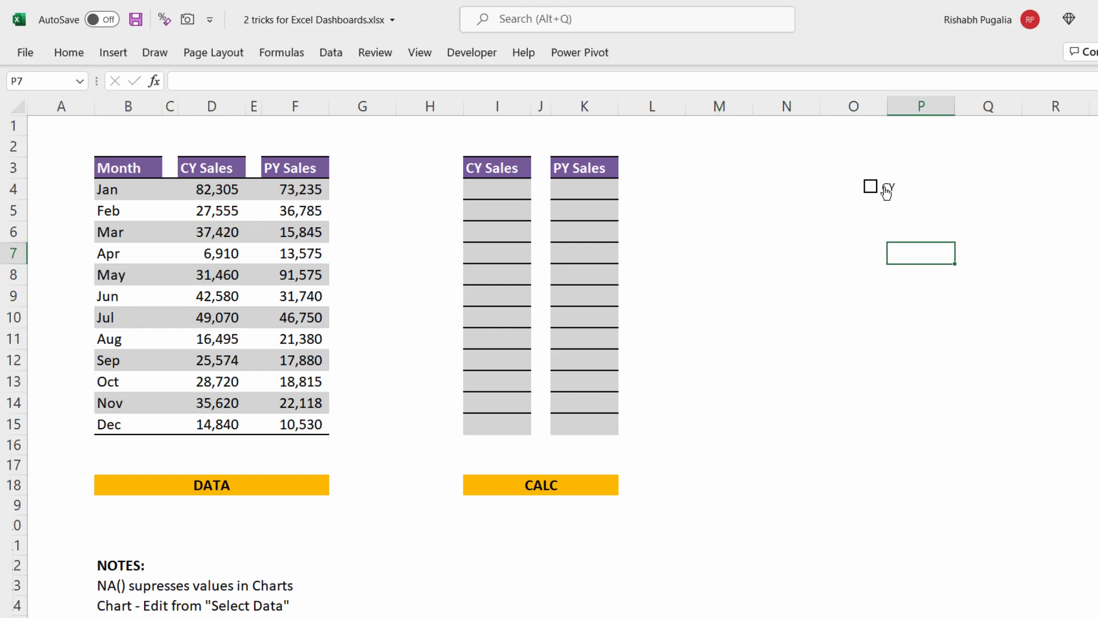
Link the CY check box to $I$1 and test ticking and unticking it
right_click(871, 186)
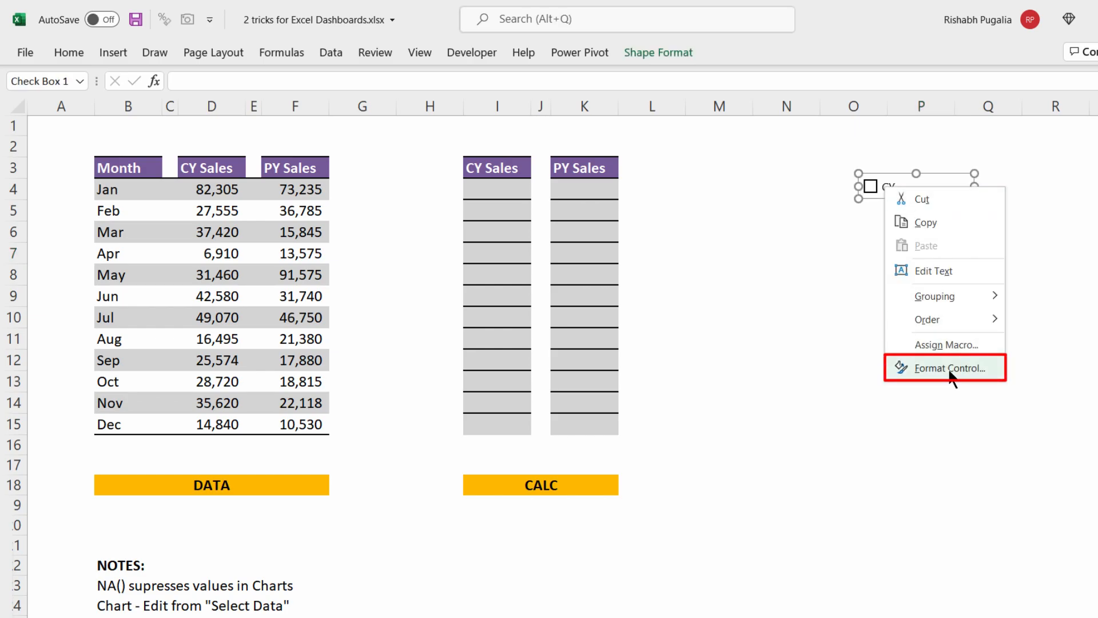
left_click(948, 367)
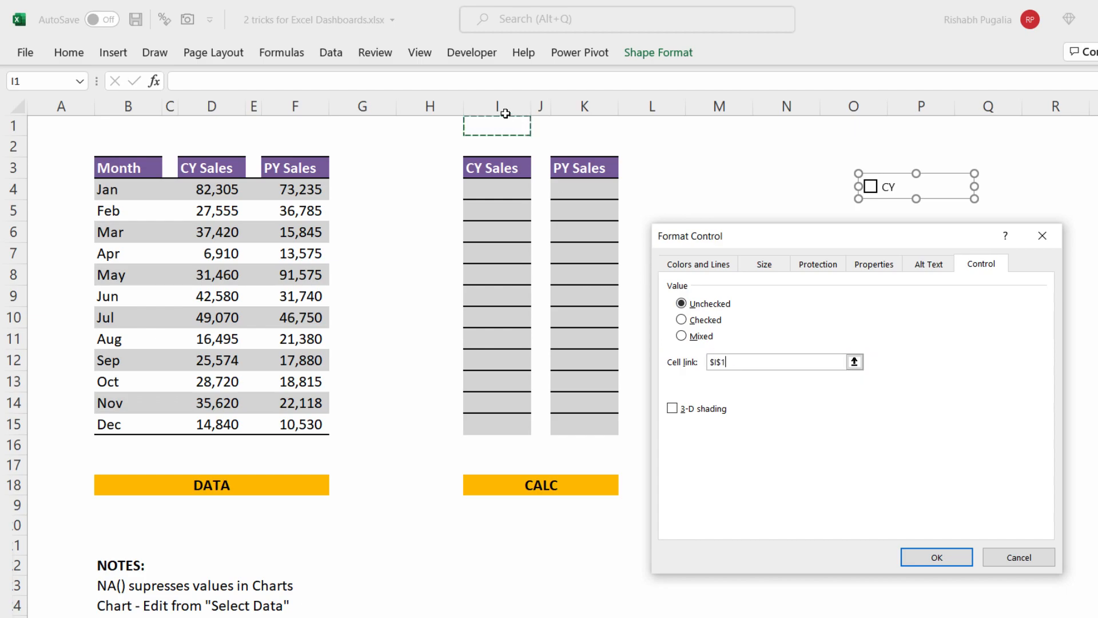
left_click(936, 557)
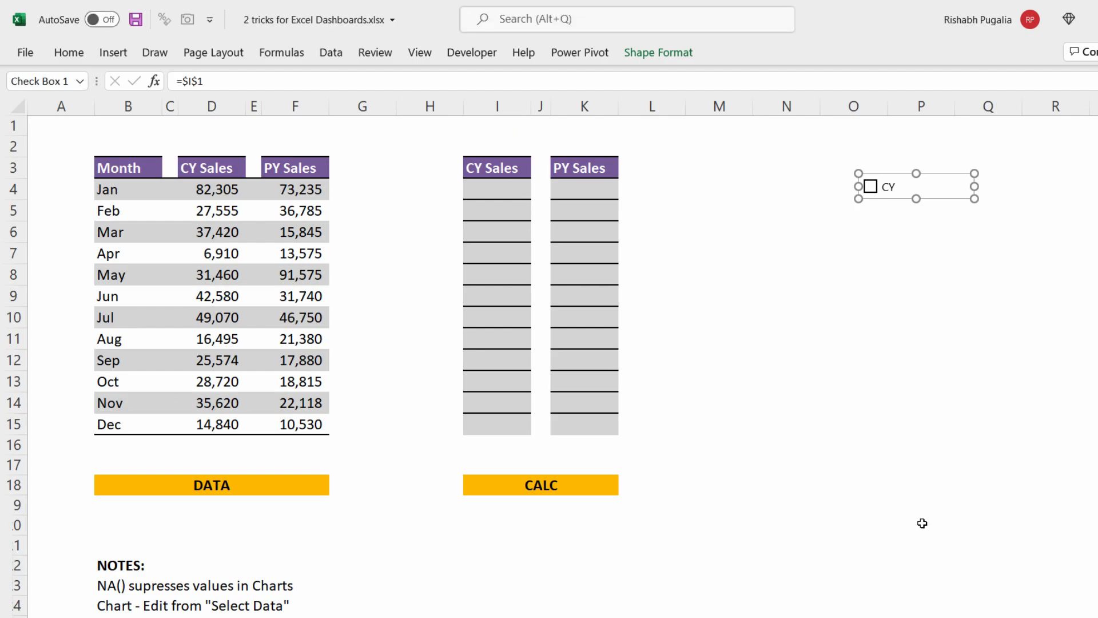
left_click(871, 187)
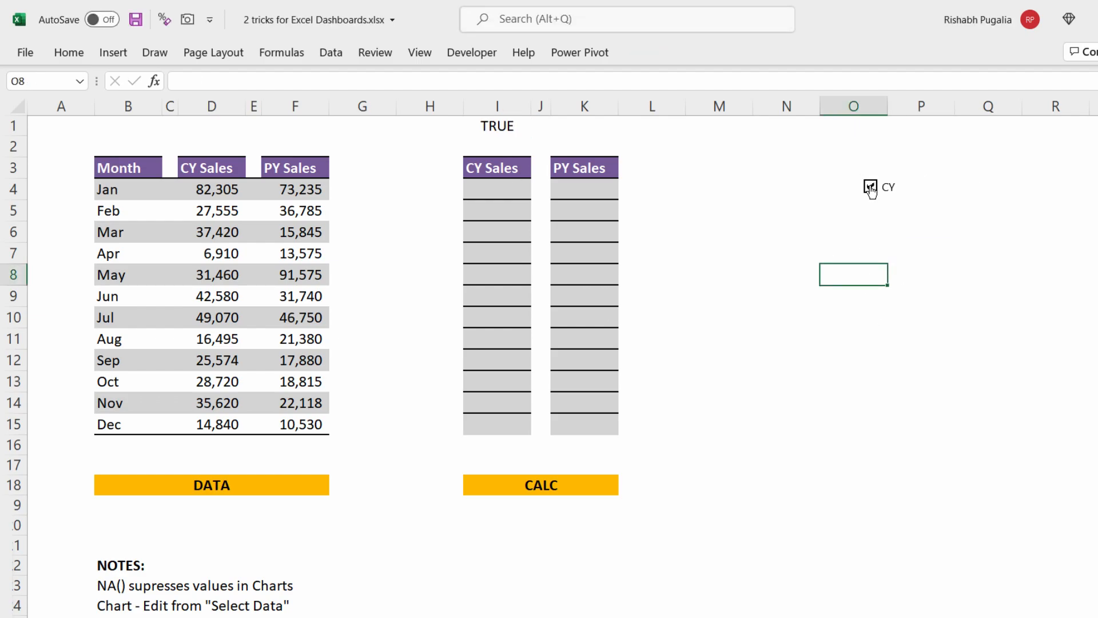
left_click(869, 187)
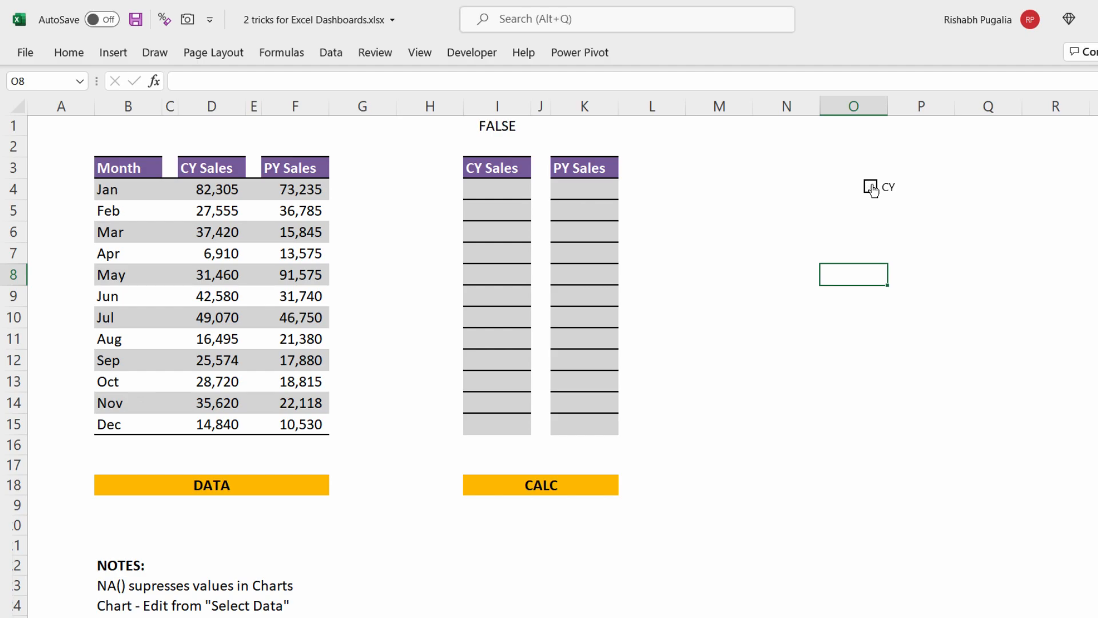
left_click(870, 187)
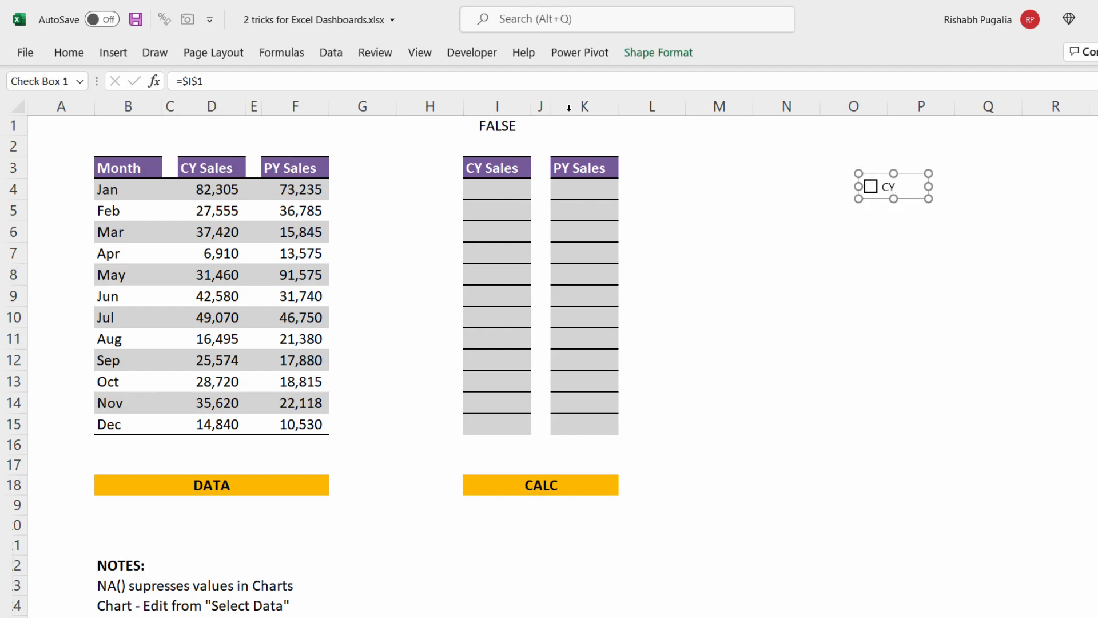
Copy the CY check box into a PY check box linked to $K$1, then test it
right_click(870, 186)
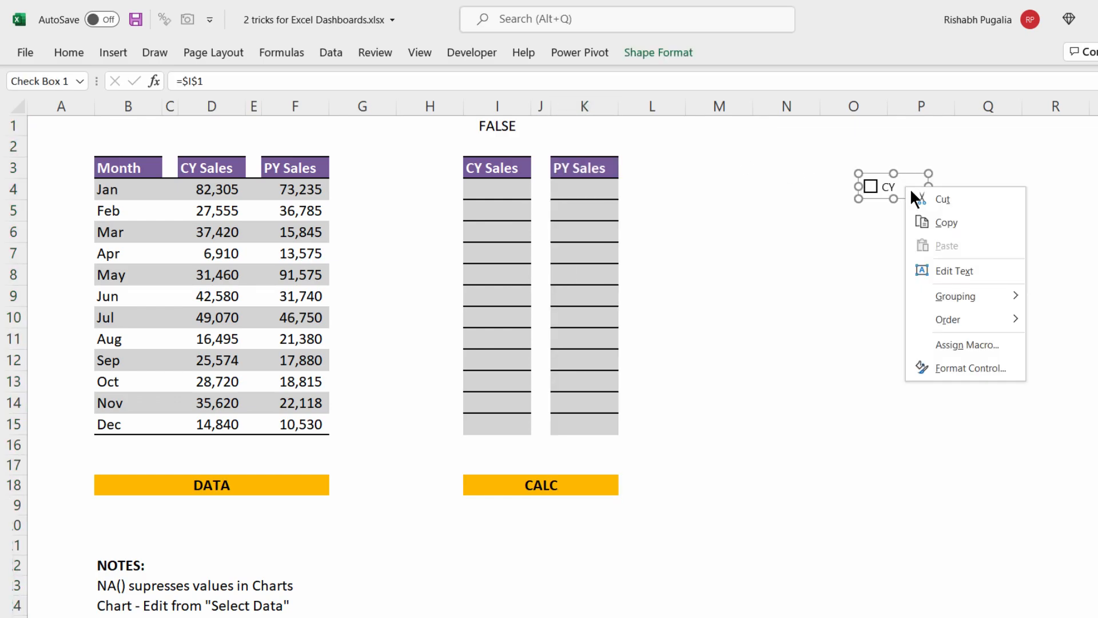
left_click(921, 232)
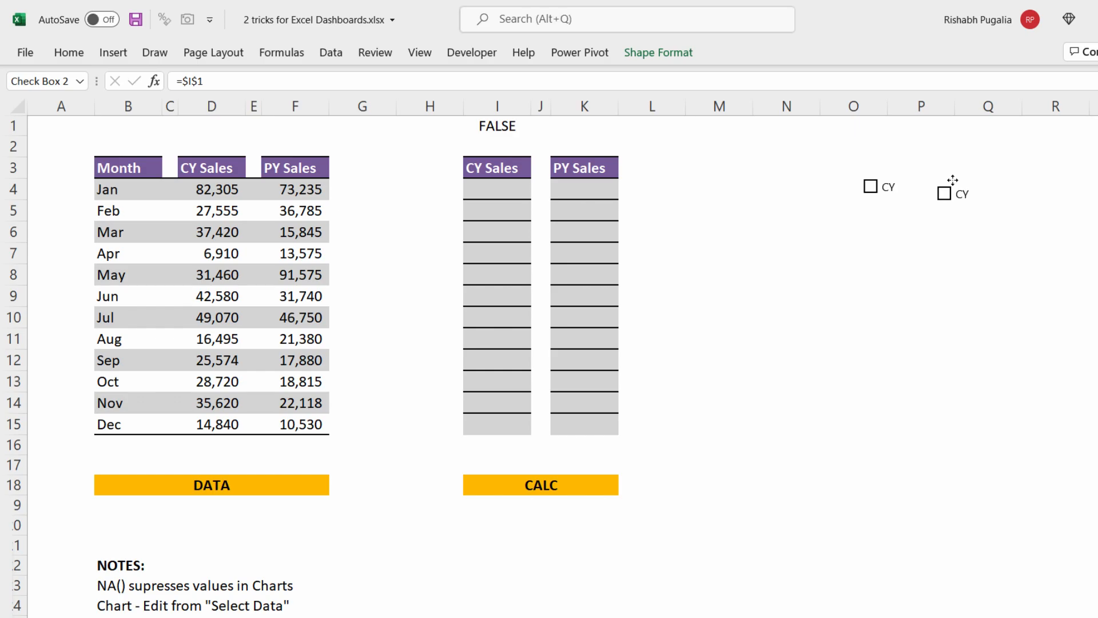
left_click(945, 189)
type("$K$1")
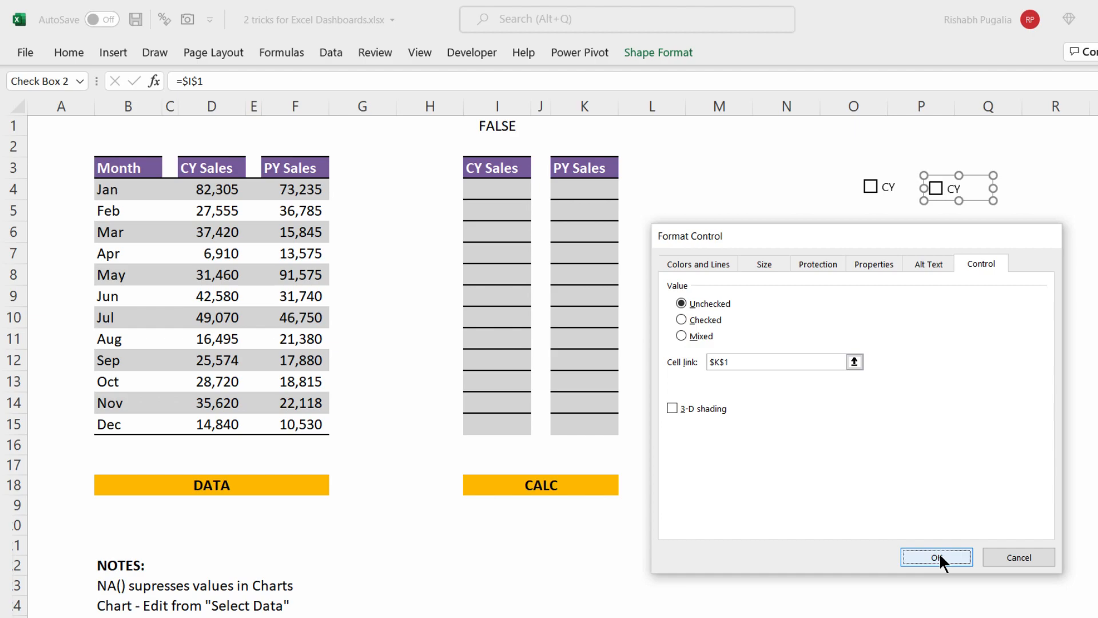
left_click(937, 557)
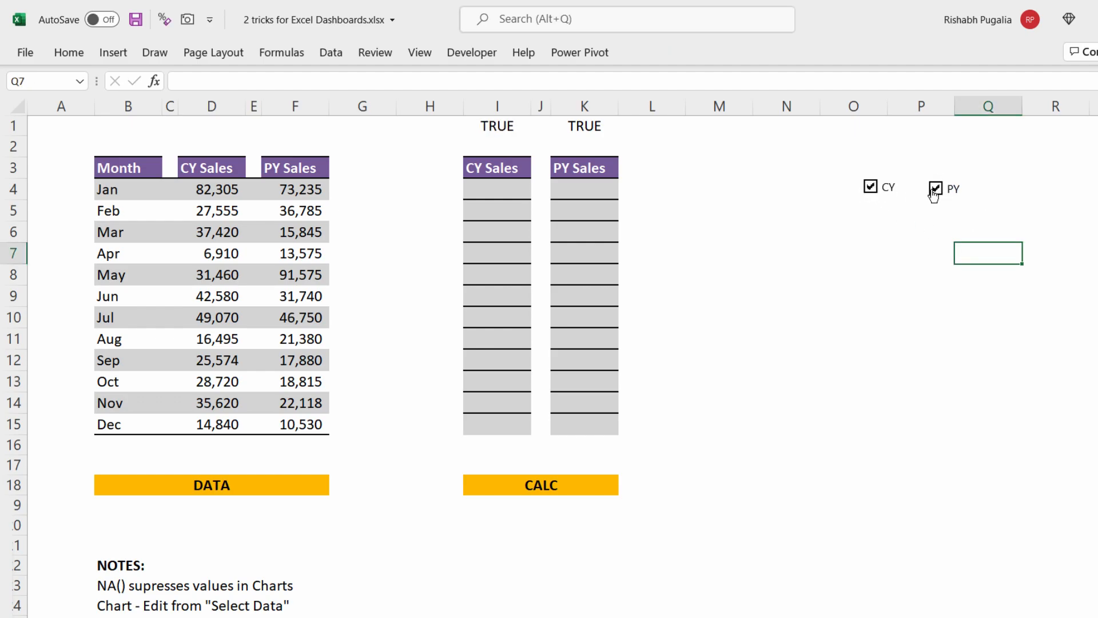
left_click(871, 186)
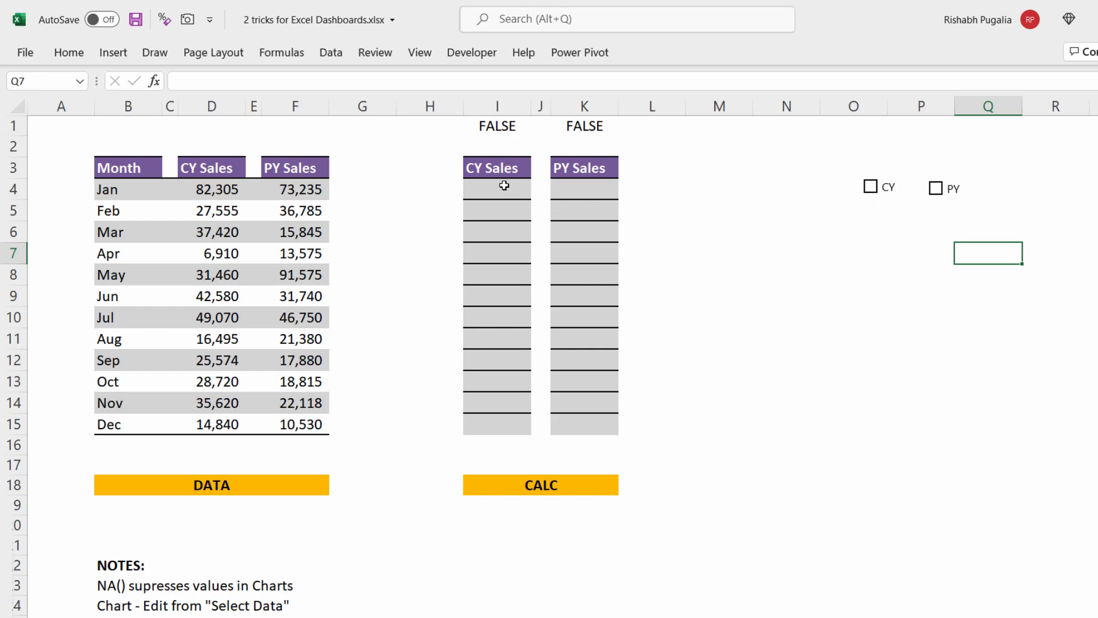
Enter =IF($I$1,D4,NA()) in I4, making the I1 reference absolute with F4
type("=IF(")
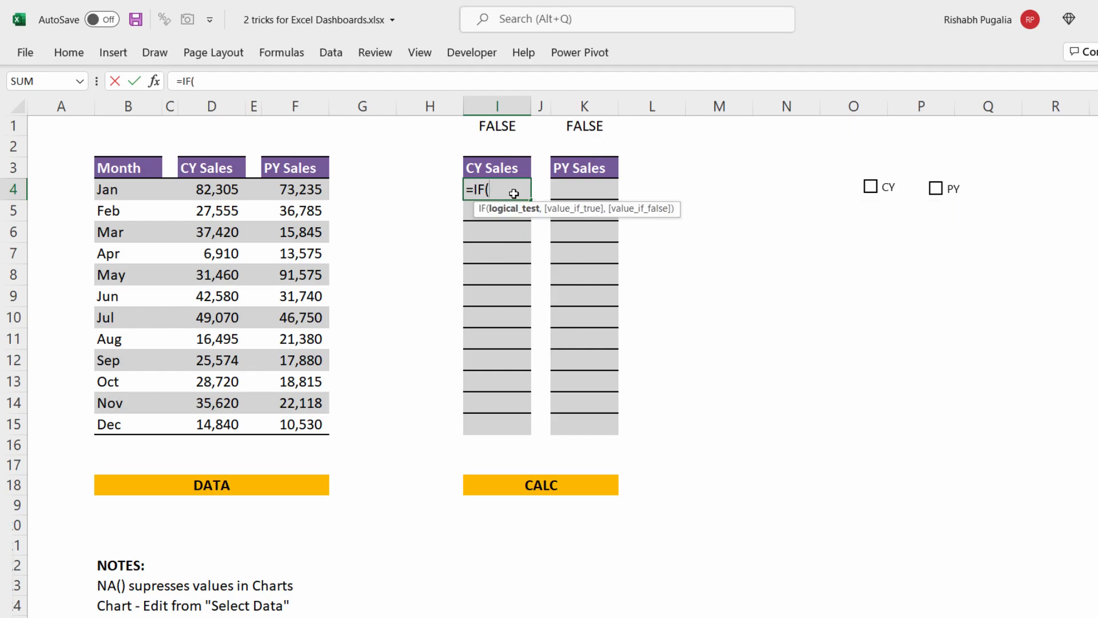
left_click(496, 126)
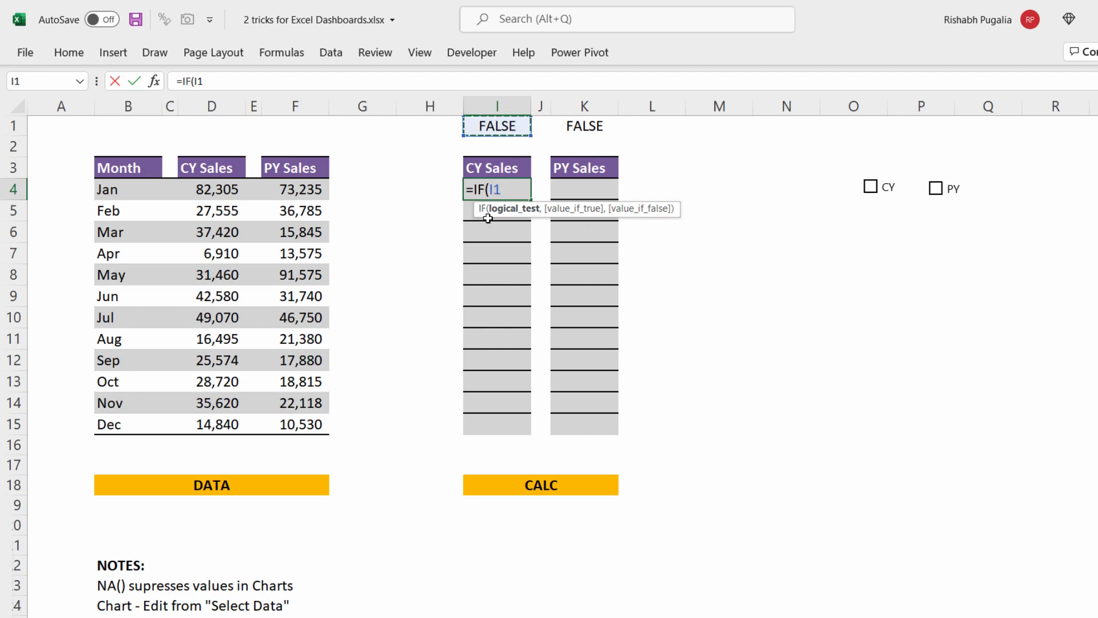
type(",")
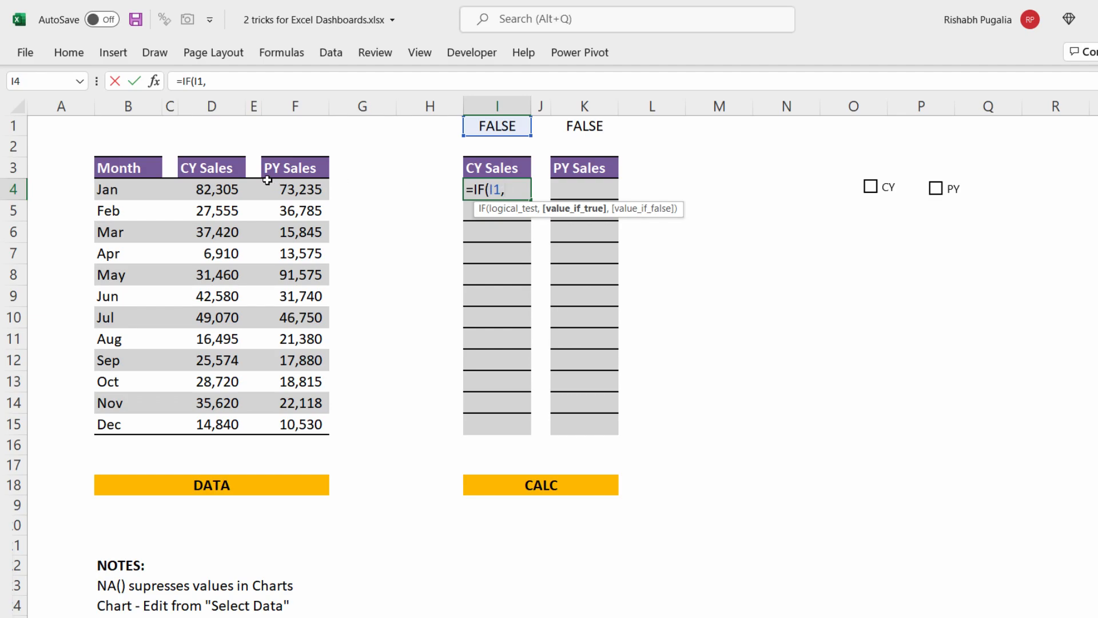
left_click(211, 189)
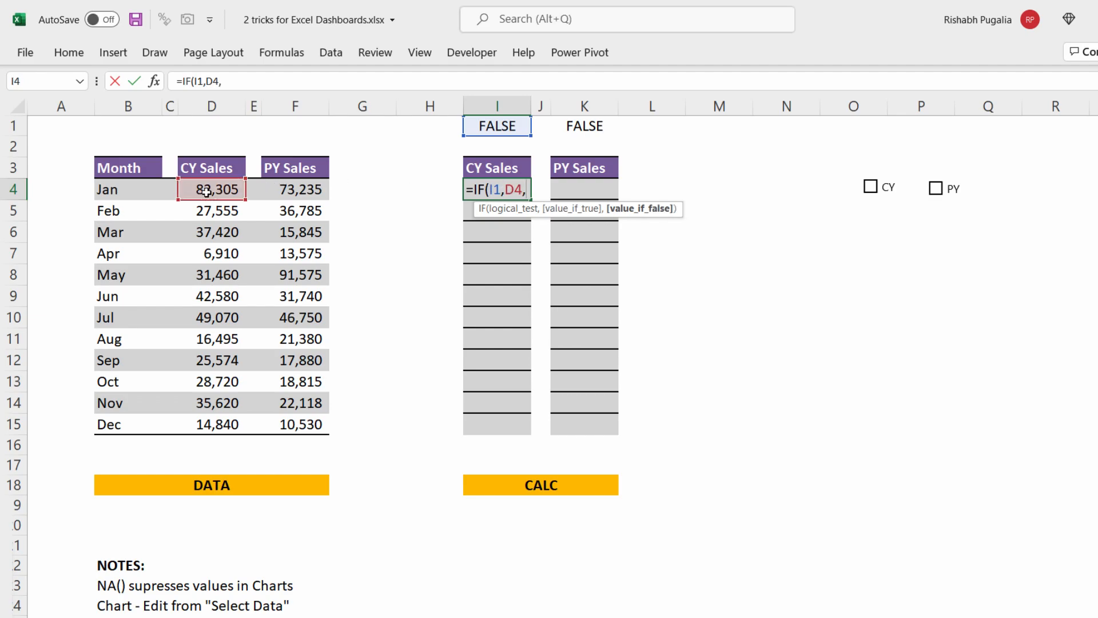
type("NA()")
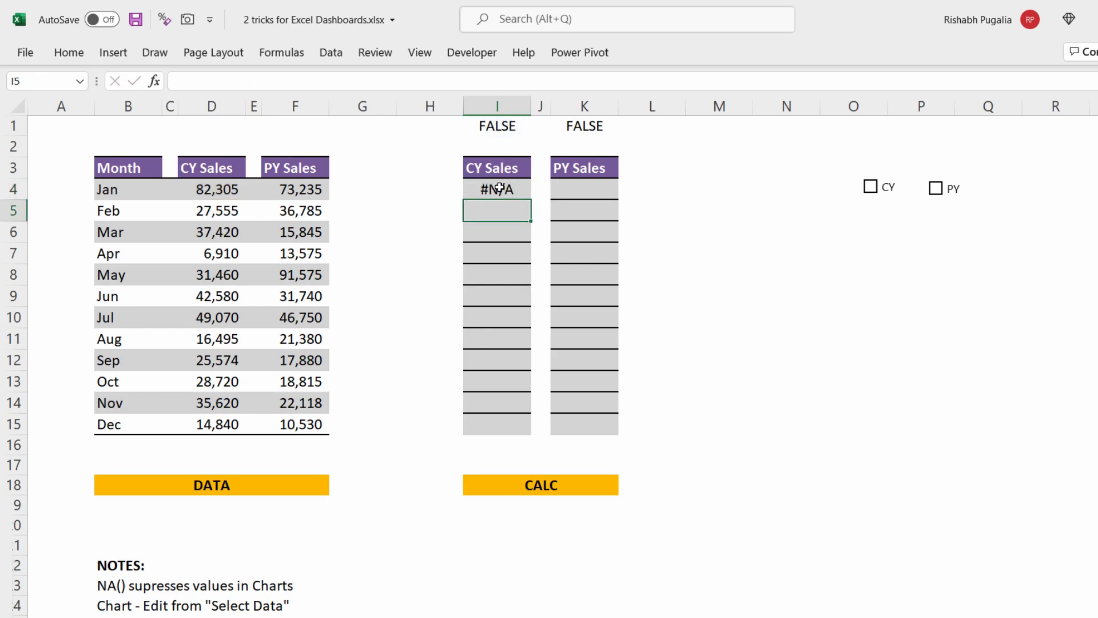
double_click(497, 189)
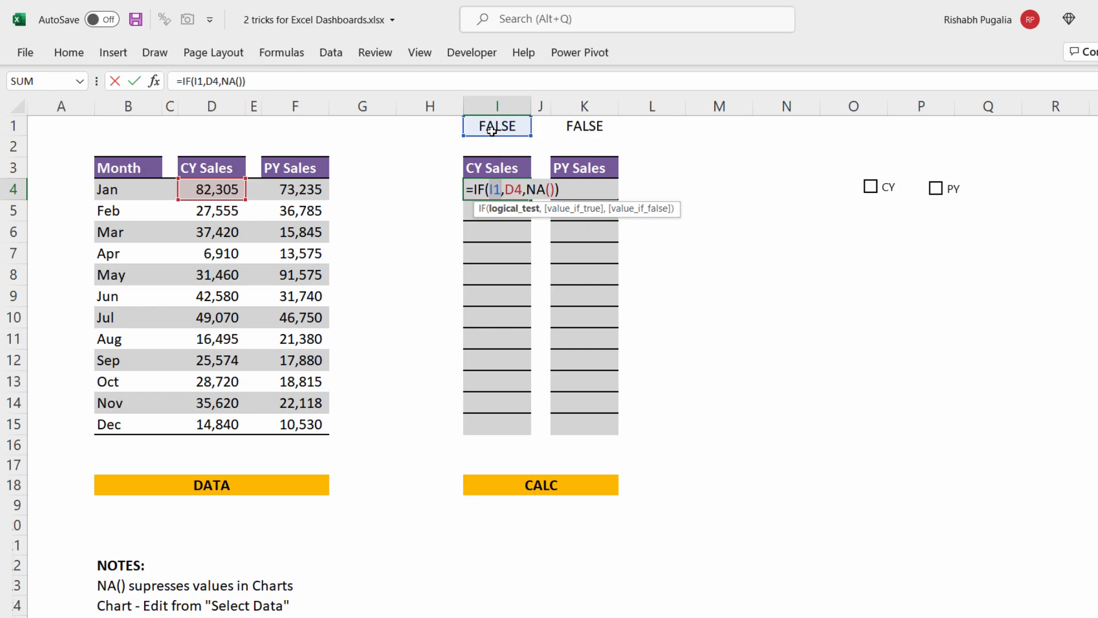
key("f4")
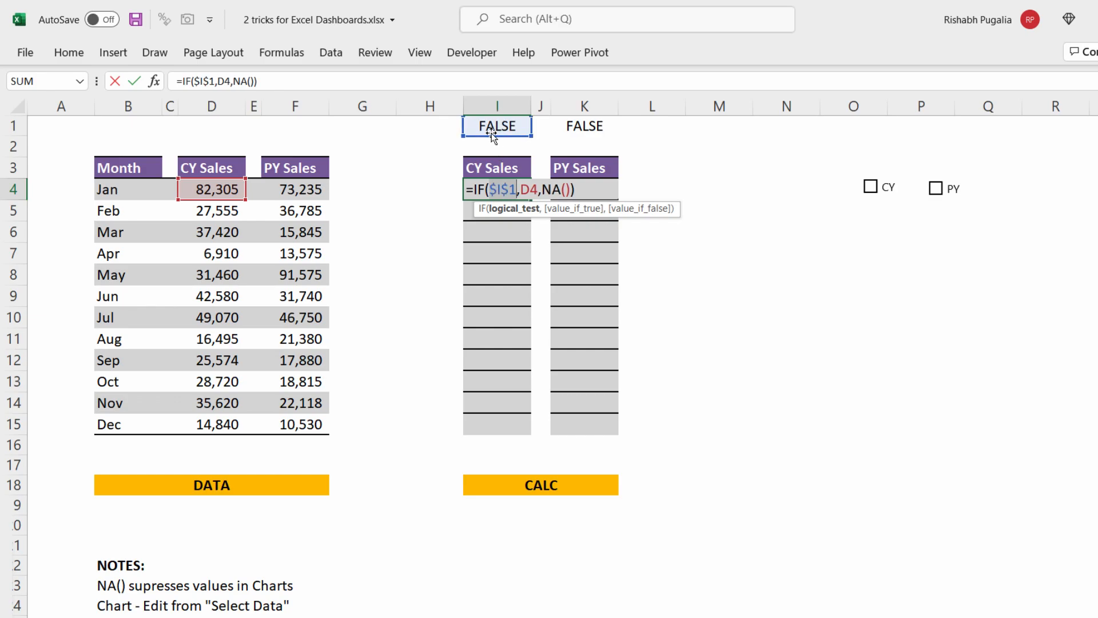
key("Enter")
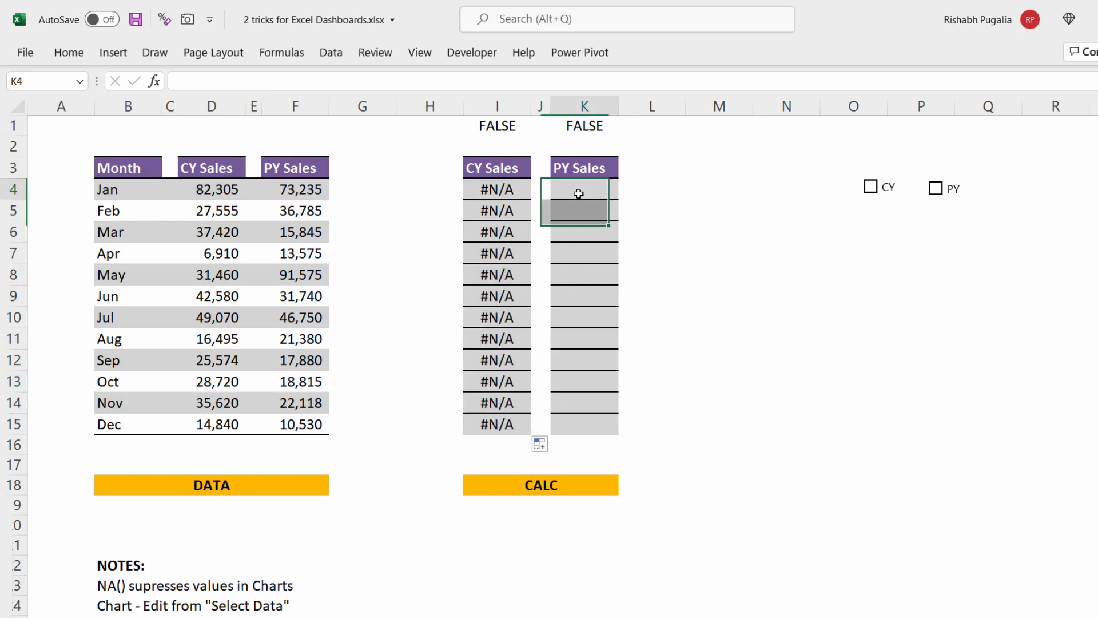
Enter the PY IF formula with K1, January PY sales and NA(), and fill it to Dec
type("=IF(")
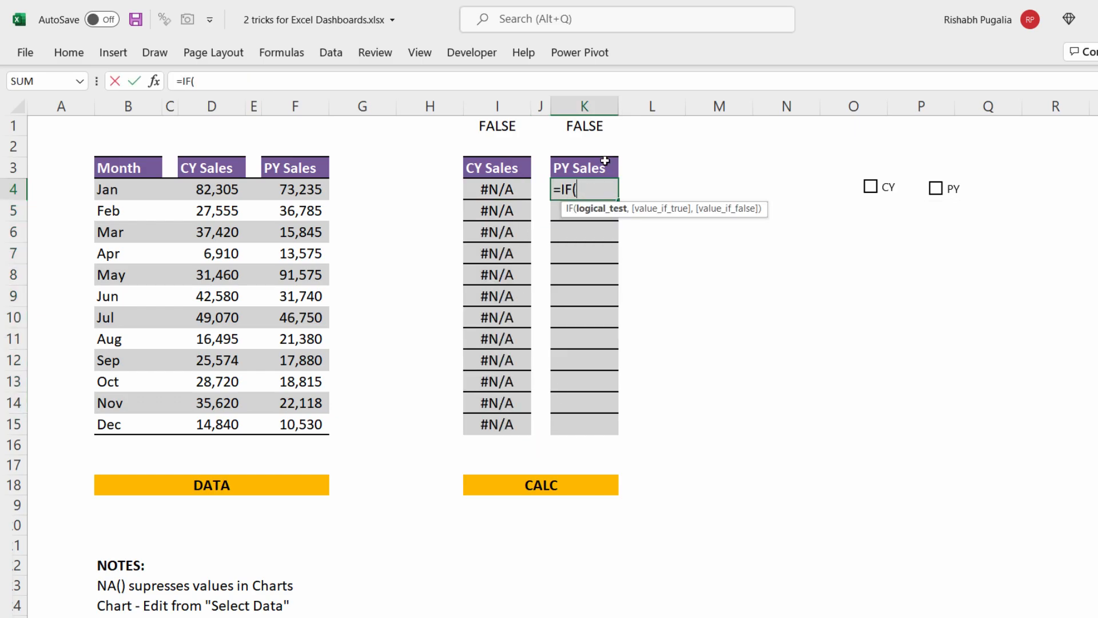
left_click(583, 126)
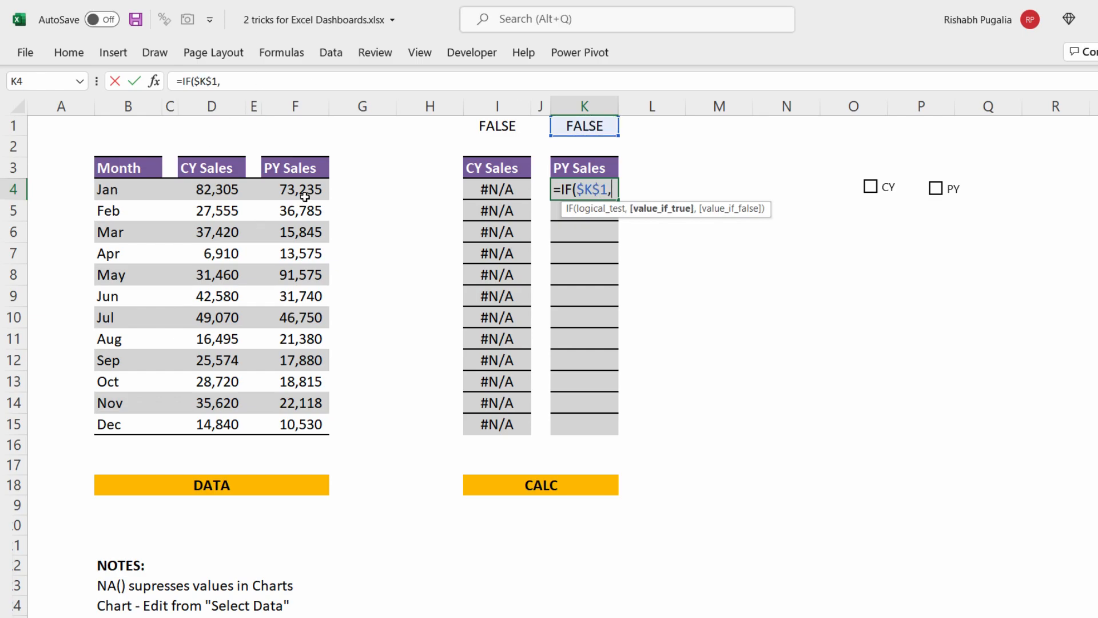
left_click(294, 189)
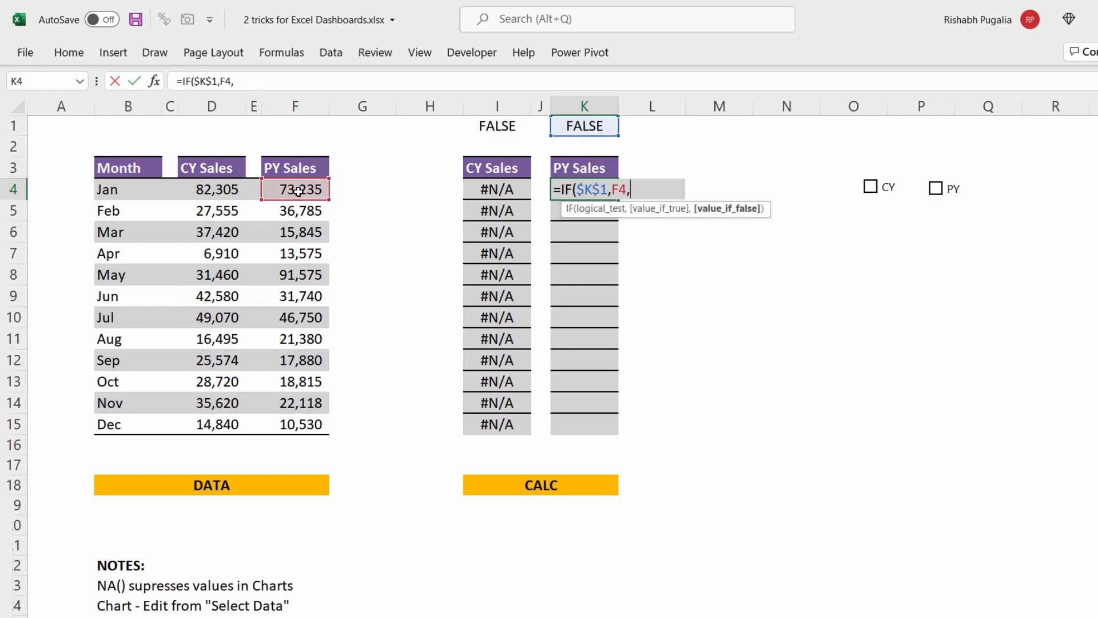
type("NA())")
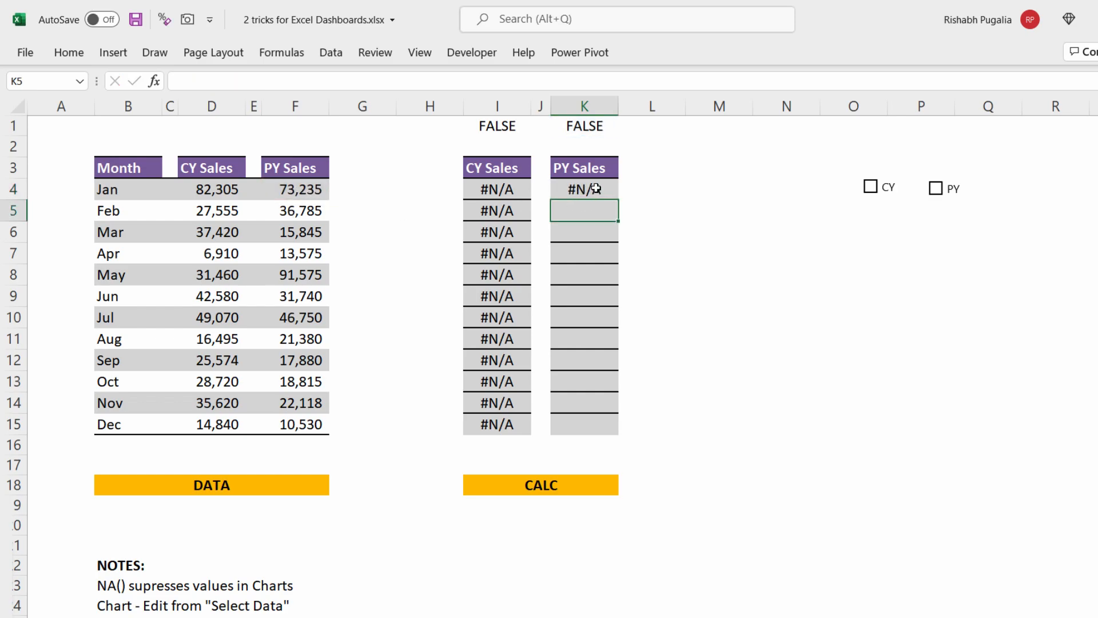
left_click_drag(584, 188, 584, 424)
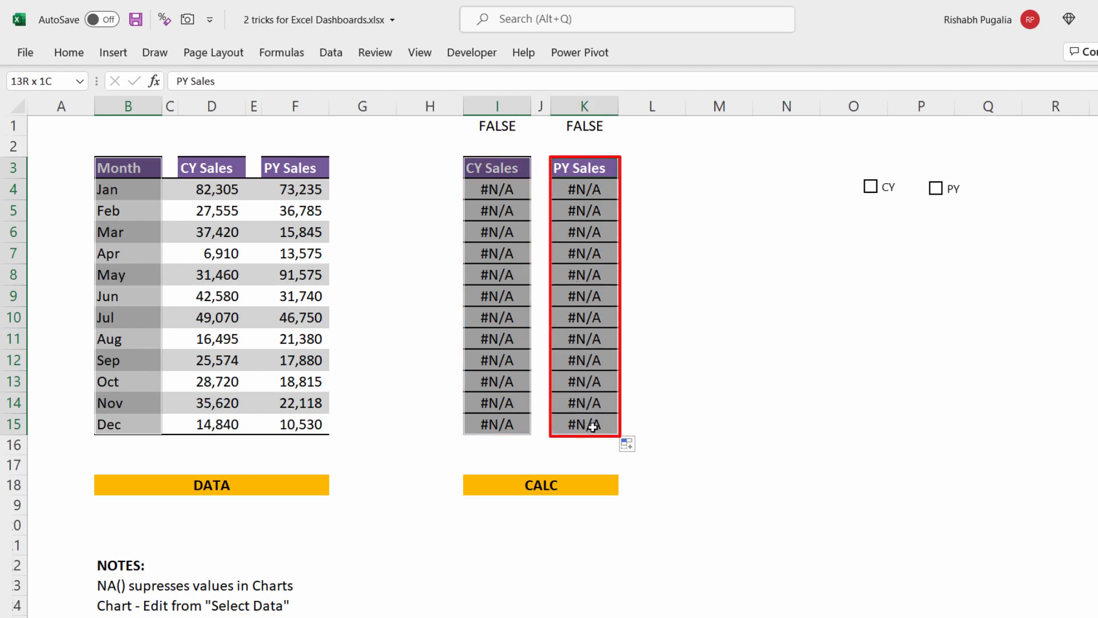
Insert a 2-D line chart of the CALC data and tick the CY and PY check boxes
left_click(113, 52)
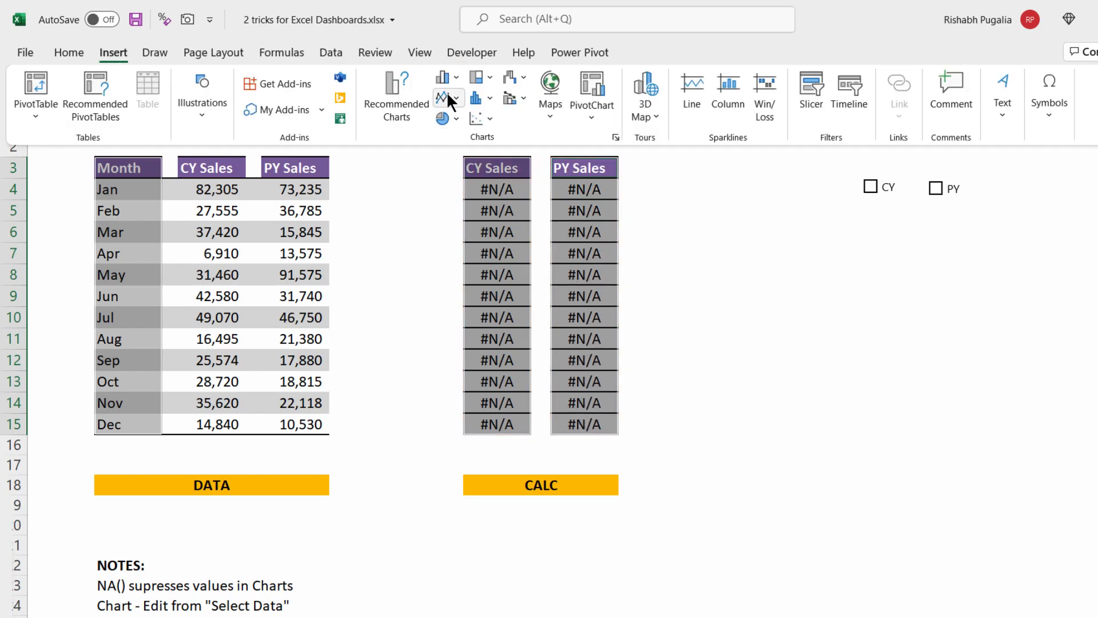
left_click(440, 93)
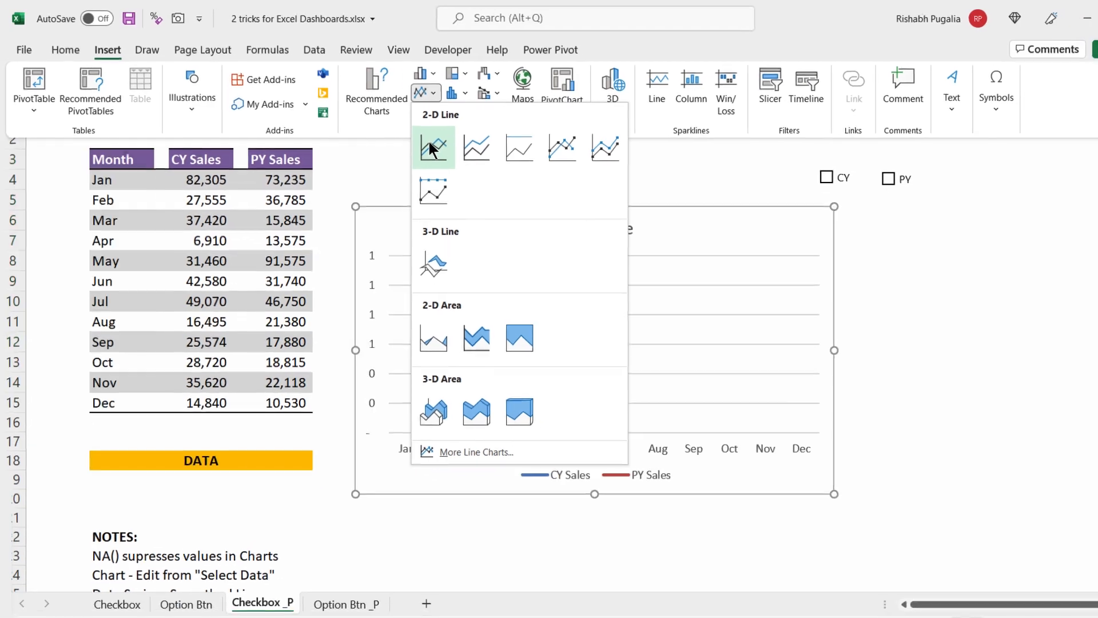
left_click(433, 147)
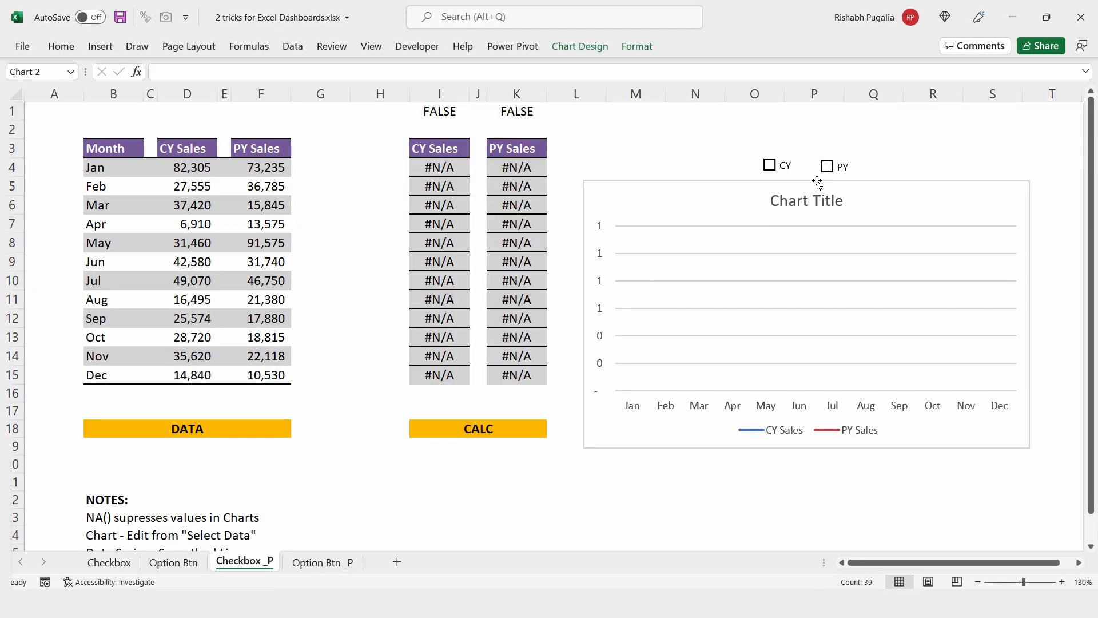
left_click(769, 165)
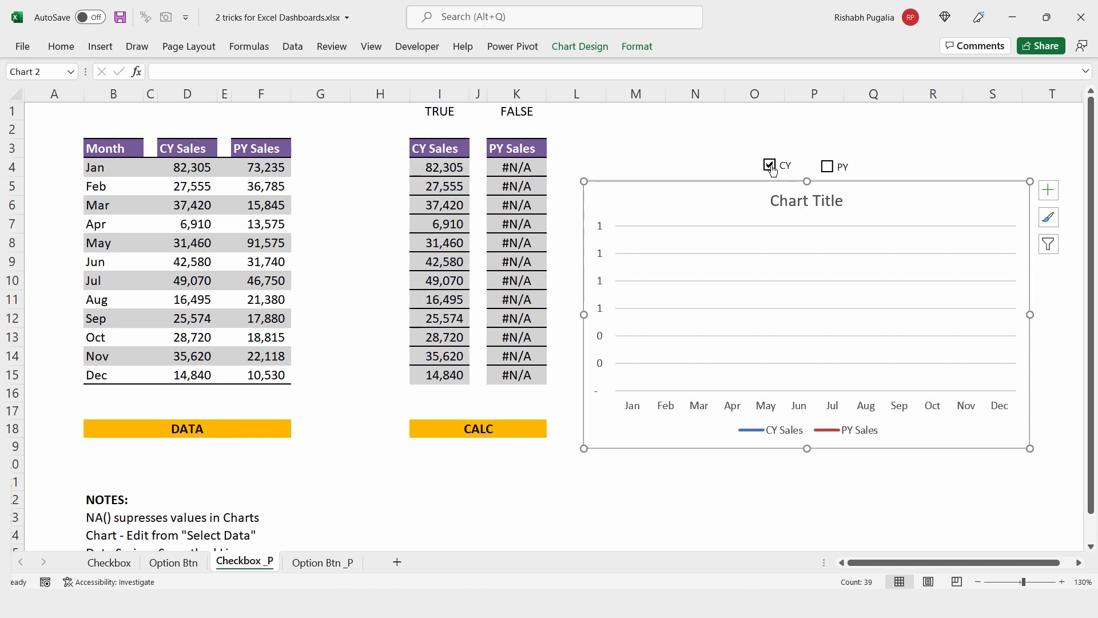
left_click(827, 166)
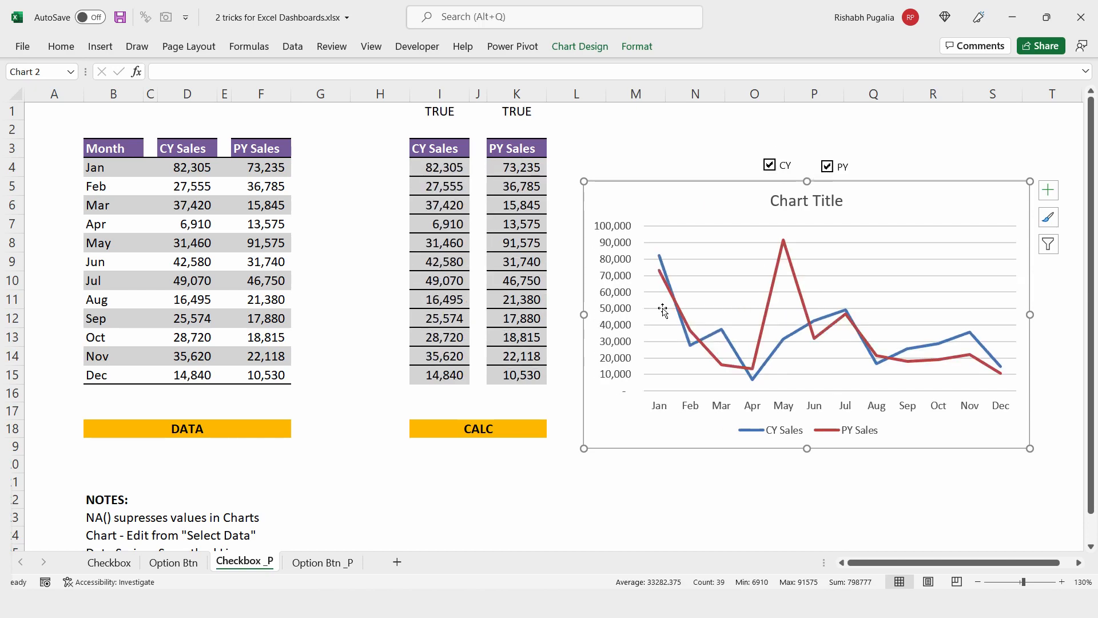
mouse_move(761, 343)
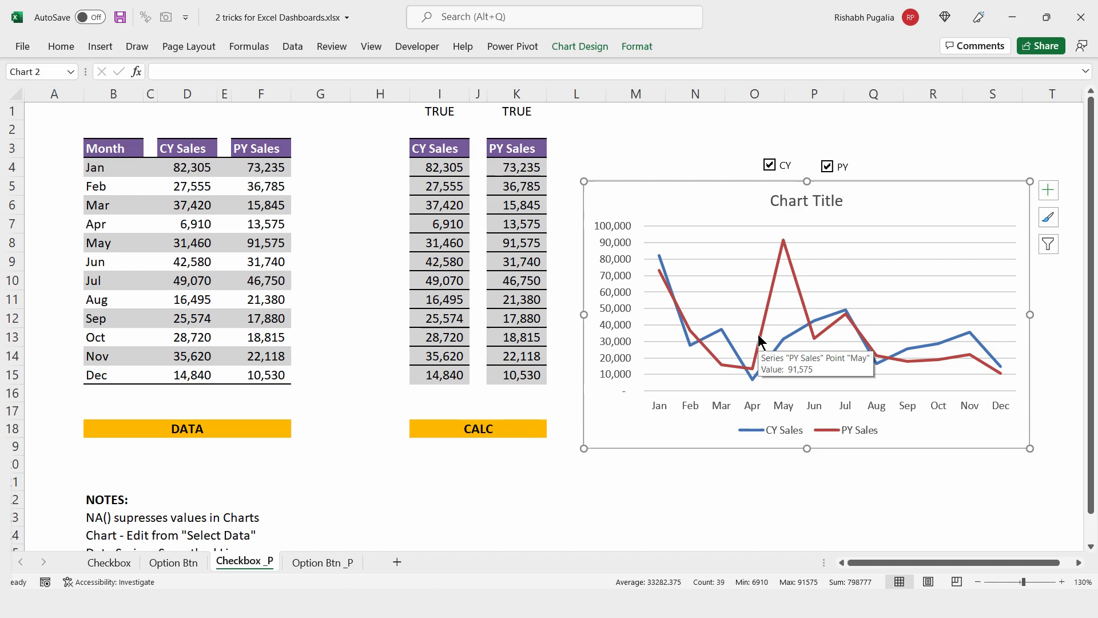
mouse_move(718, 196)
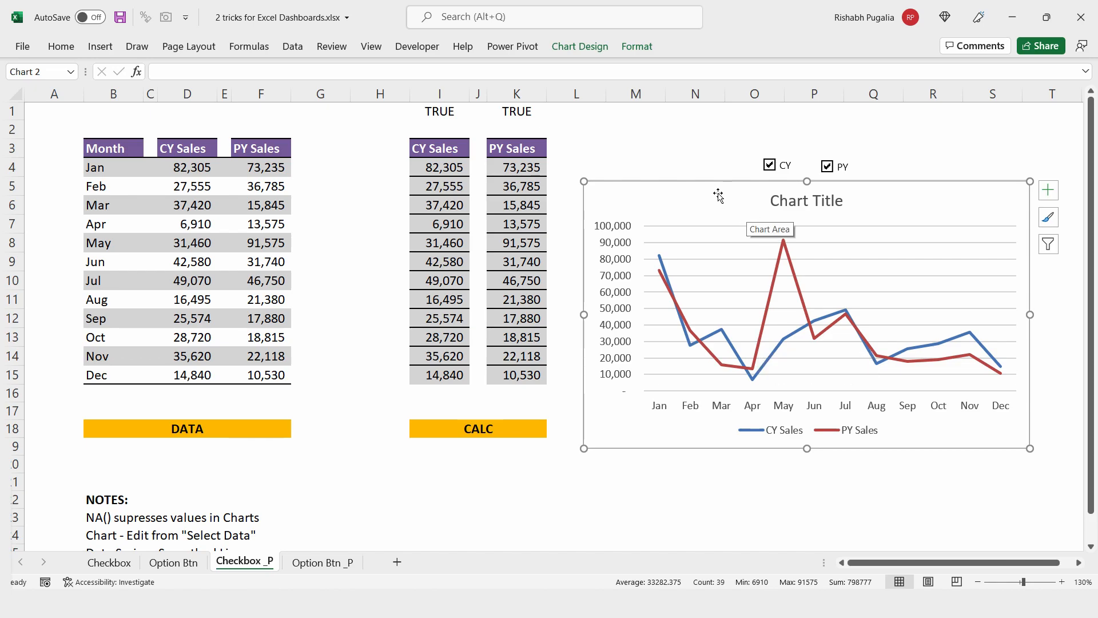
mouse_move(665, 274)
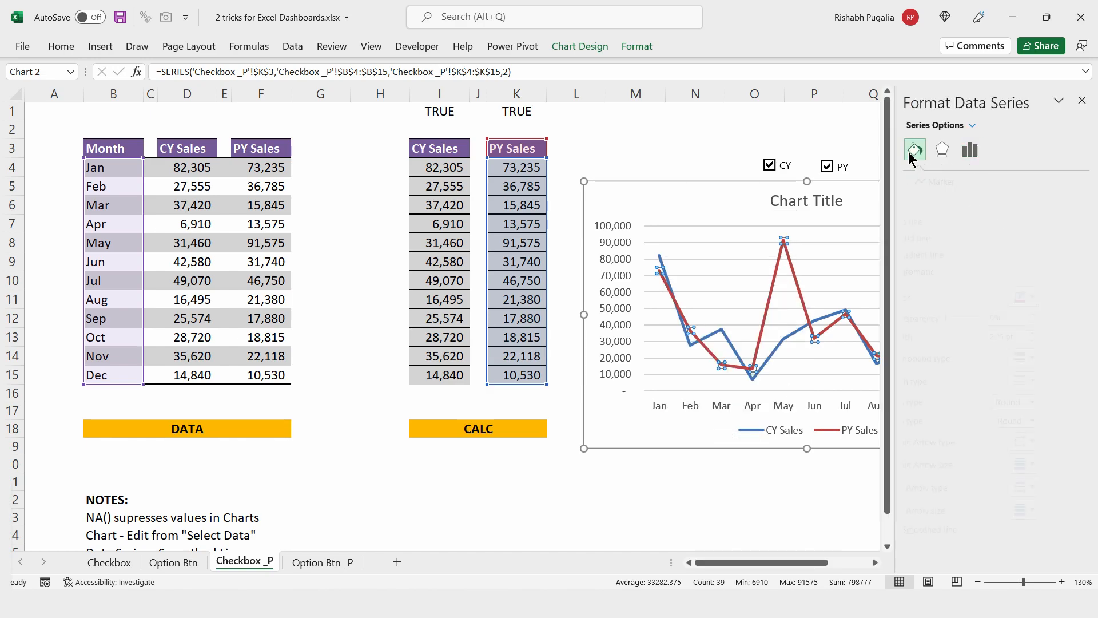
Turn on Smoothed line for the sales series in Fill & Line, then close the formatting pane
left_click(914, 150)
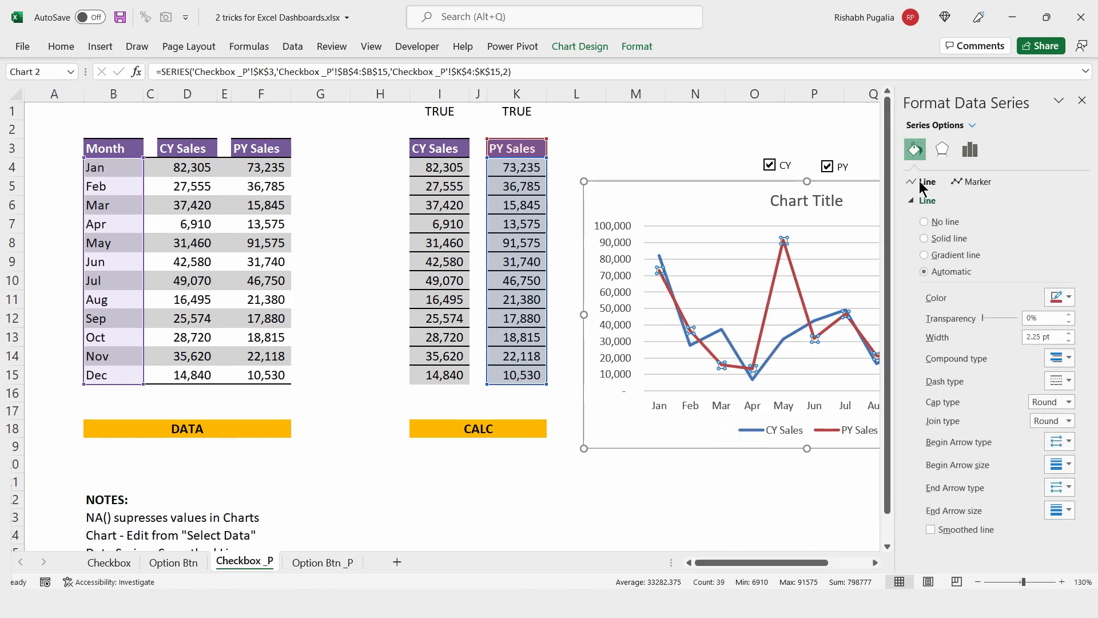
left_click(932, 530)
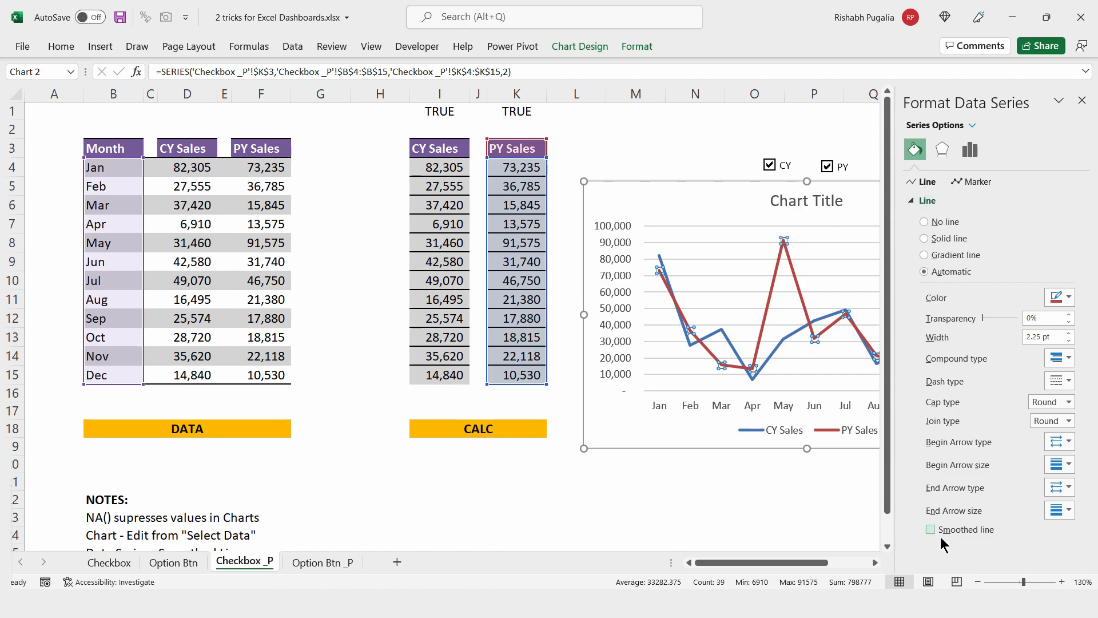
left_click(932, 530)
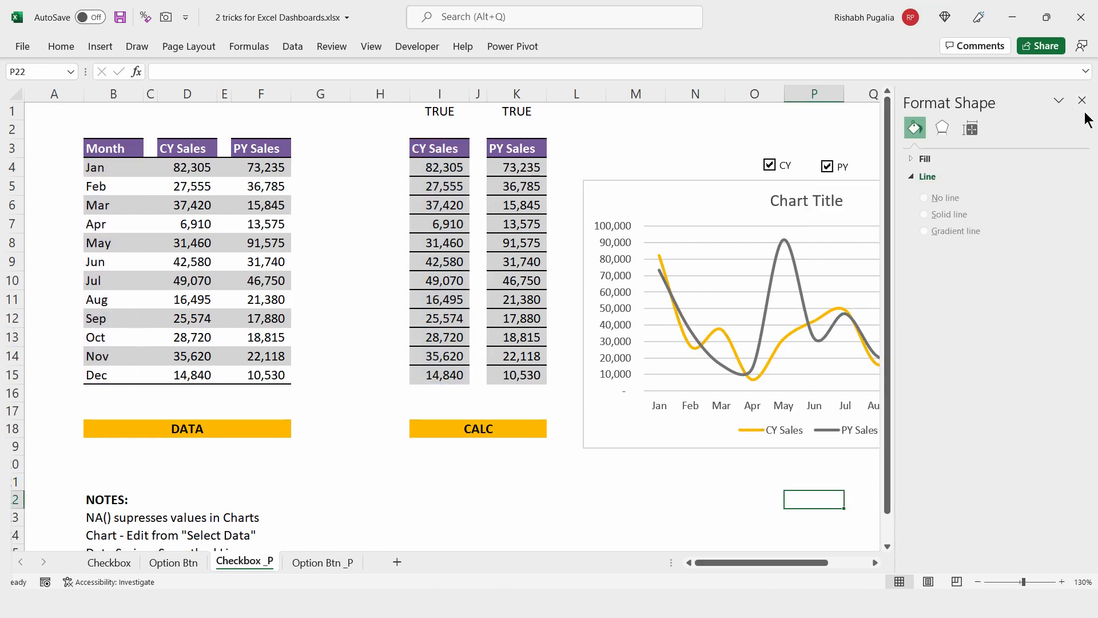
left_click(1082, 100)
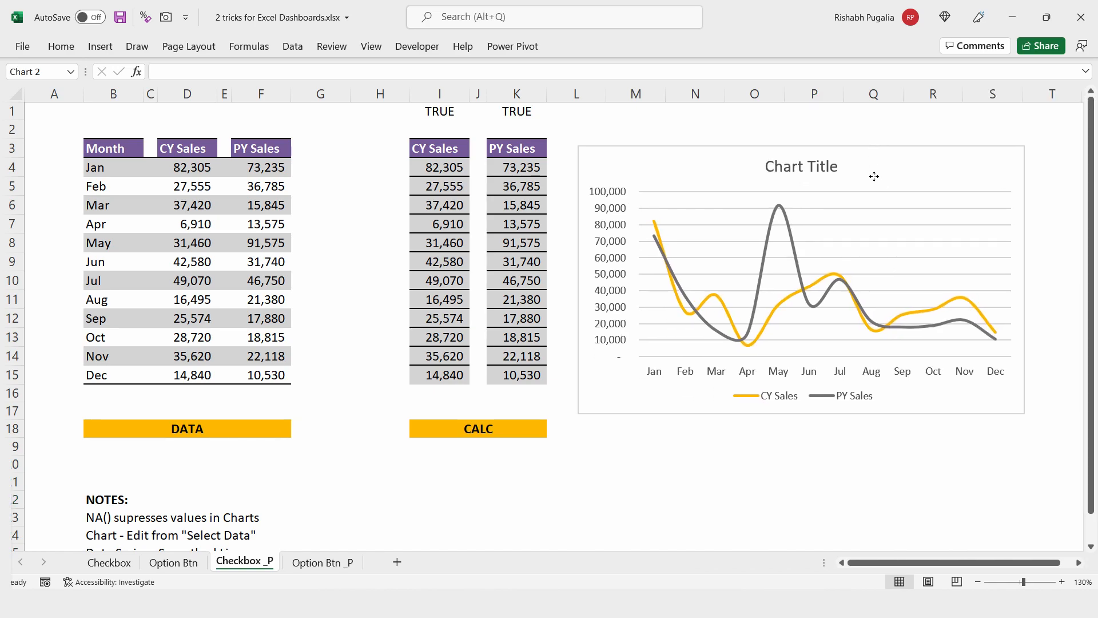
Send the chart backward, move the CY and PY check boxes onto it, and re-tick CY
left_click(802, 281)
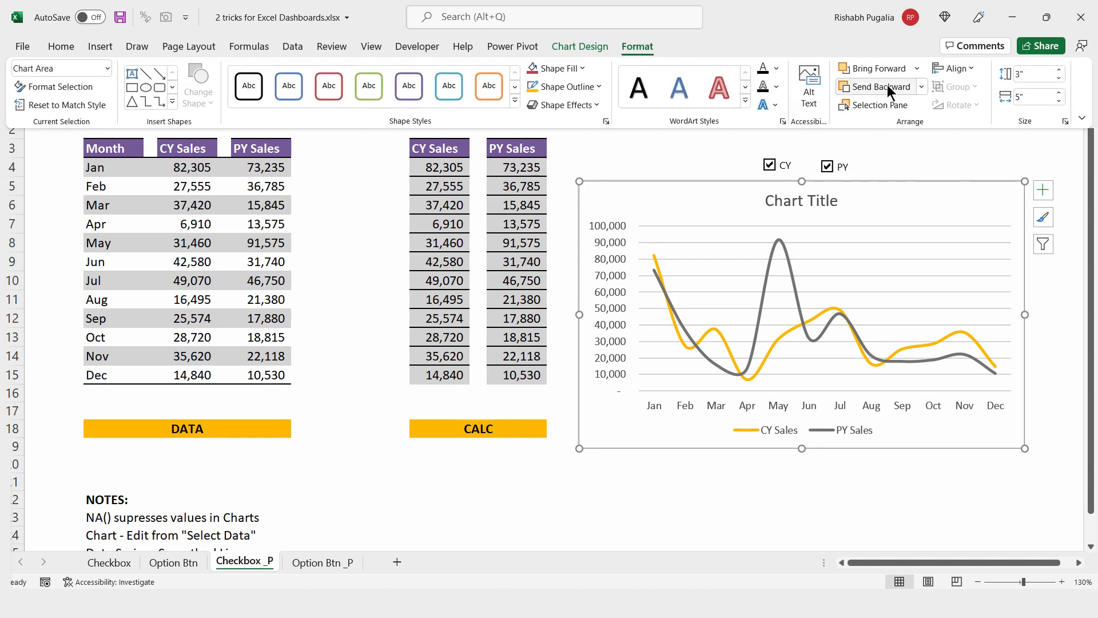
left_click(922, 87)
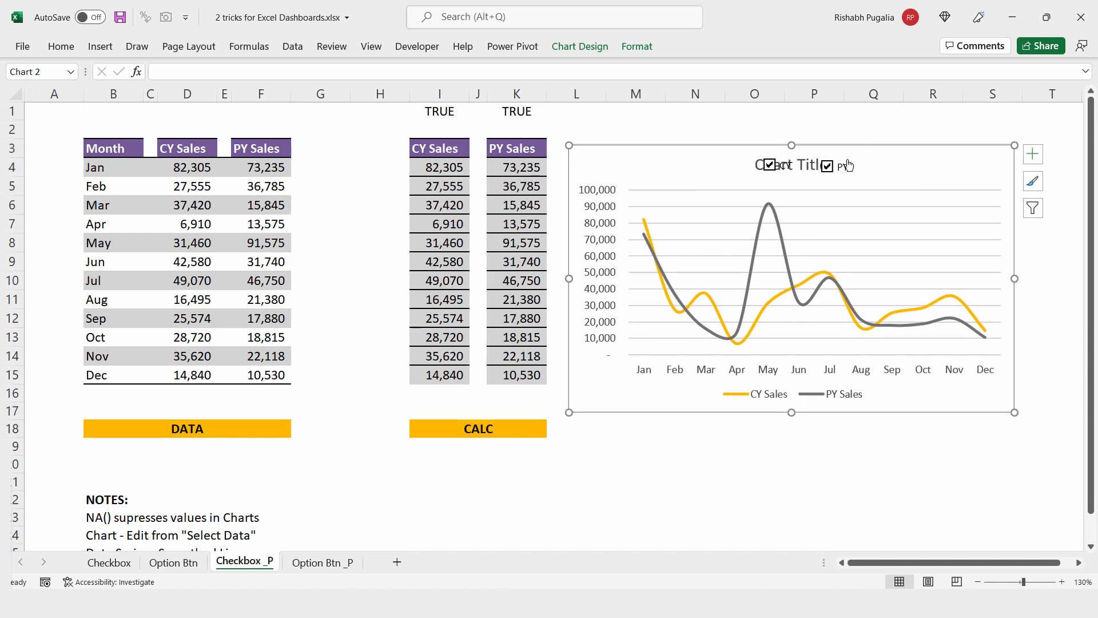
right_click(828, 166)
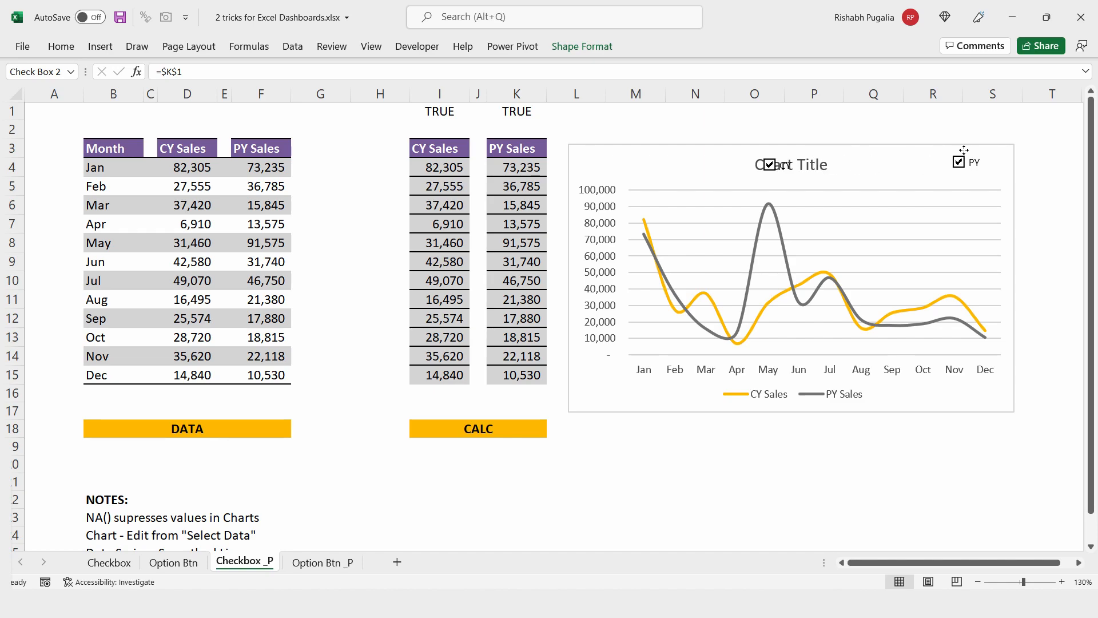
left_click(790, 165)
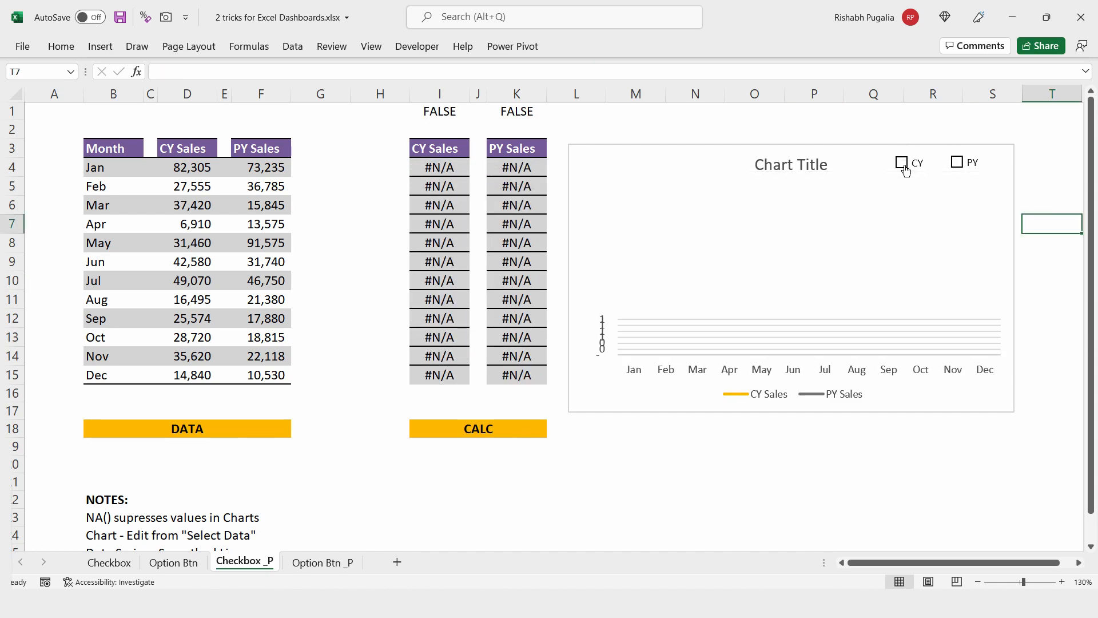
left_click(957, 162)
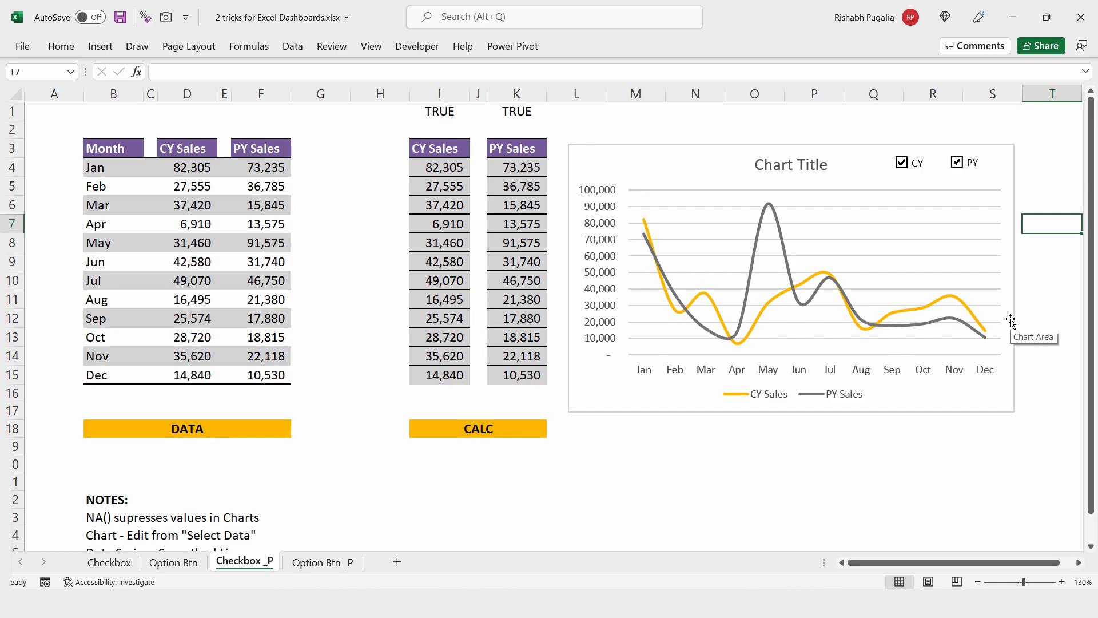
mouse_move(826, 410)
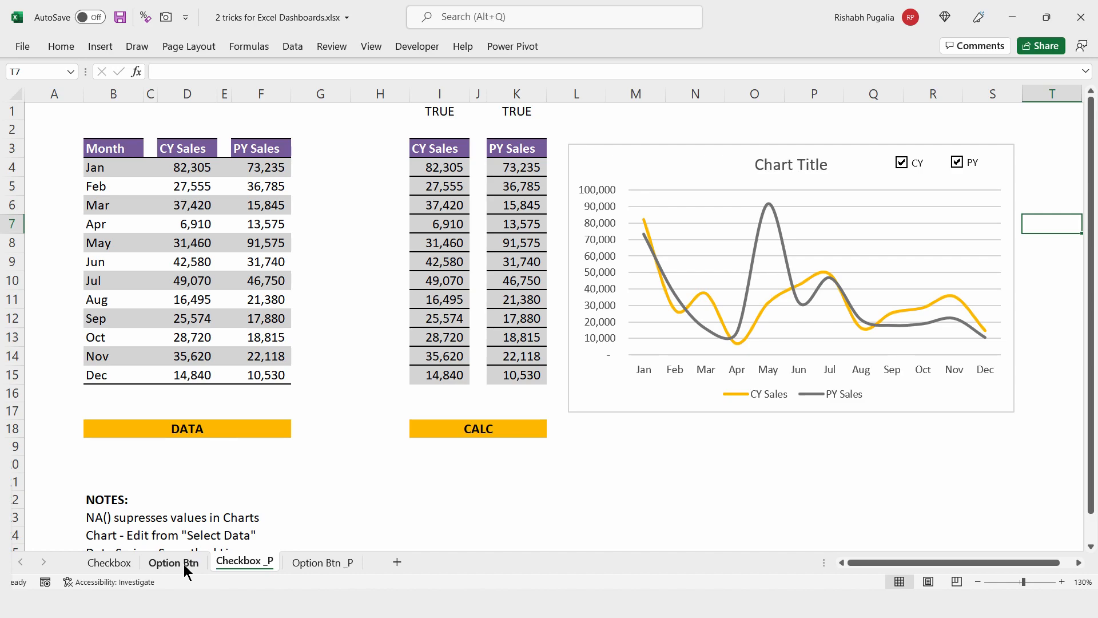
On the Option Btn sheet, try the Base, Best and Worst option buttons
left_click(172, 562)
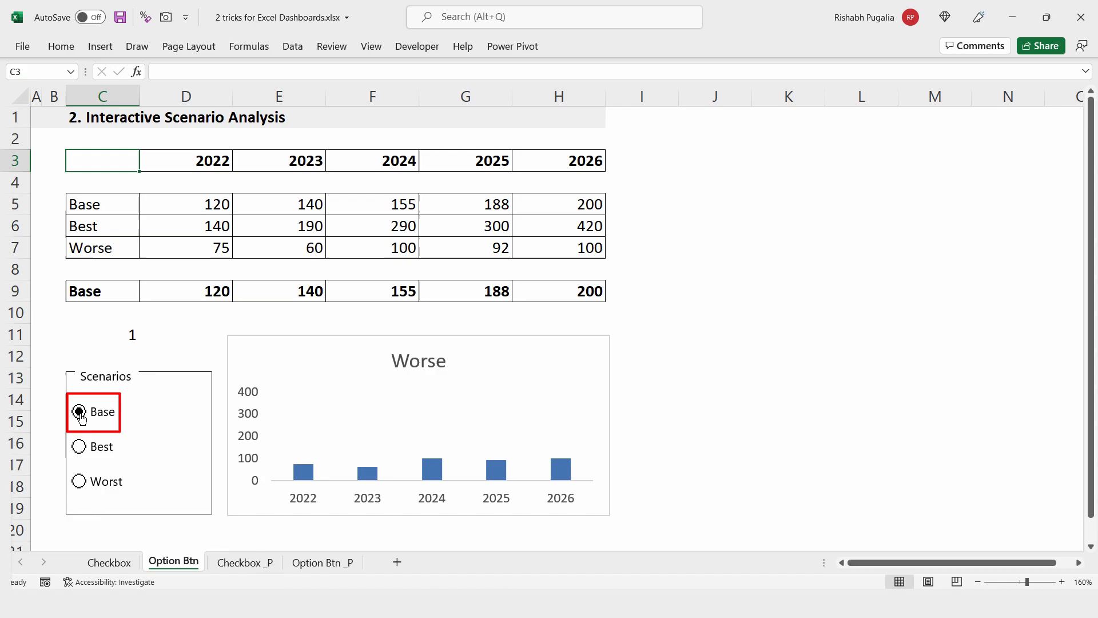
left_click(79, 412)
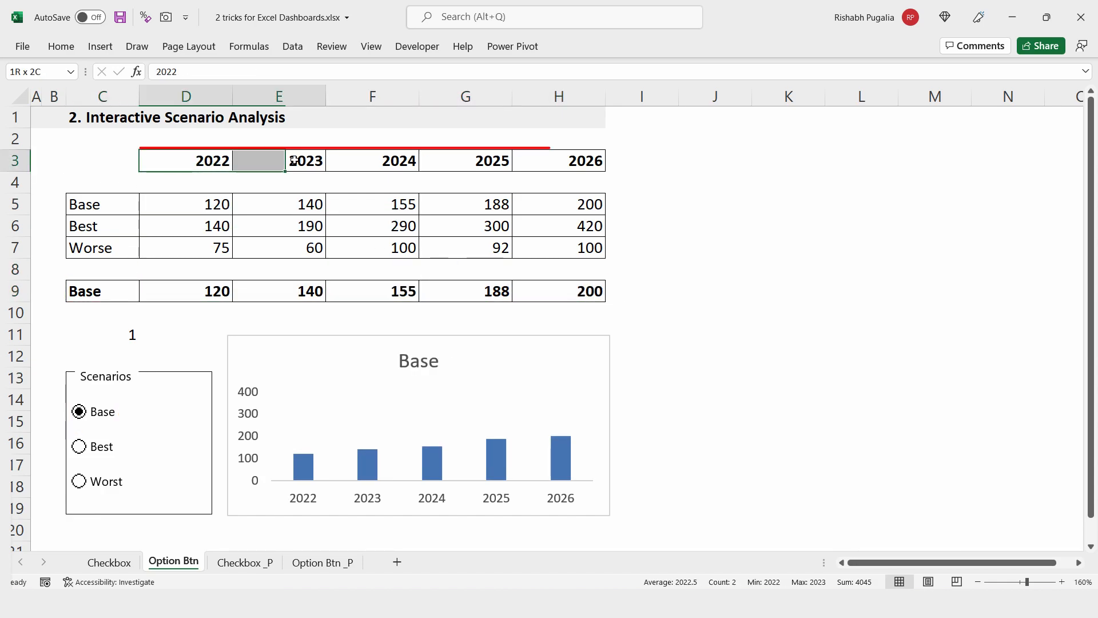
left_click(78, 447)
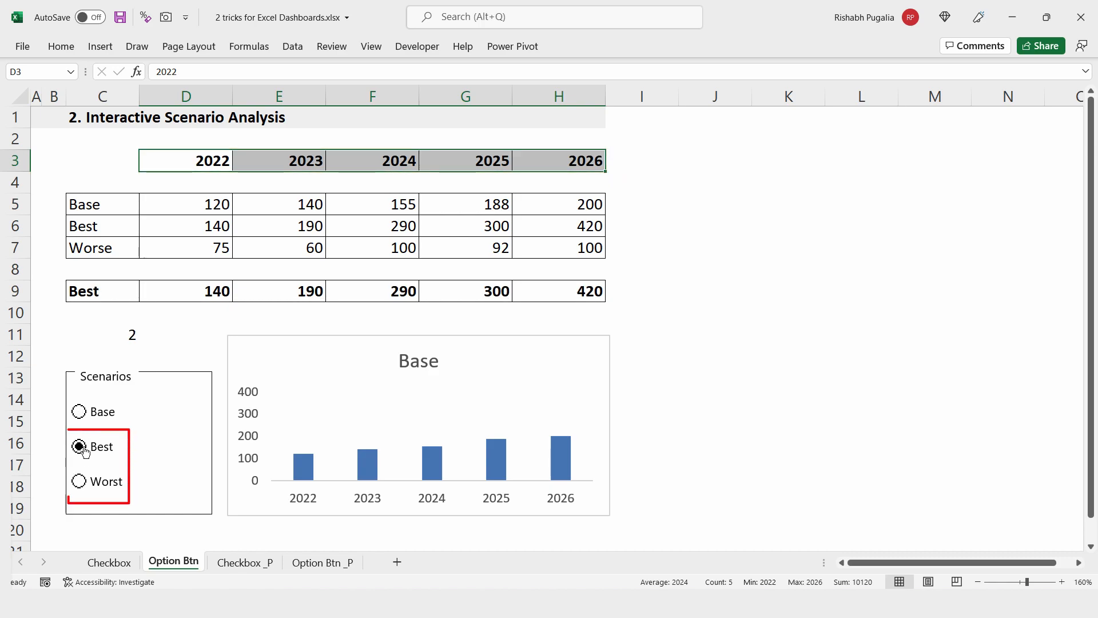
left_click(78, 481)
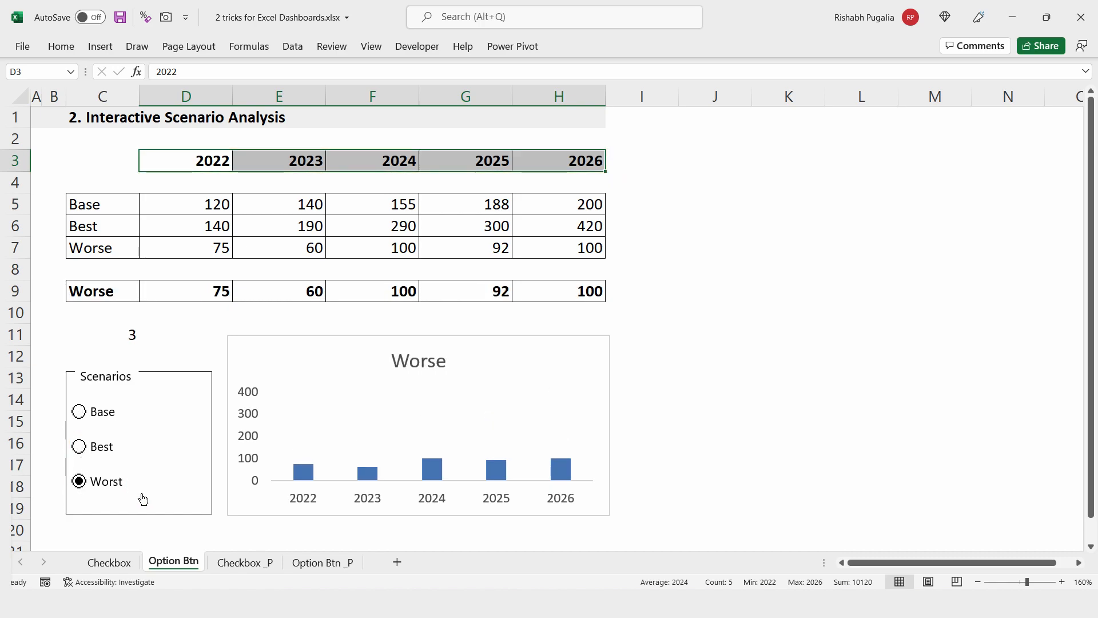
left_click(321, 562)
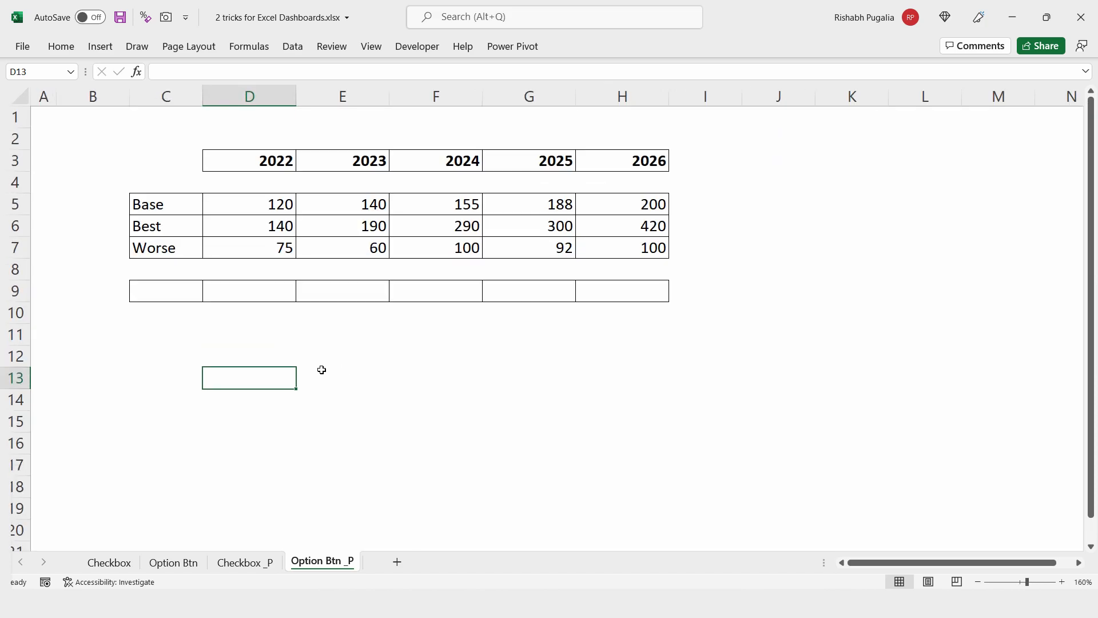
Insert a Form Control option button below the scenario table and label it Base
left_click(417, 46)
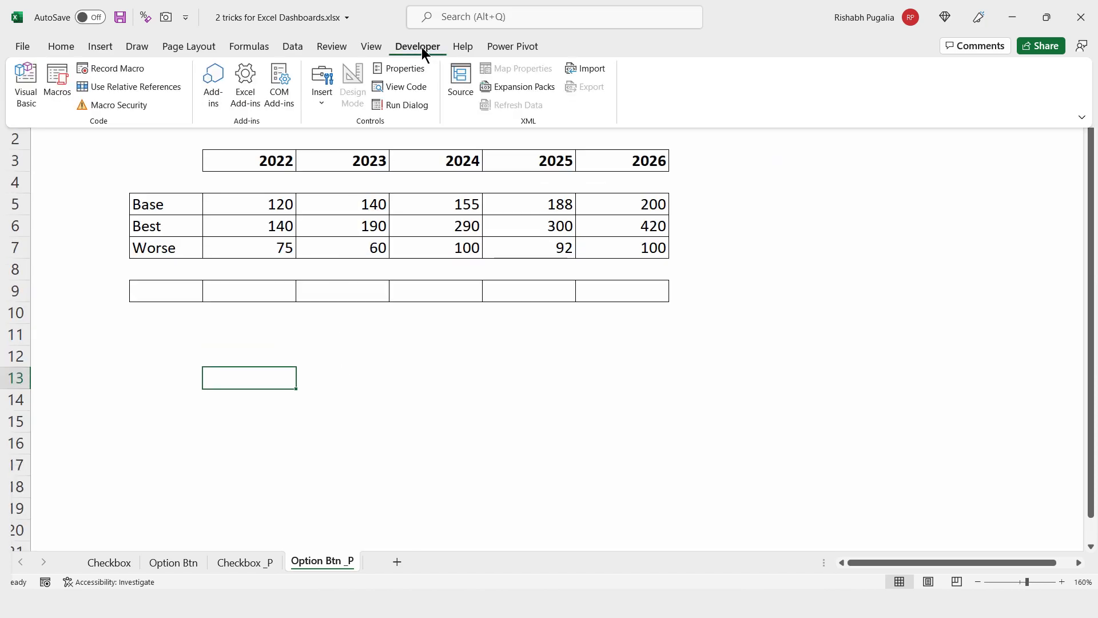
left_click(322, 83)
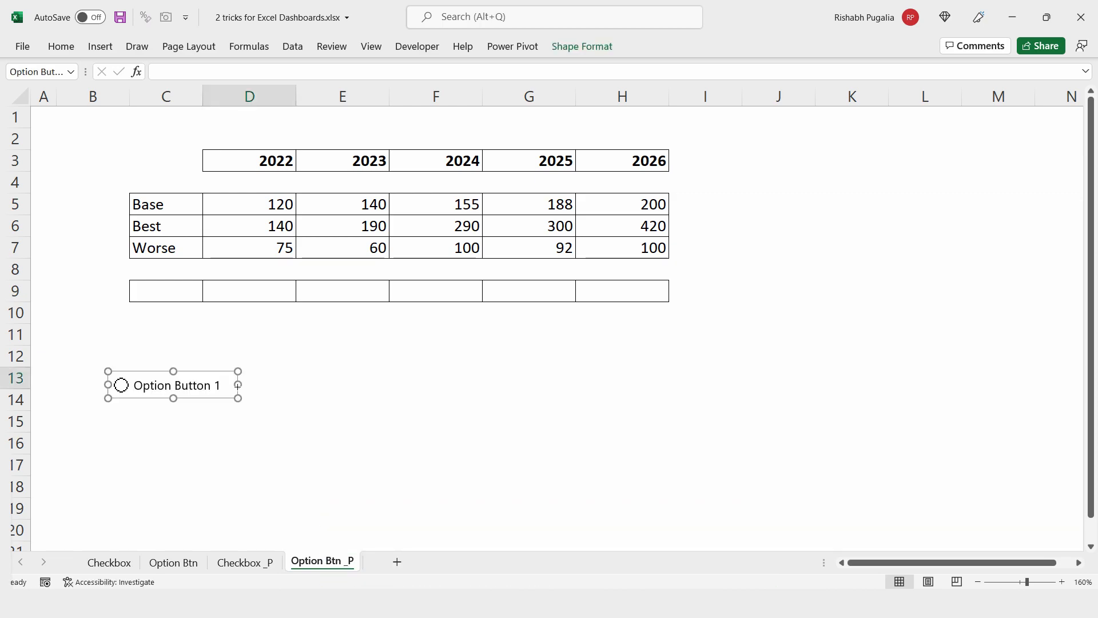
double_click(175, 385)
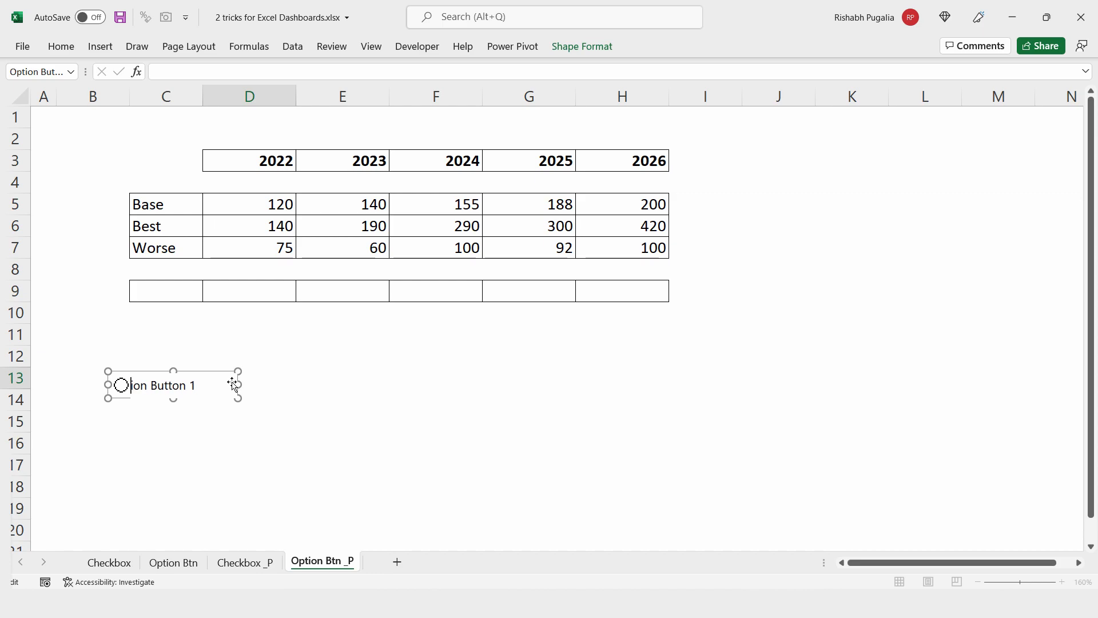
type("Base")
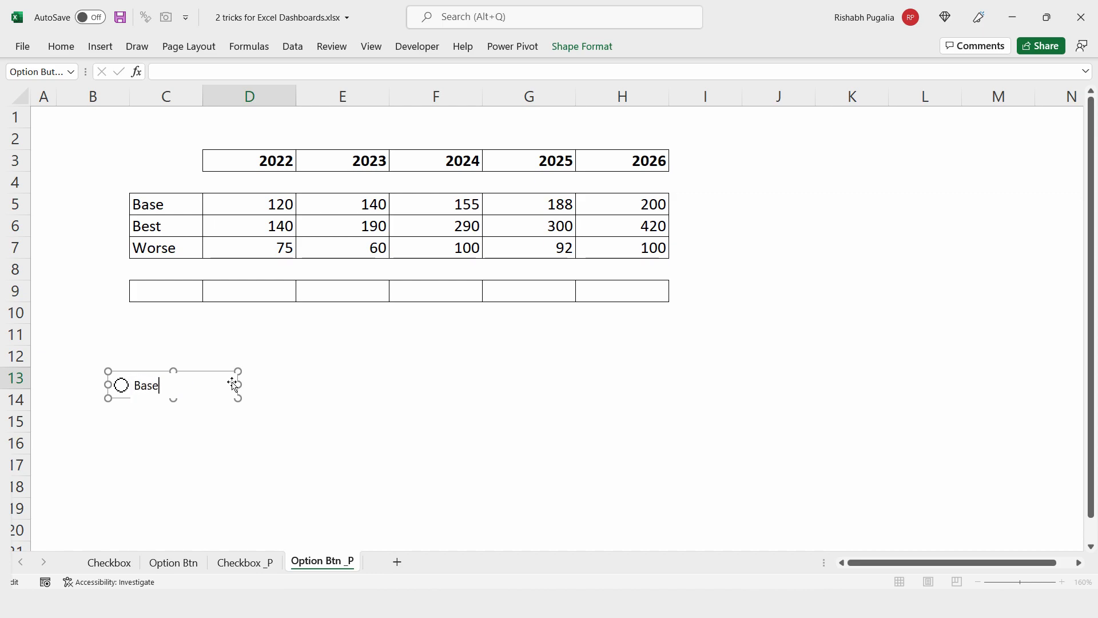
mouse_move(216, 420)
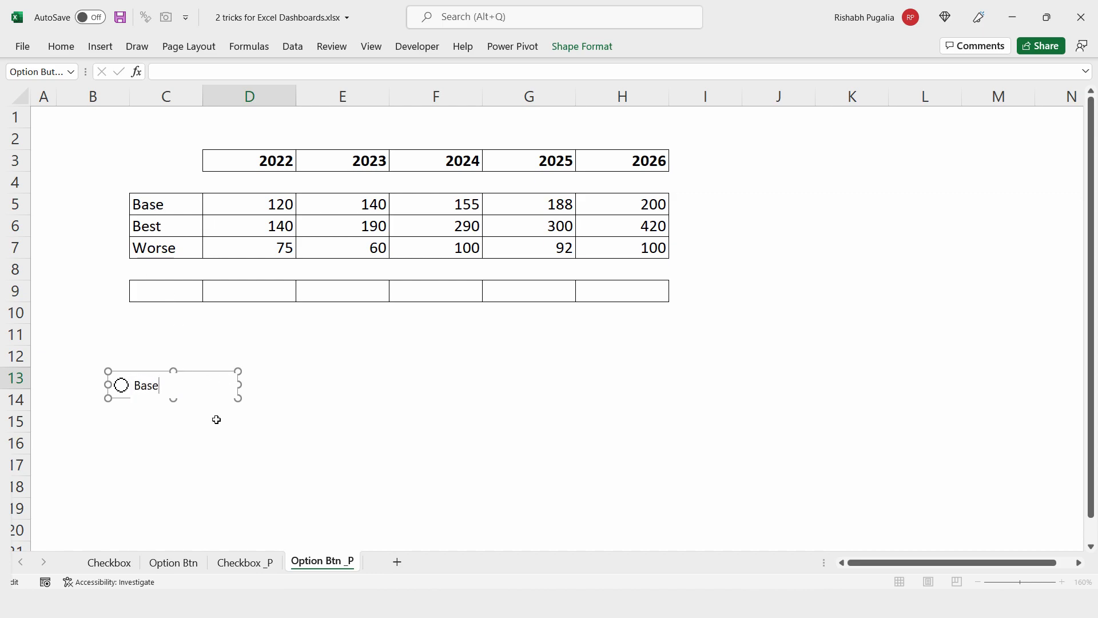
right_click(146, 385)
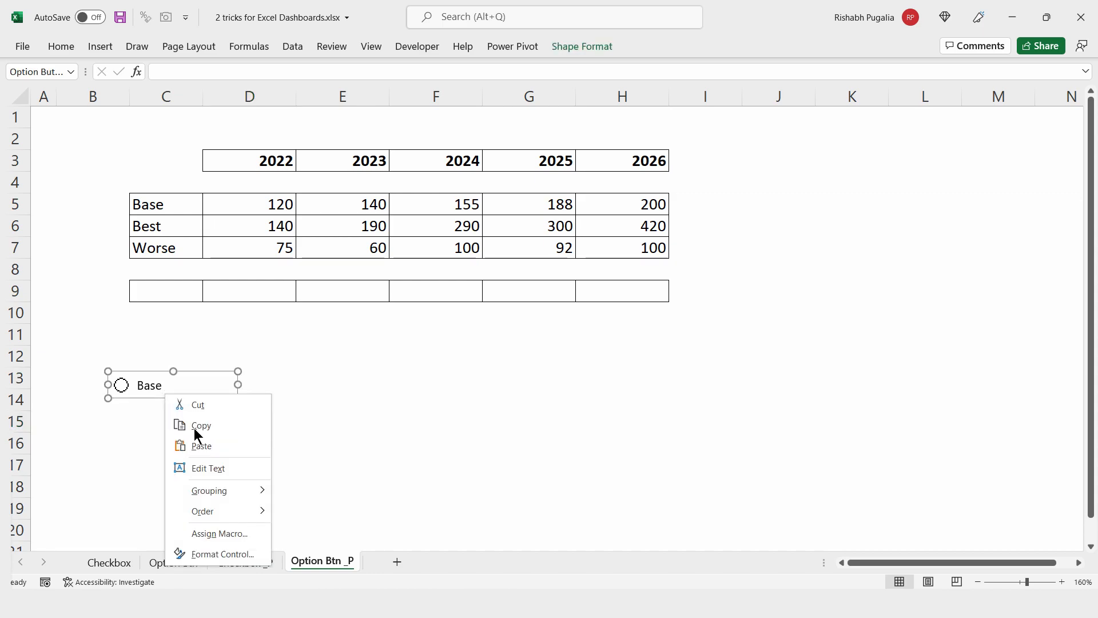
mouse_move(142, 397)
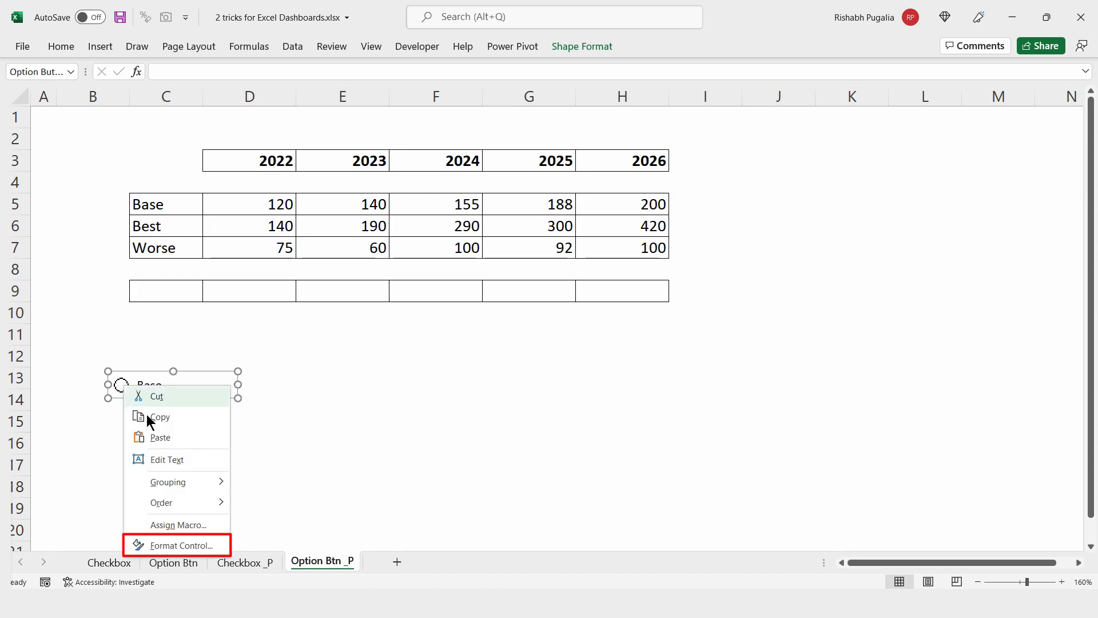
Set the Base option button's cell link to $C$11 in Format Control
left_click(187, 546)
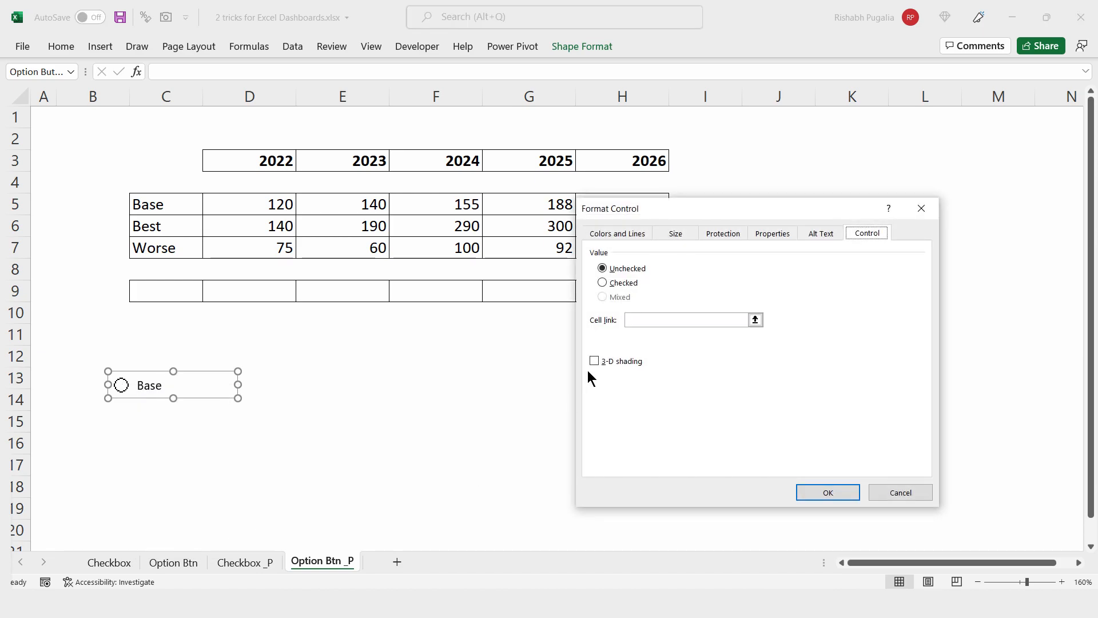
left_click(683, 319)
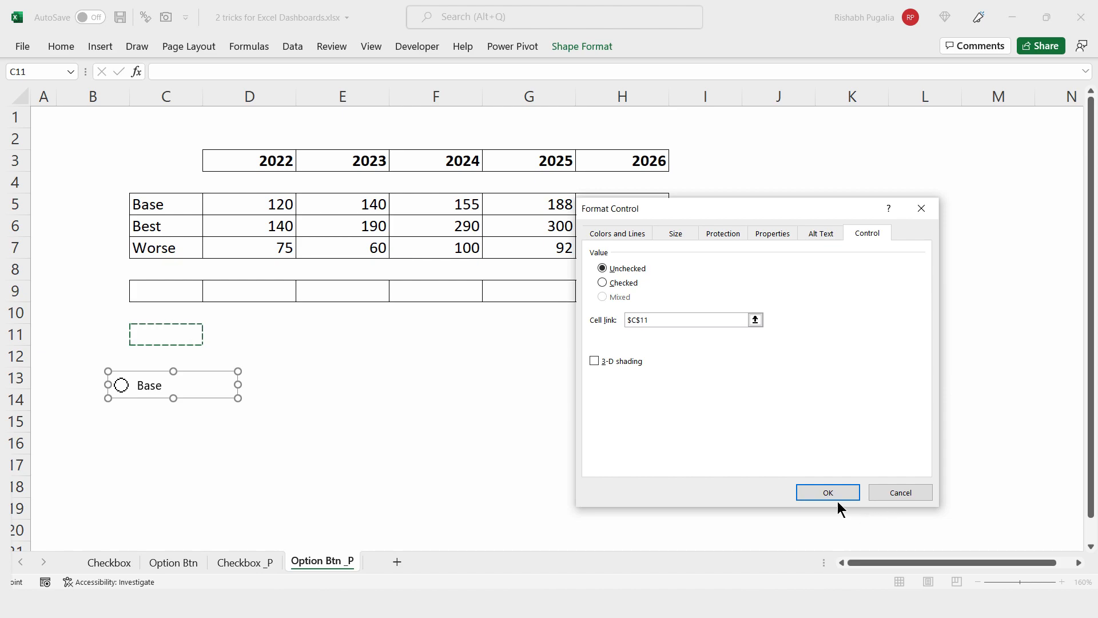
left_click(827, 492)
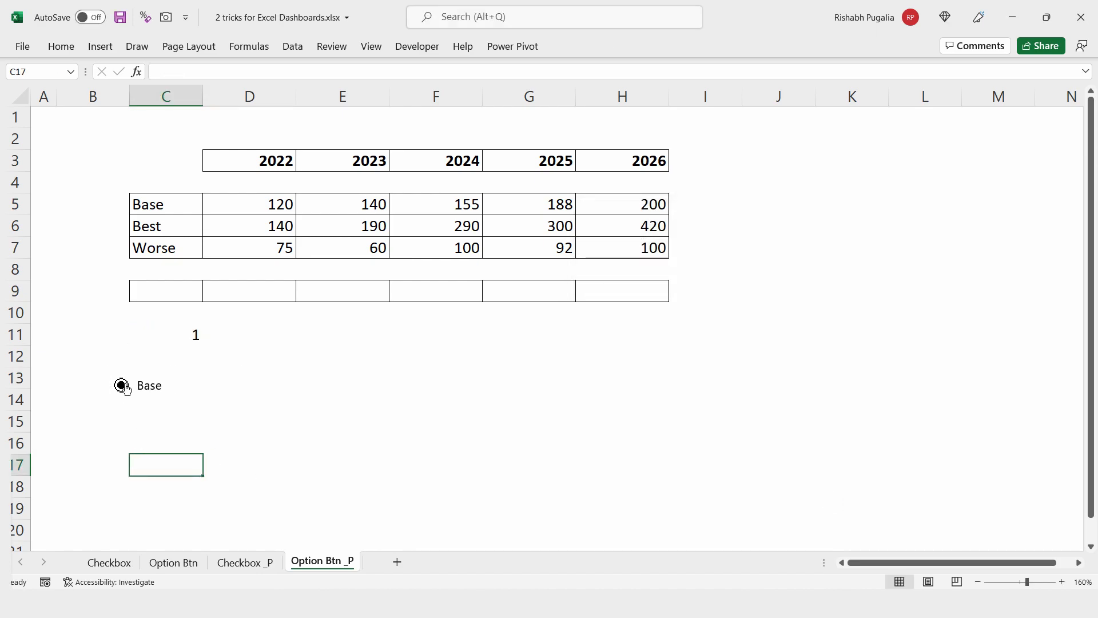
Copy the Base option button and relabel the pasted copies Best and Worst
right_click(121, 385)
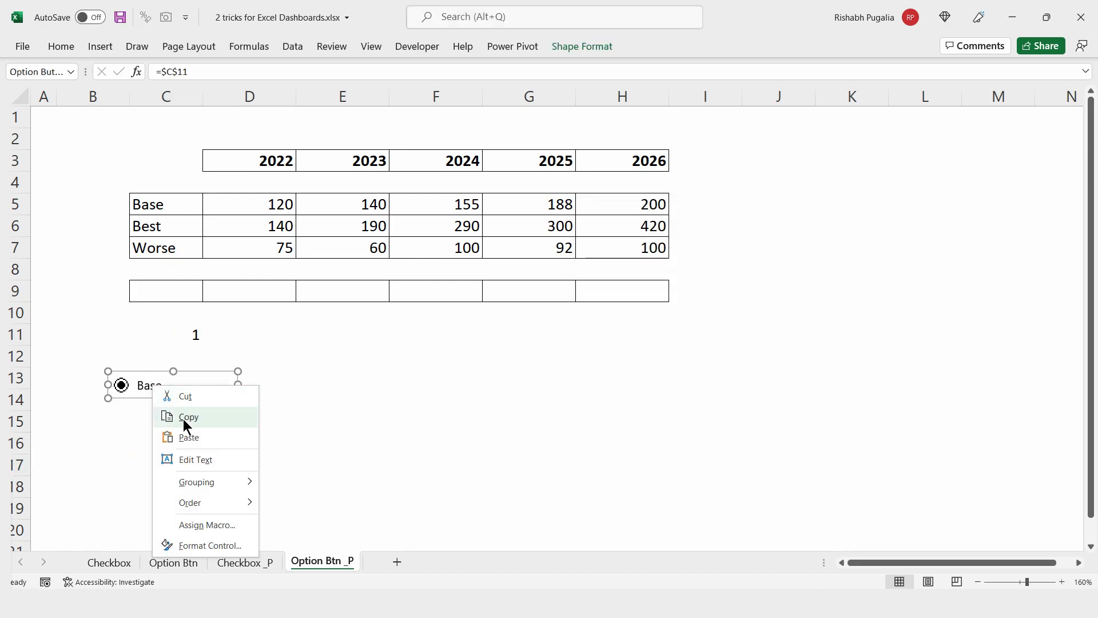
left_click(207, 454)
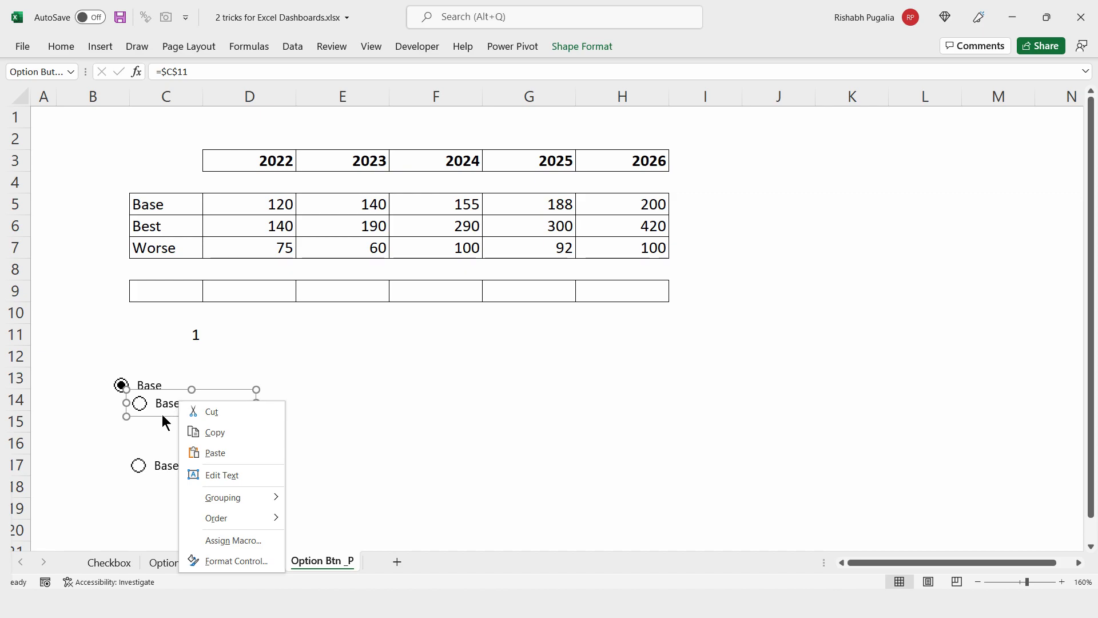
left_click(222, 475)
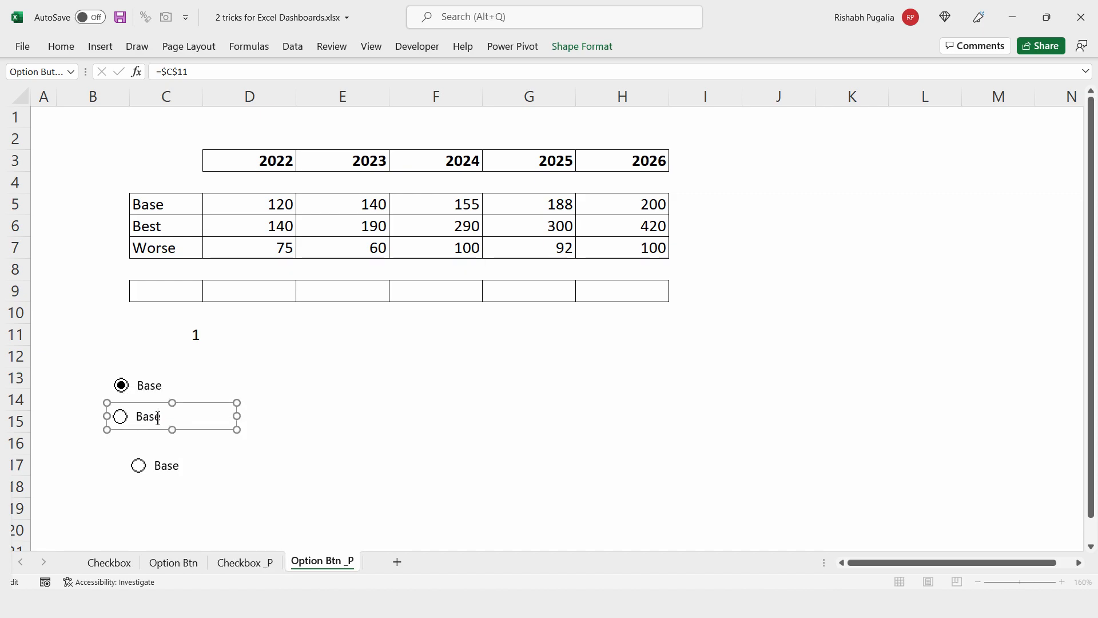
type("Best")
left_click(175, 465)
type("Worst")
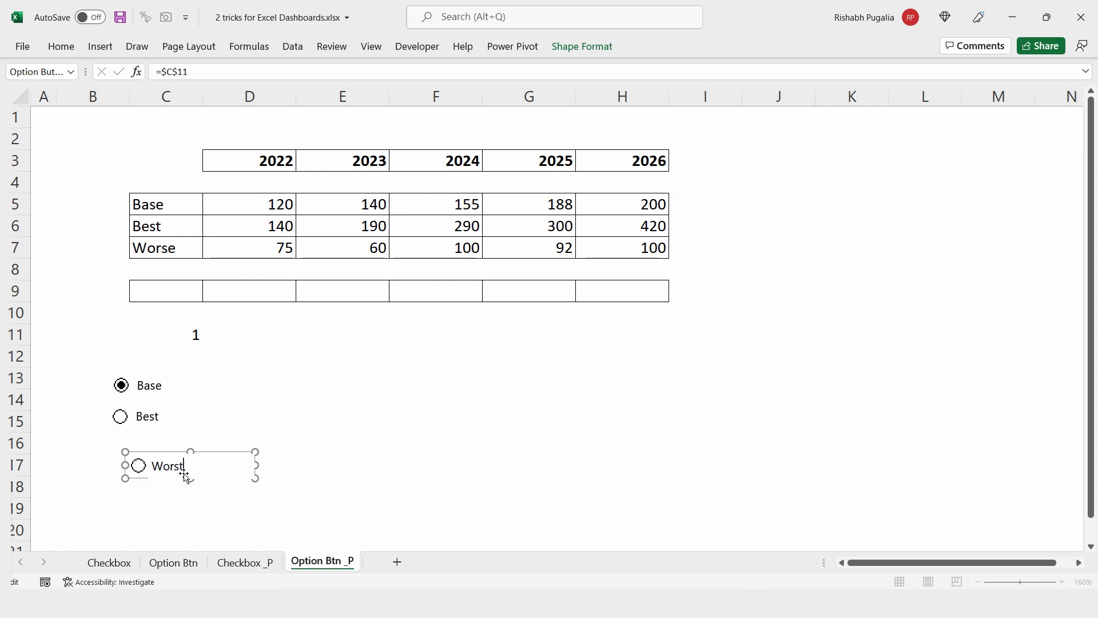
left_click(342, 465)
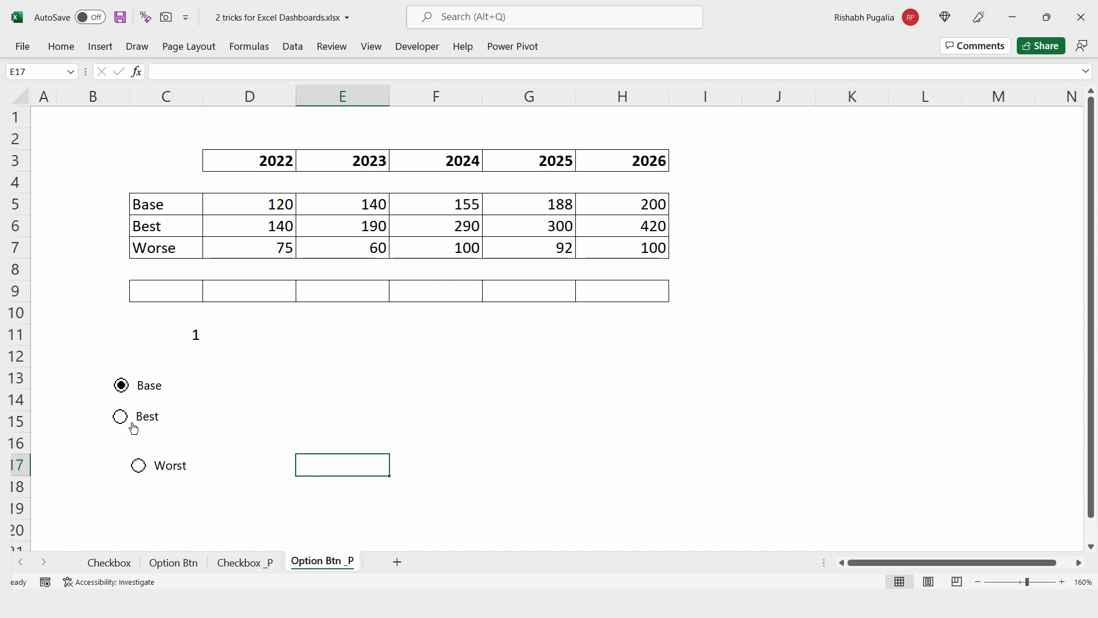
Test the Best, Worst and Base buttons to confirm C11 changes
left_click(119, 416)
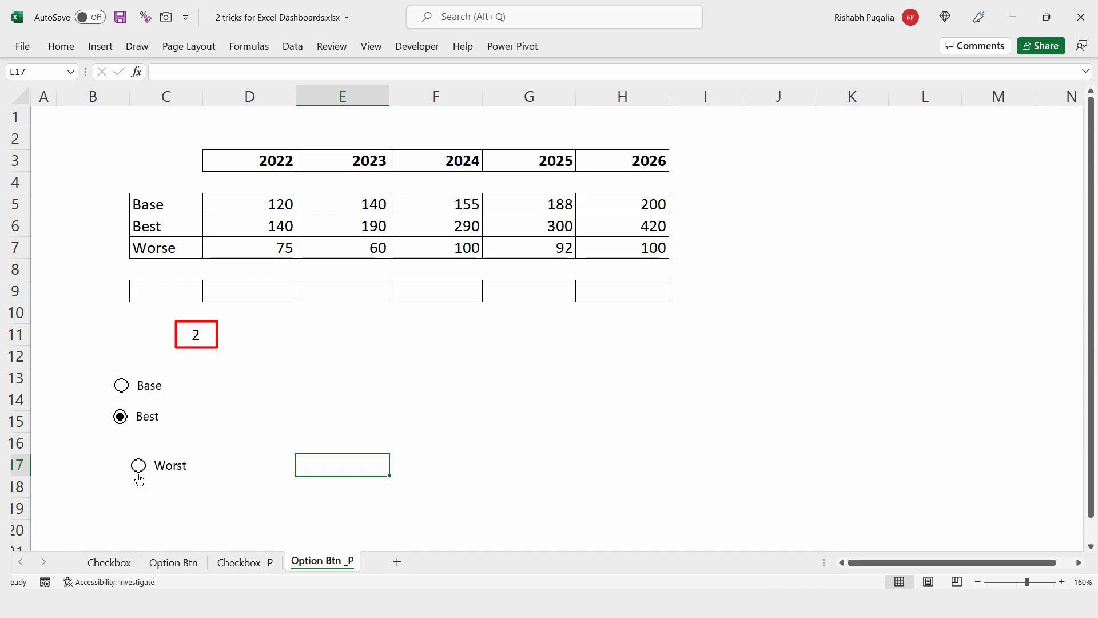
left_click(138, 465)
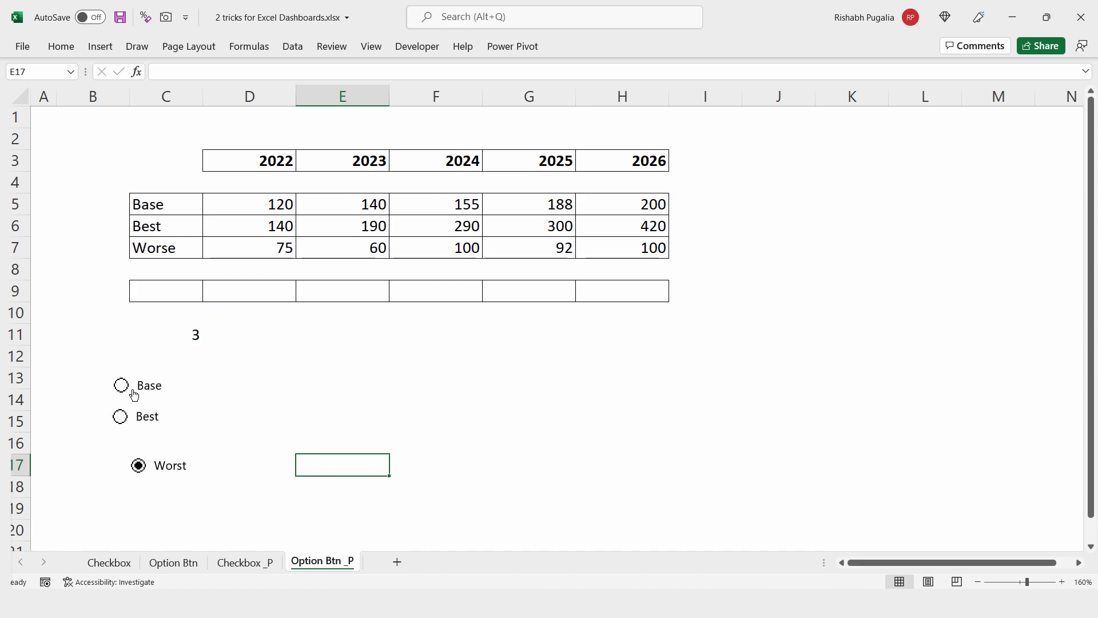
left_click(121, 385)
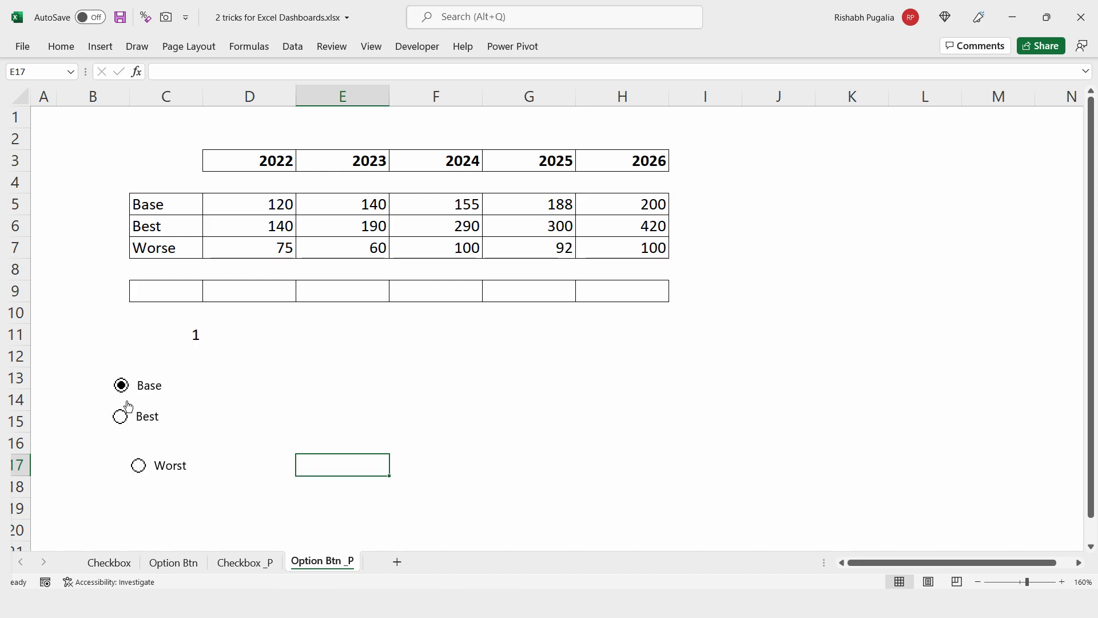
left_click(138, 465)
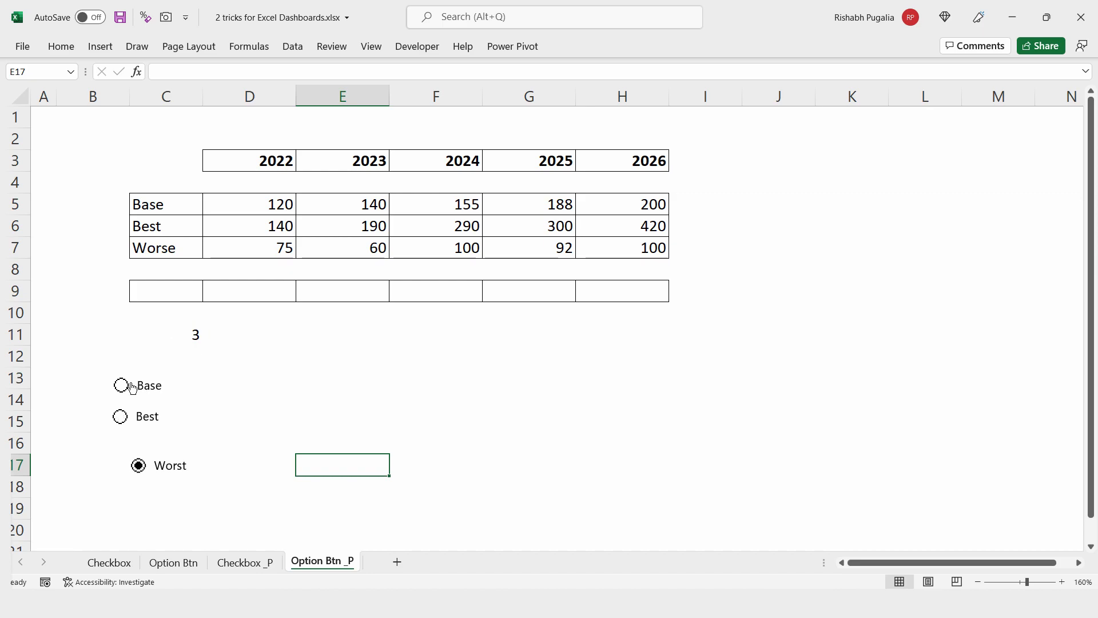
mouse_move(192, 434)
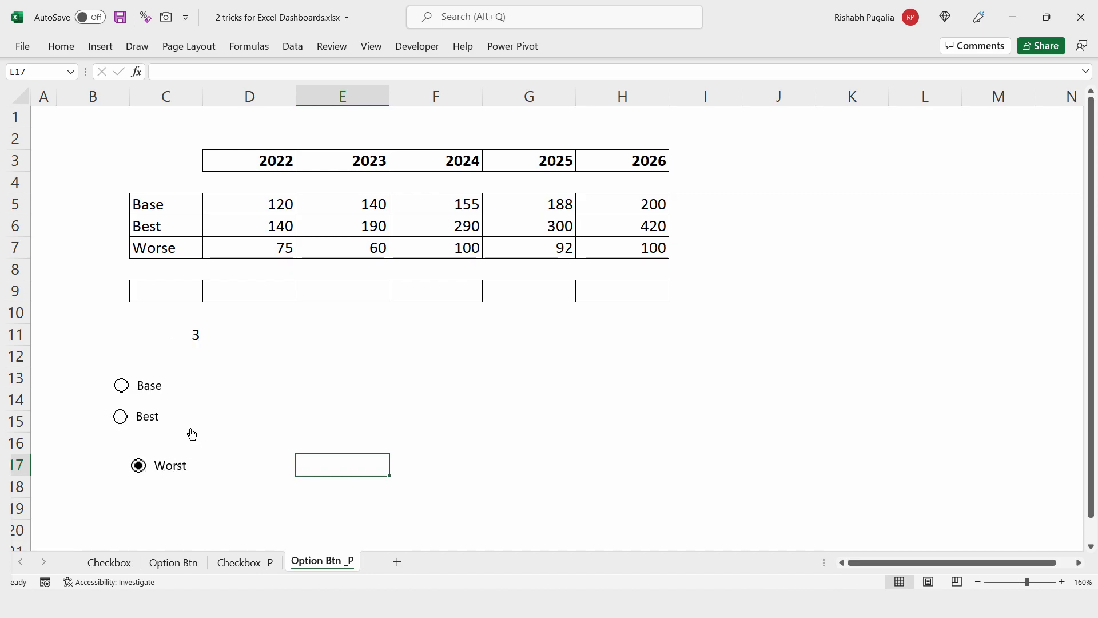
right_click(119, 416)
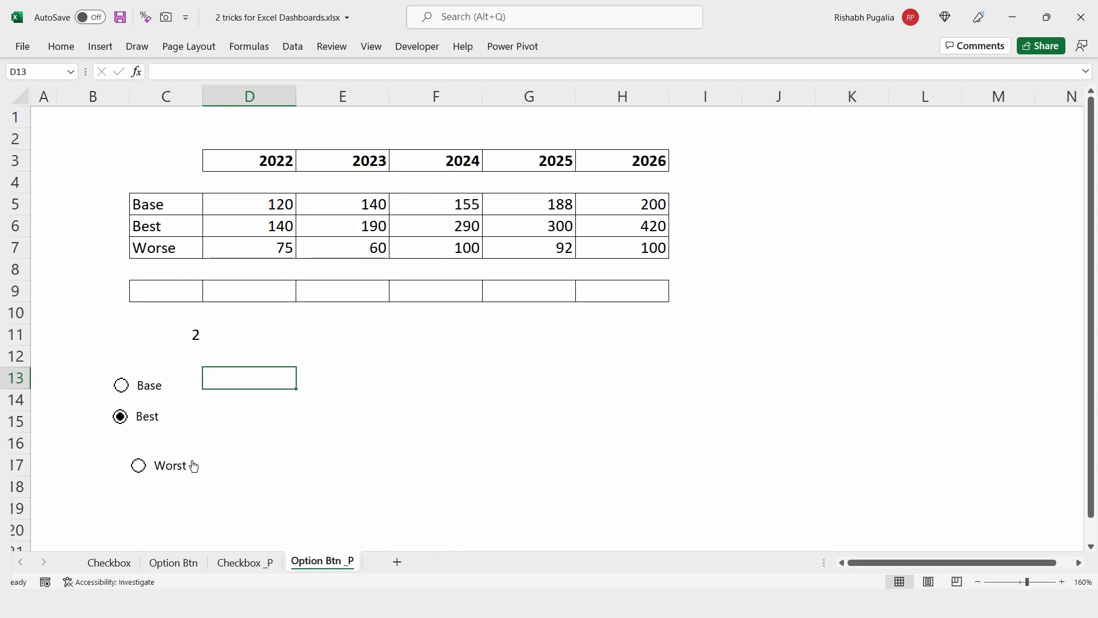
Align the Base, Best and Worst buttons left and distribute them vertically
right_click(121, 385)
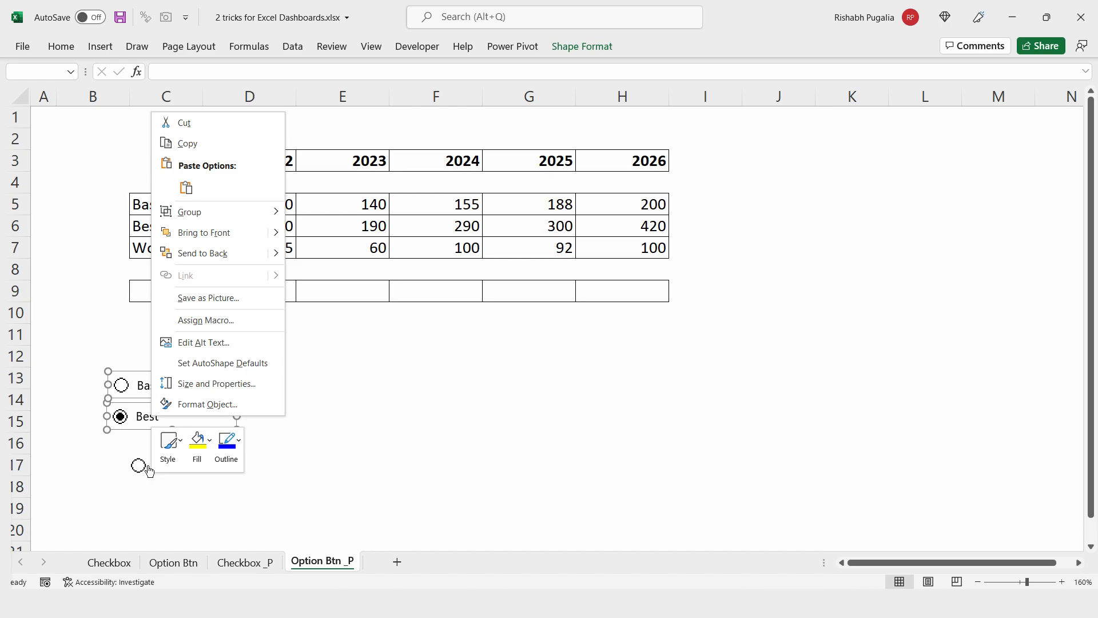
left_click(582, 46)
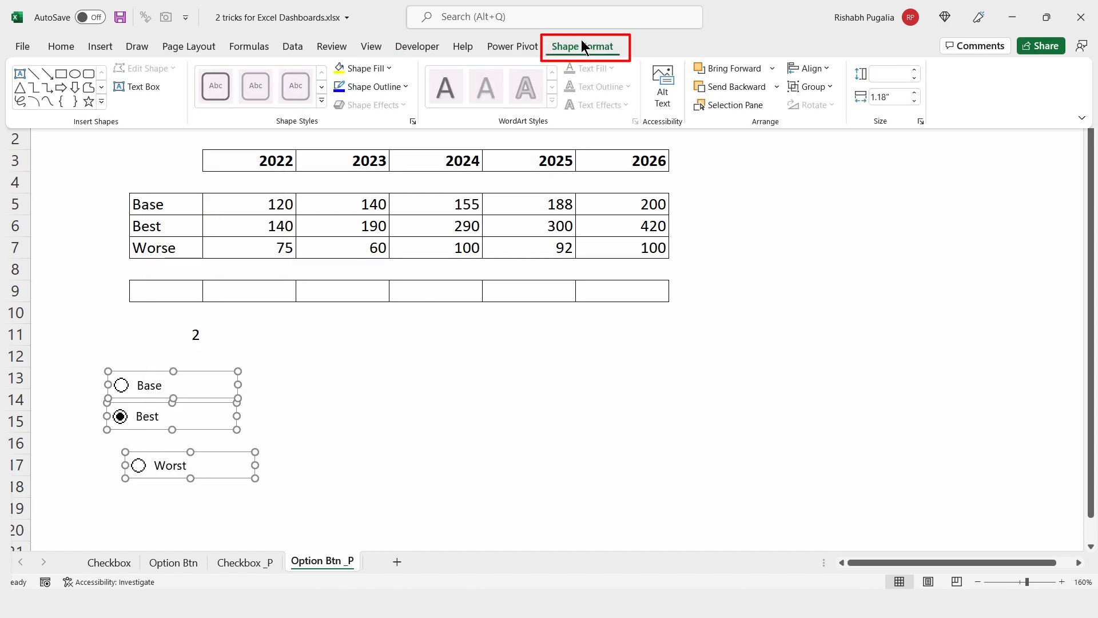
left_click(808, 68)
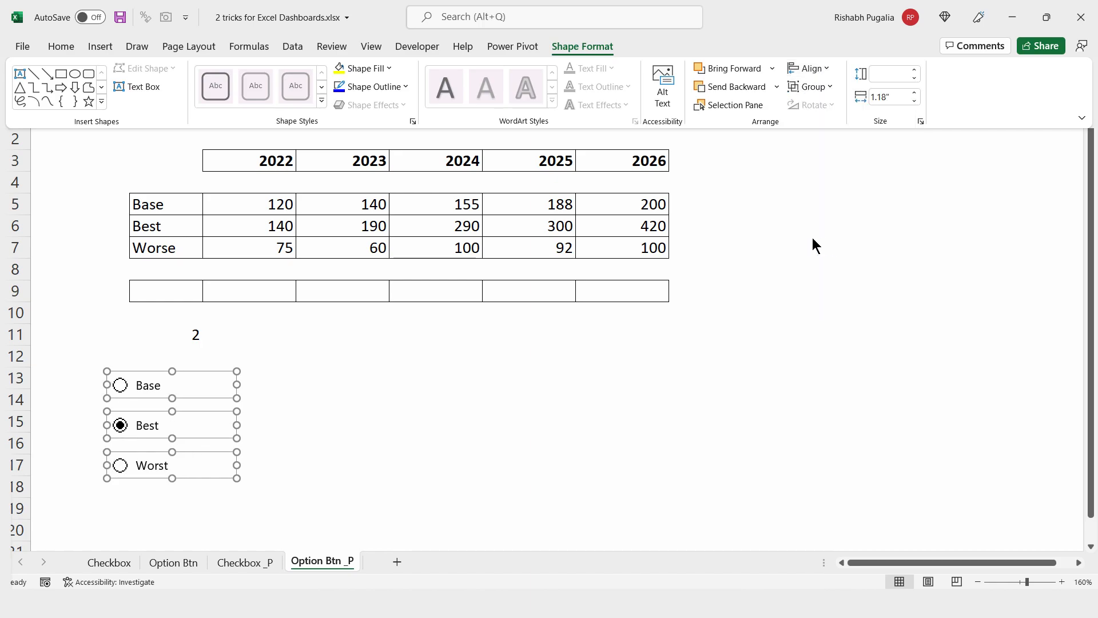
left_click(342, 420)
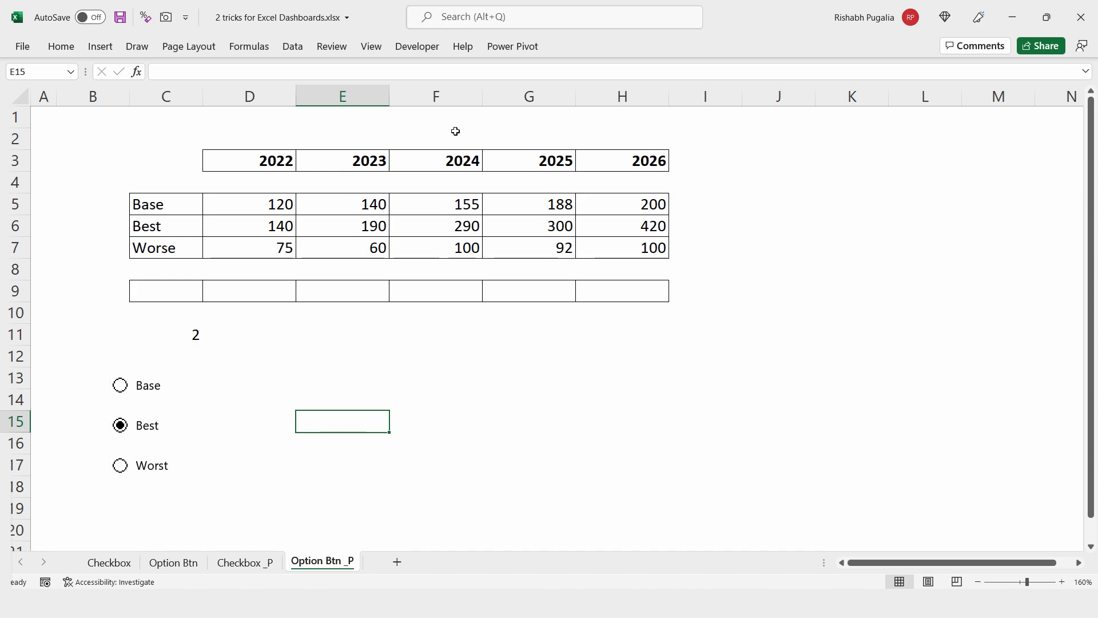
Draw a Form Control group box around the three buttons, captioned 'Choose a scenario'
left_click(418, 46)
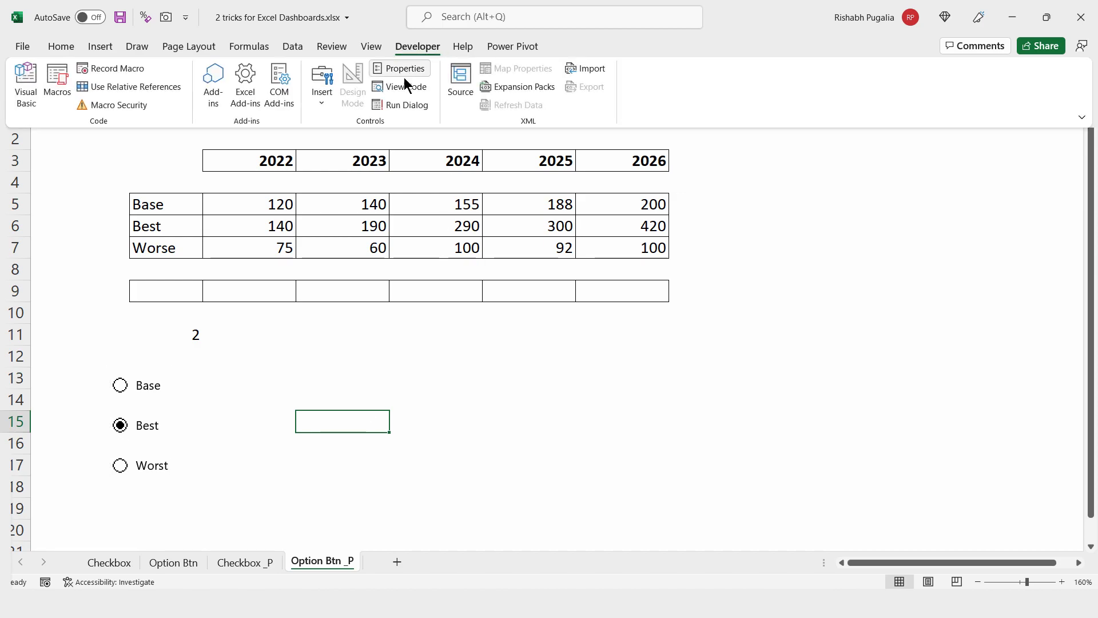
left_click(322, 81)
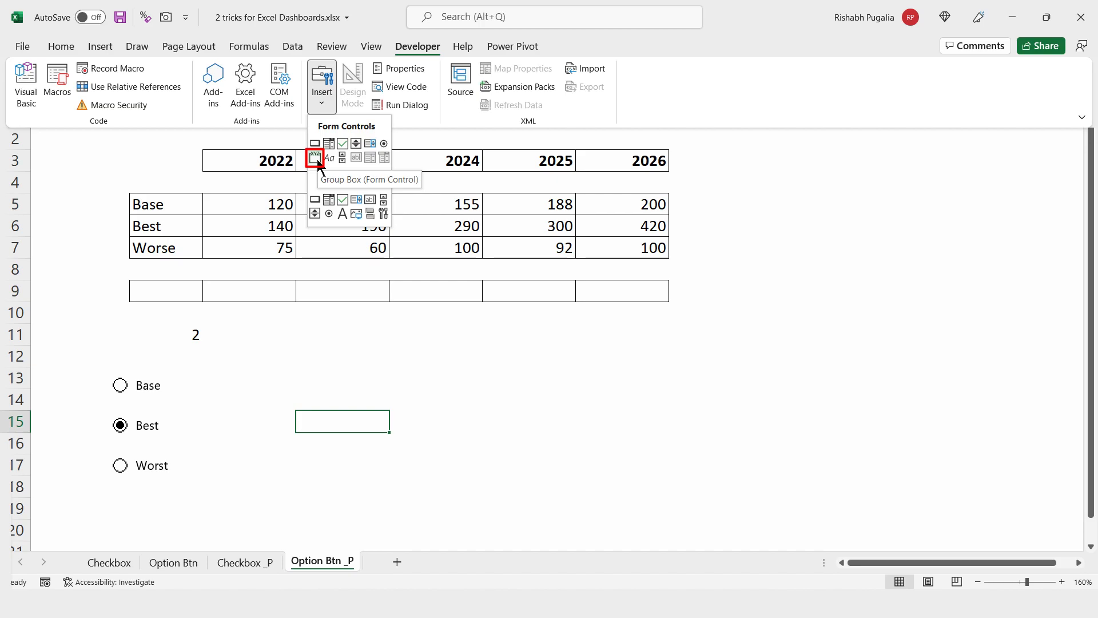
left_click(315, 158)
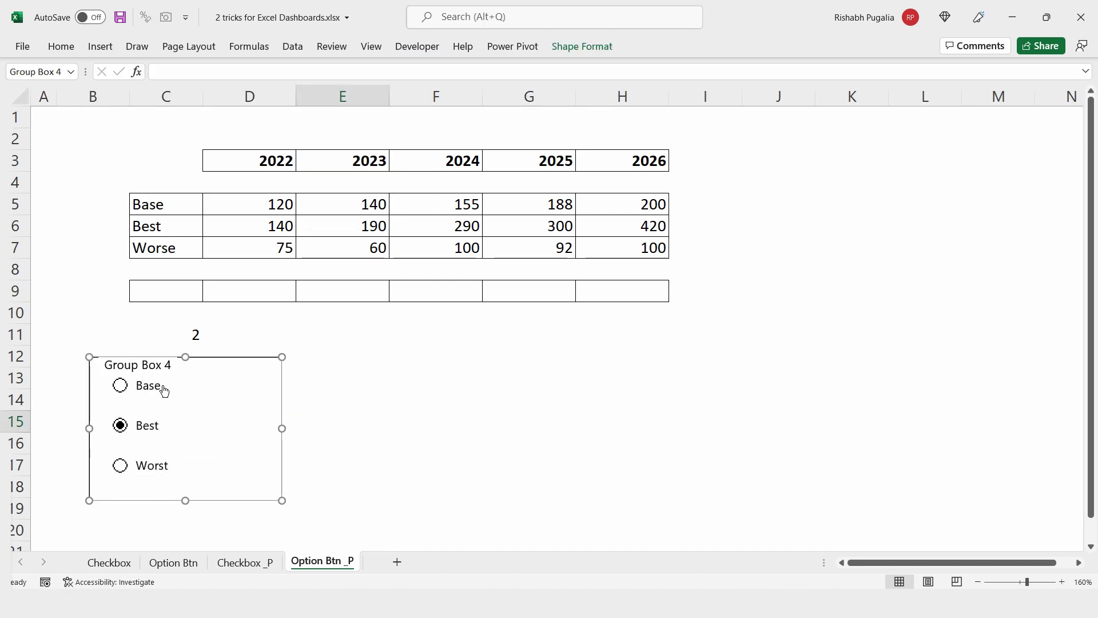
right_click(148, 385)
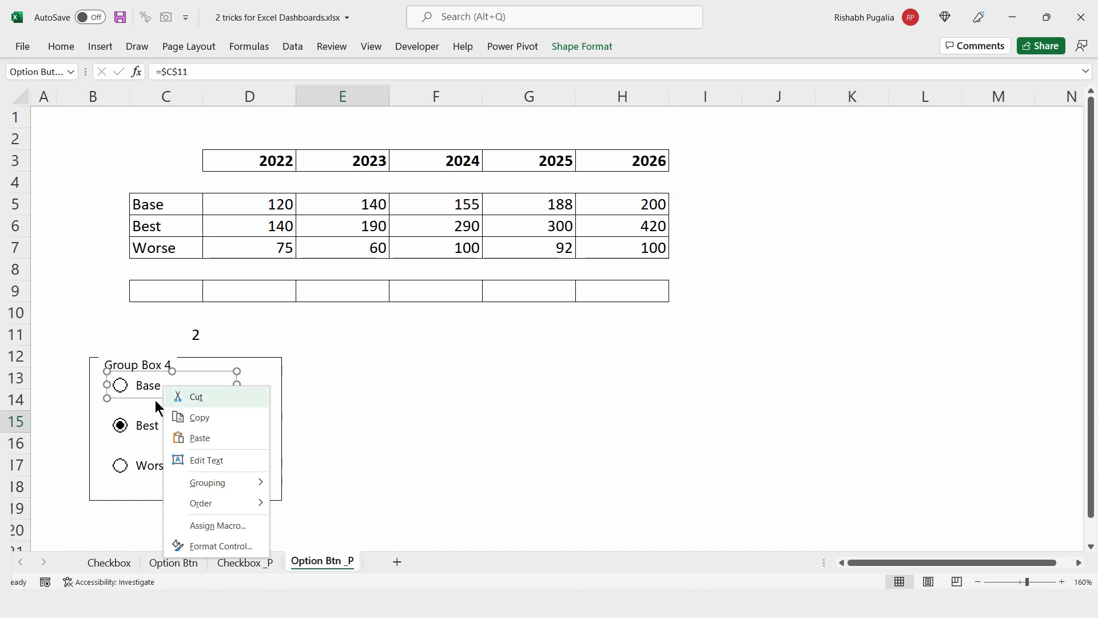
mouse_move(275, 381)
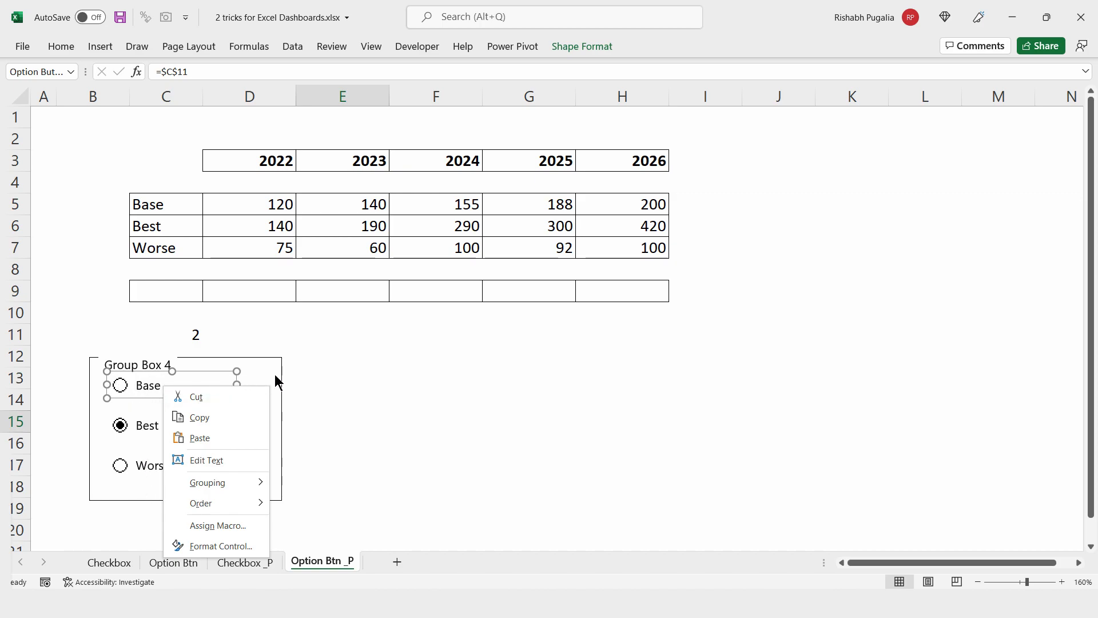
mouse_move(142, 434)
type("Choose a sce")
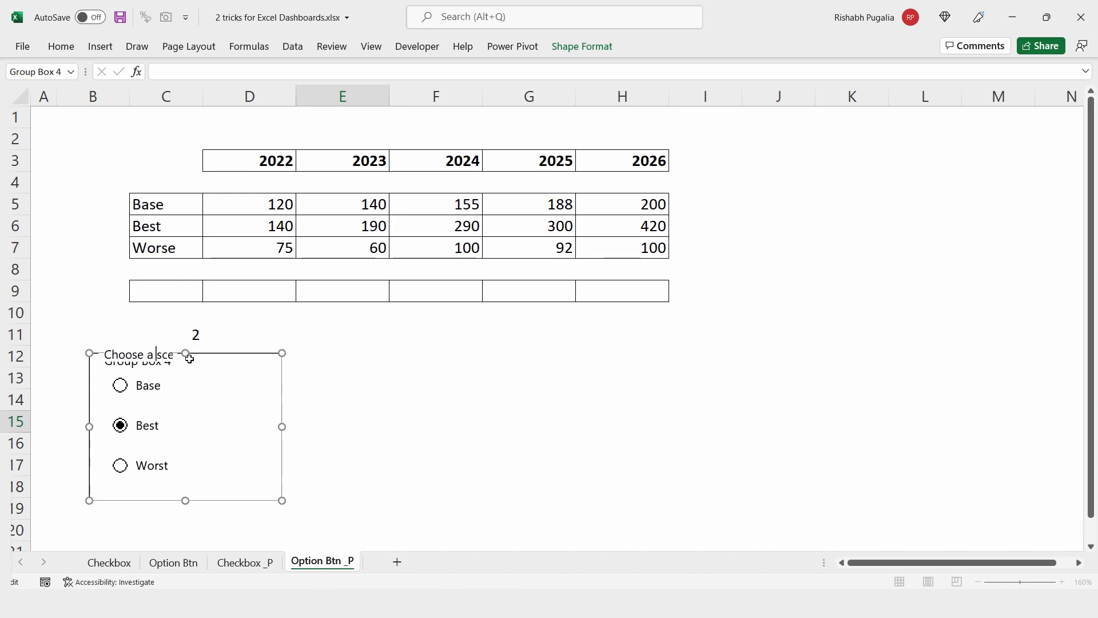
left_click(342, 404)
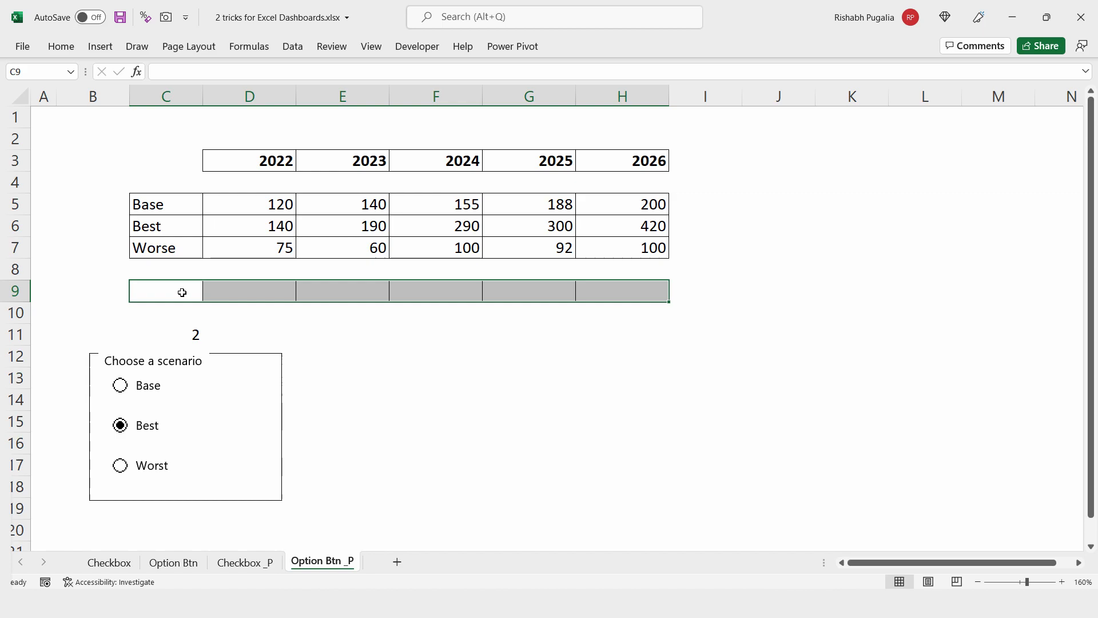
Enter =INDEX(C5:C7,C11,1) in C9 to return the chosen scenario row
type("=")
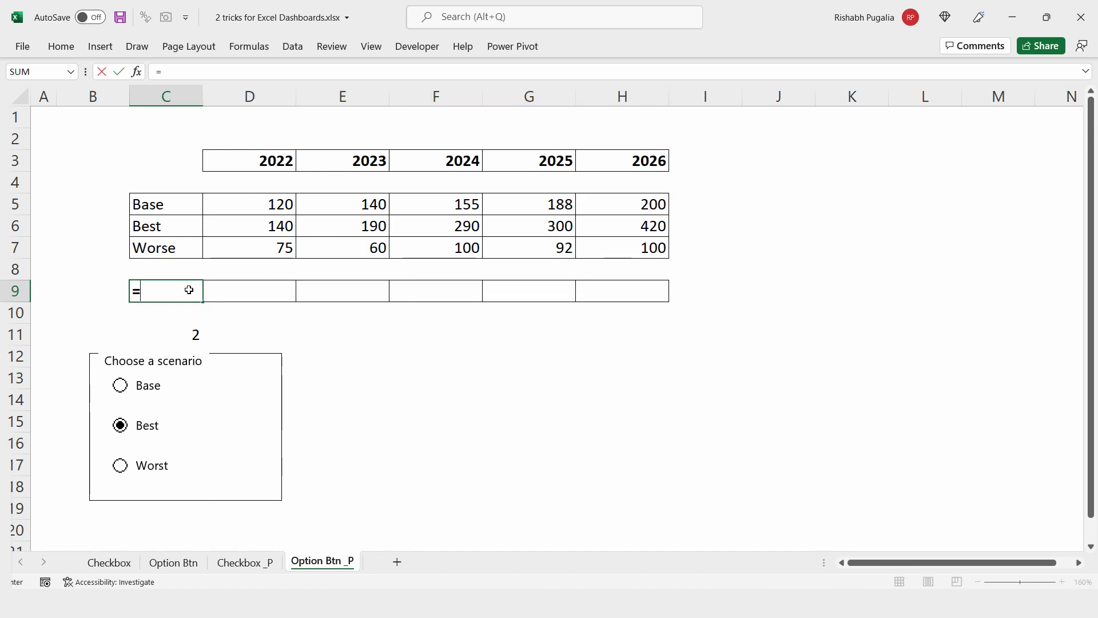
type("INDEX(C5:C7,")
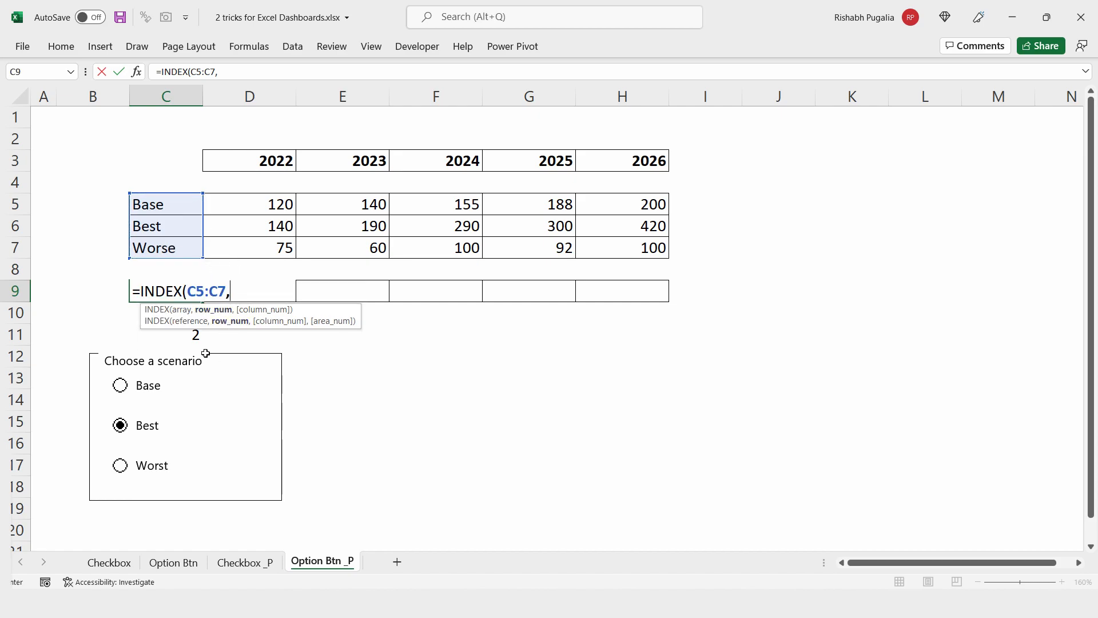
left_click(166, 336)
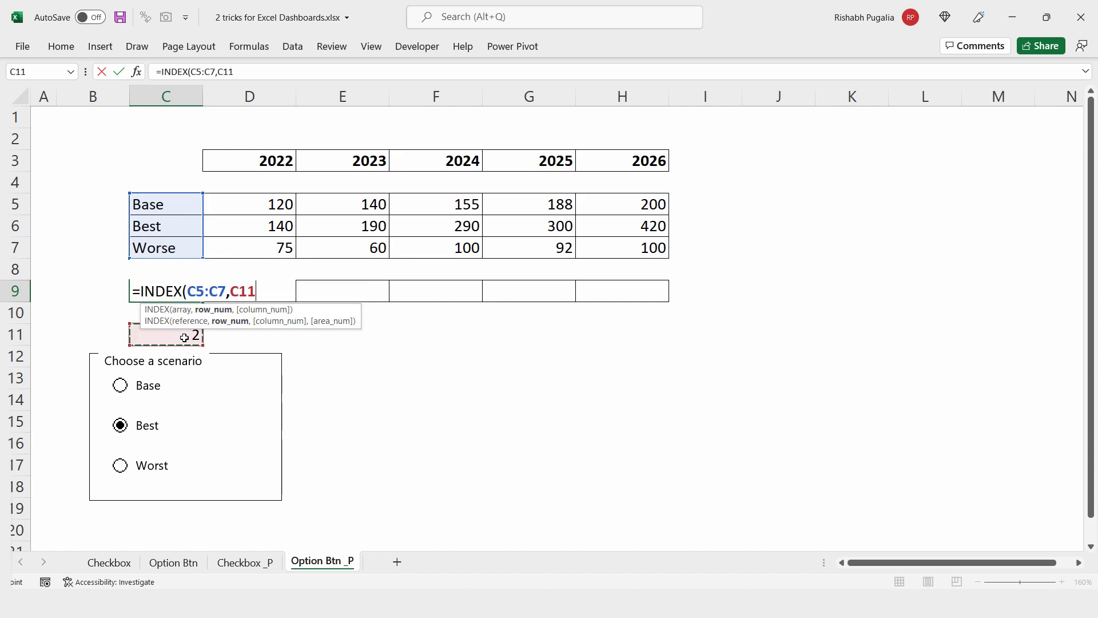
type(",1")
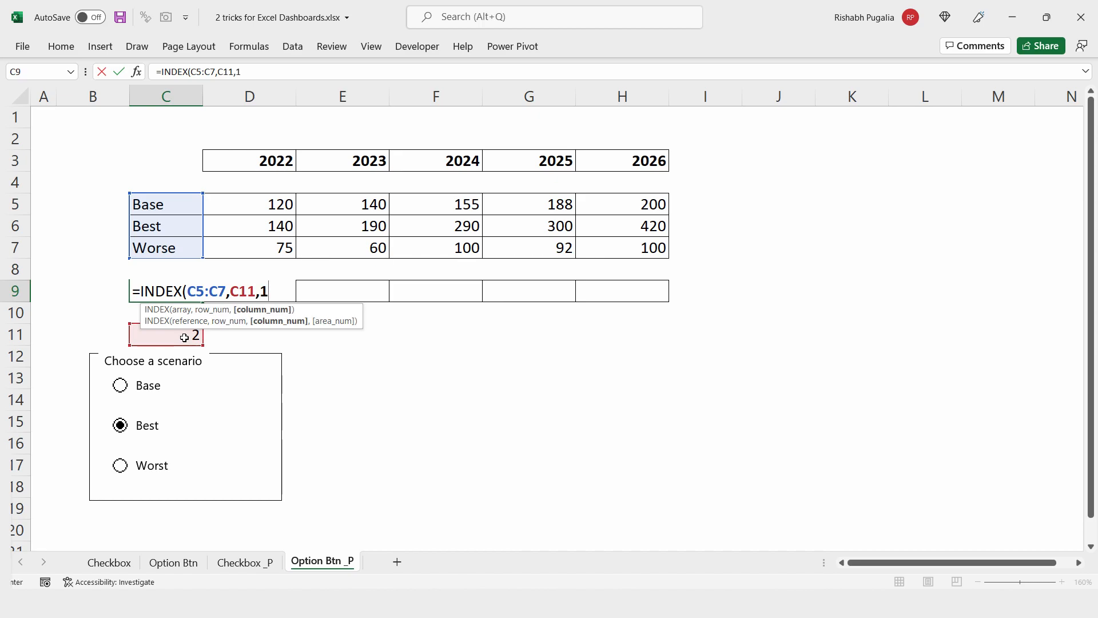
type(")")
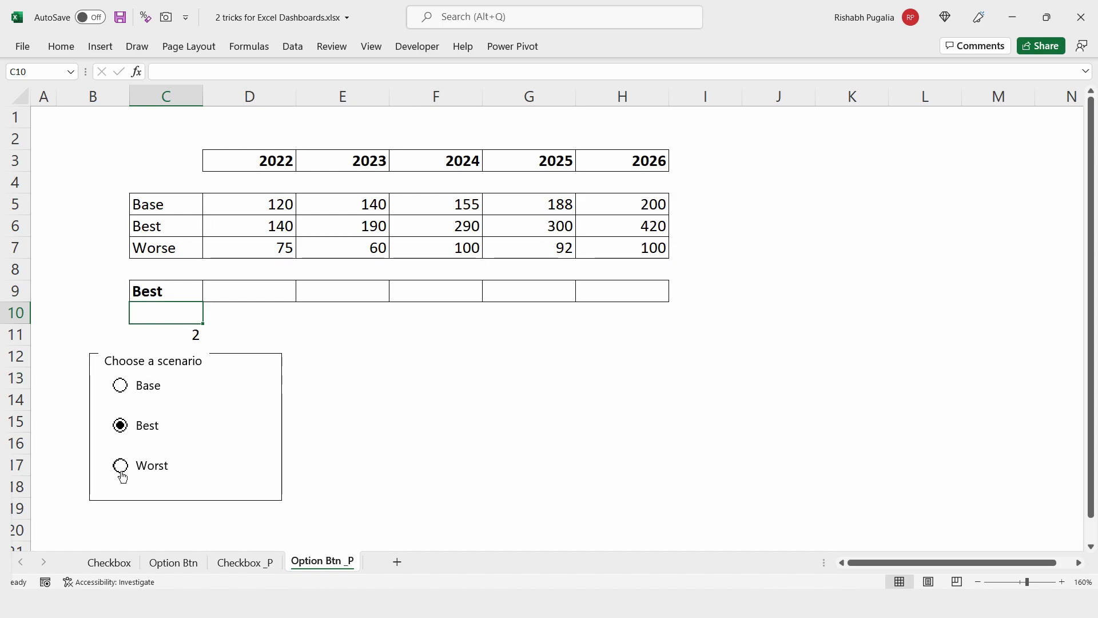
Make the C11 reference absolute with F4 and test with Worst and Base
left_click(119, 466)
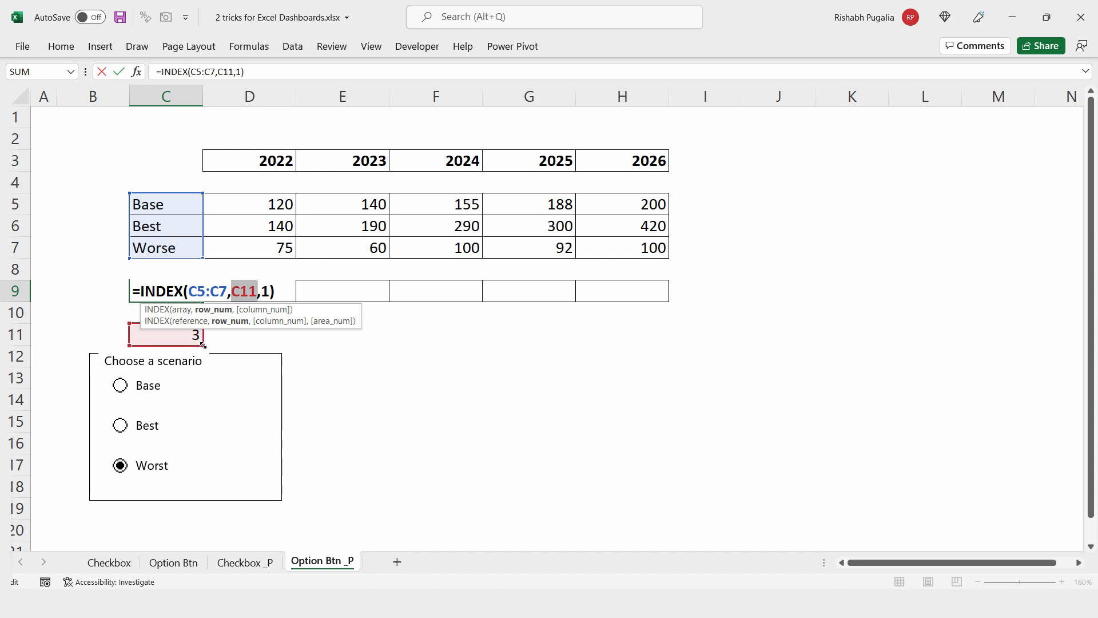
key("f4")
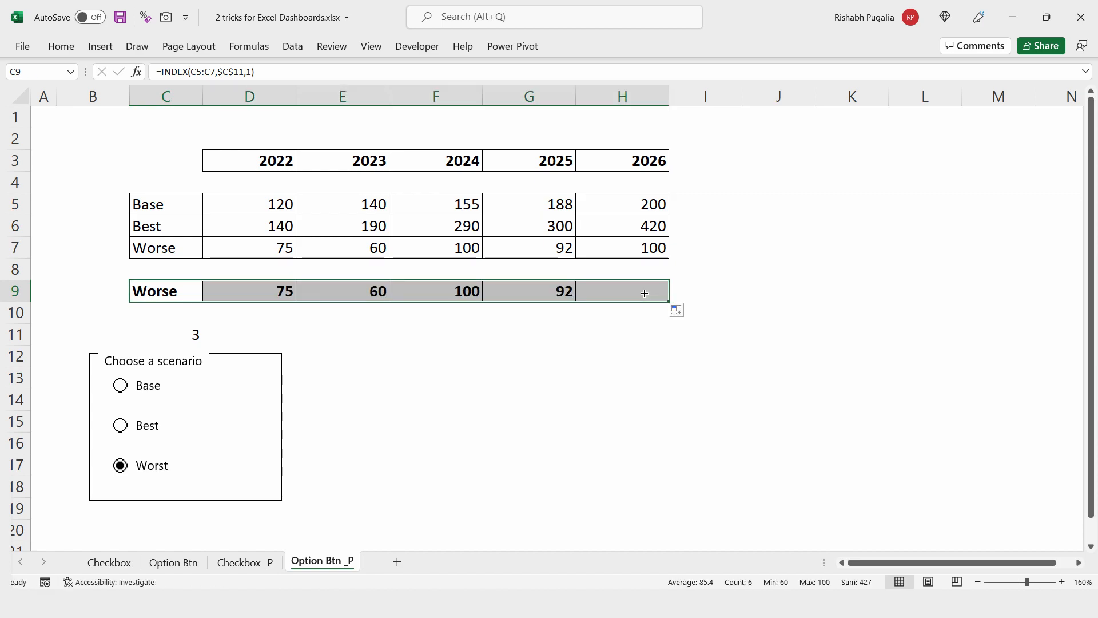
left_click(119, 385)
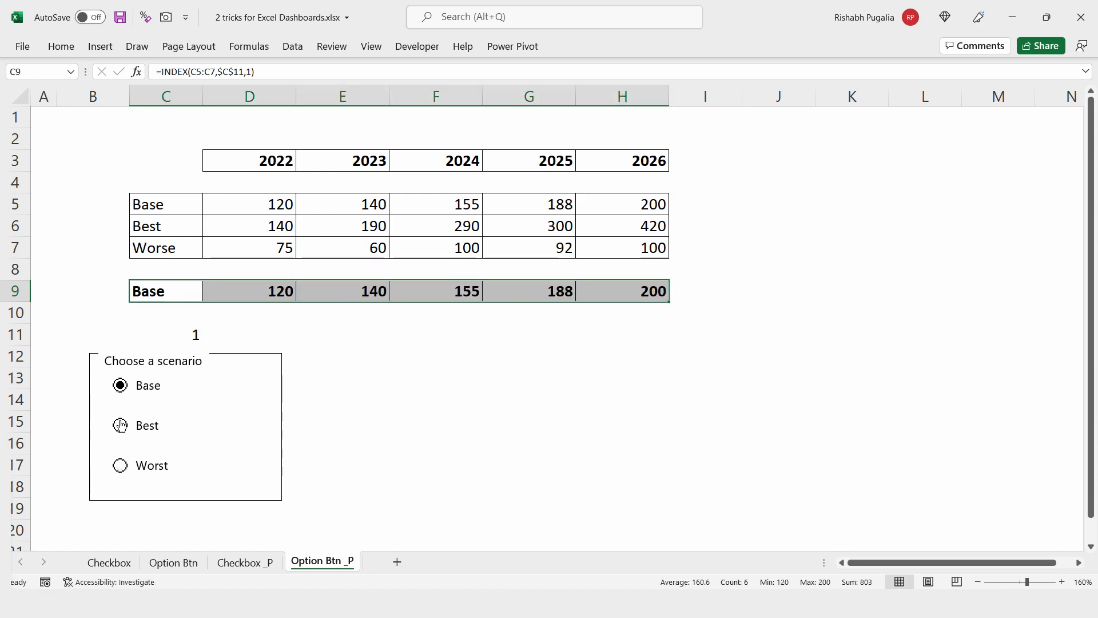
left_click(119, 465)
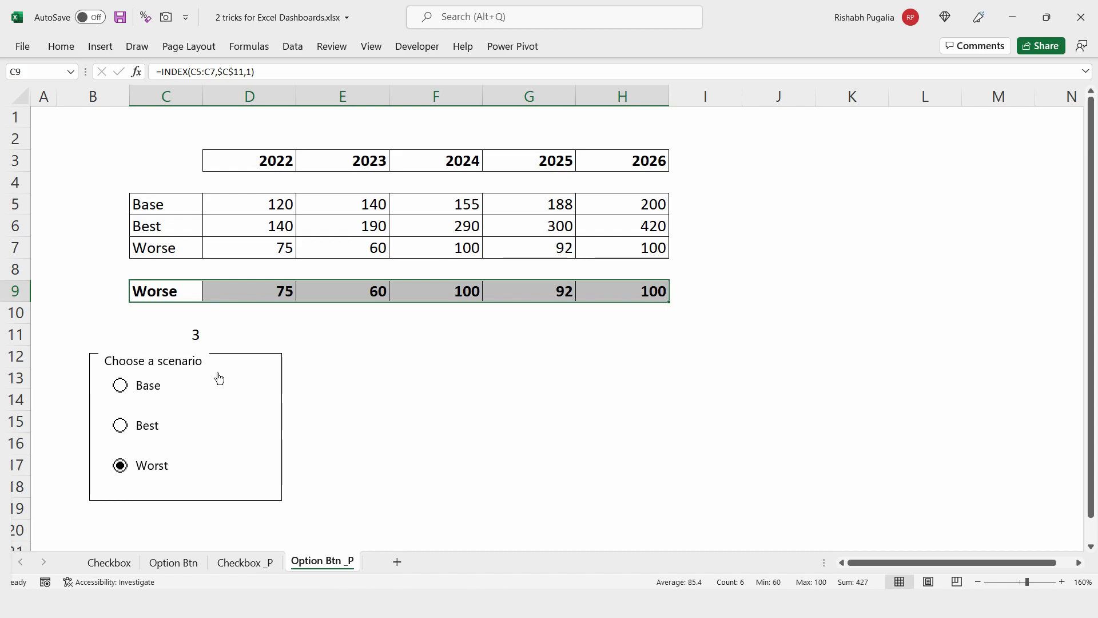
mouse_move(119, 385)
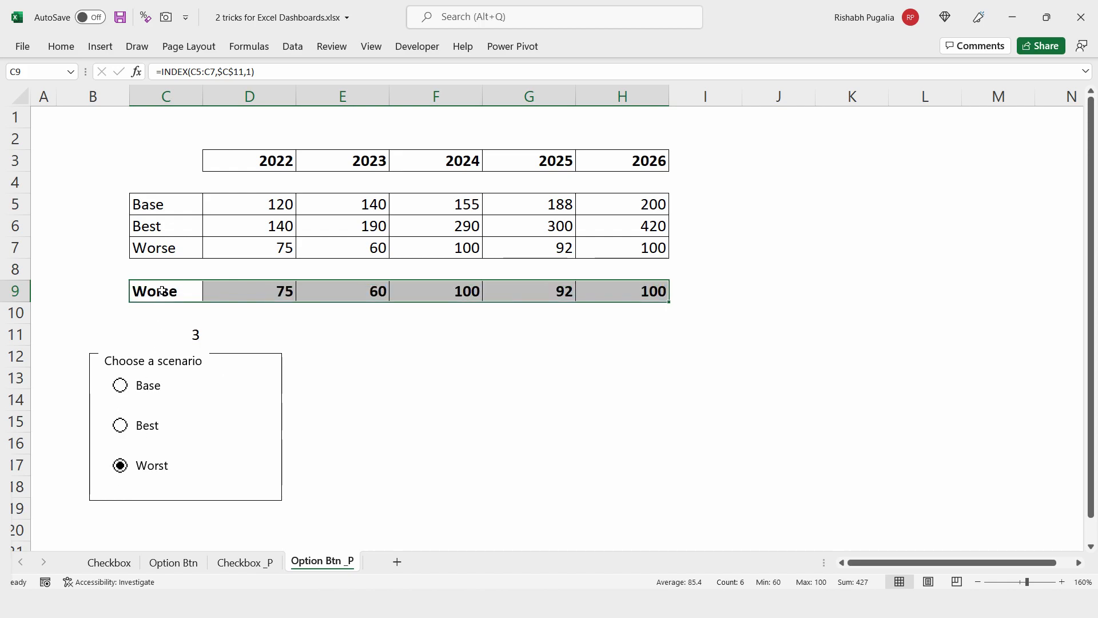
mouse_move(234, 175)
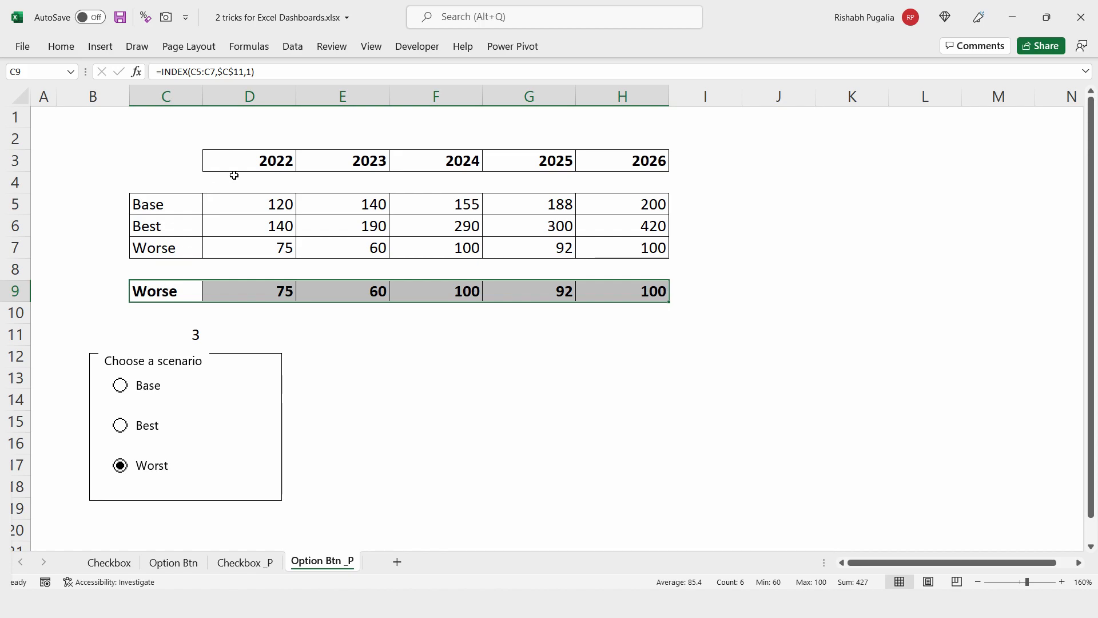
Insert a column chart from years D3:H3 and row 9 values D9:H9
left_click_drag(249, 159, 528, 160)
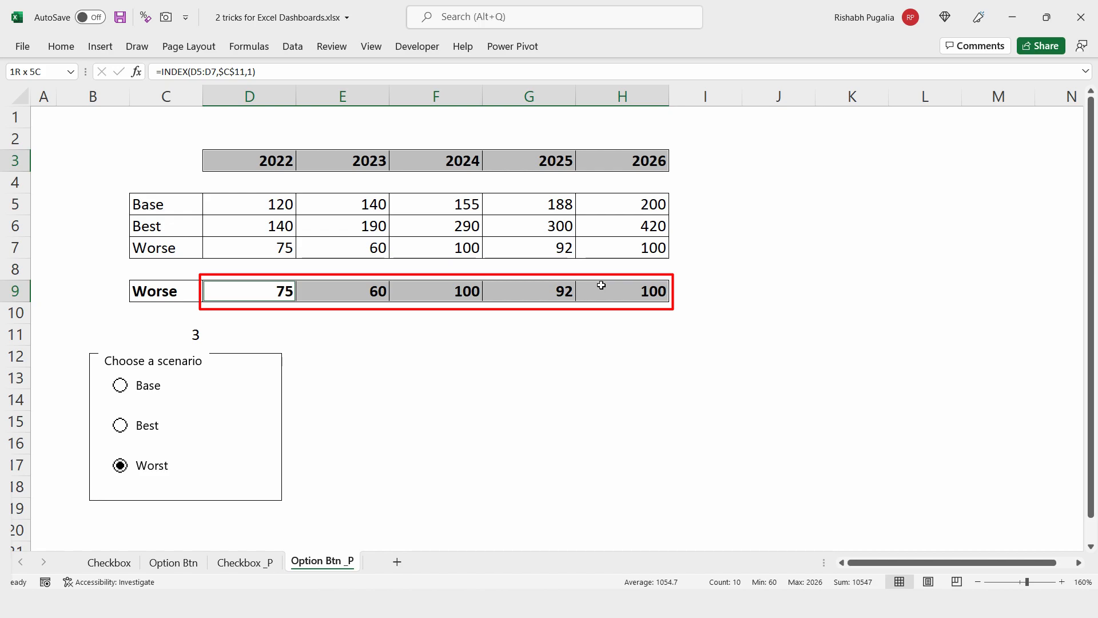
left_click(100, 46)
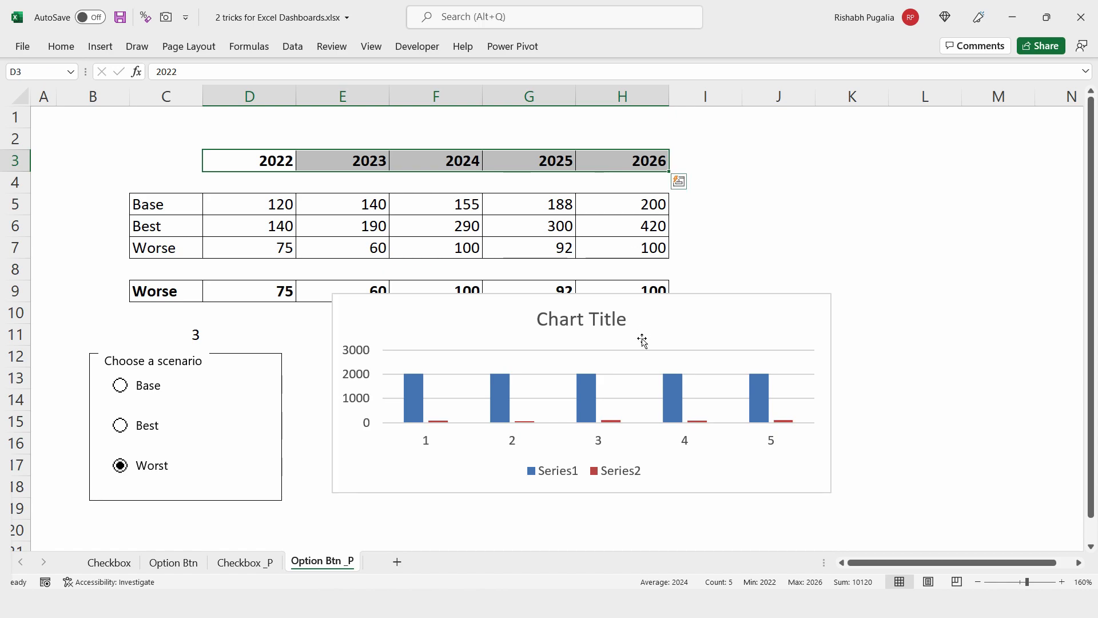
mouse_move(537, 471)
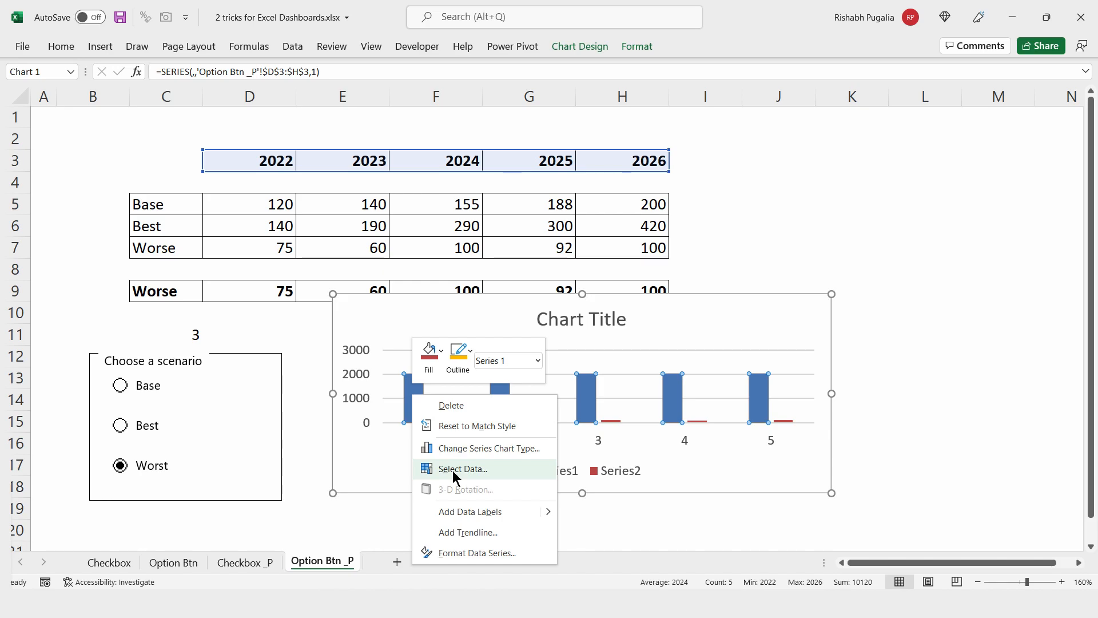
Remove Series1 and set the horizontal axis labels to the years in D3:H3
left_click(462, 469)
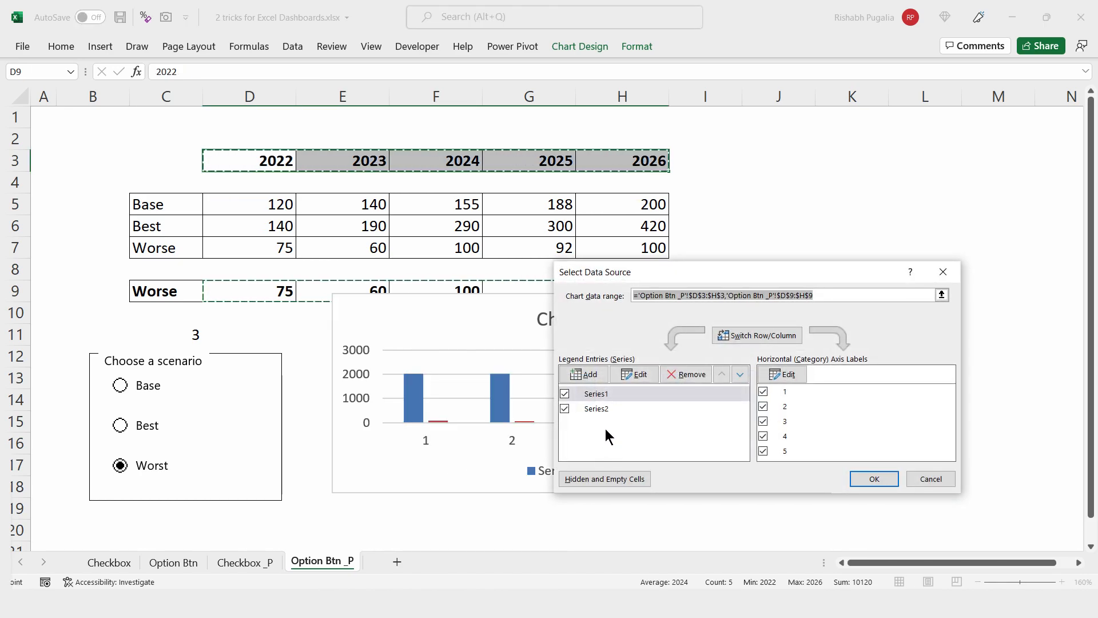
left_click(686, 374)
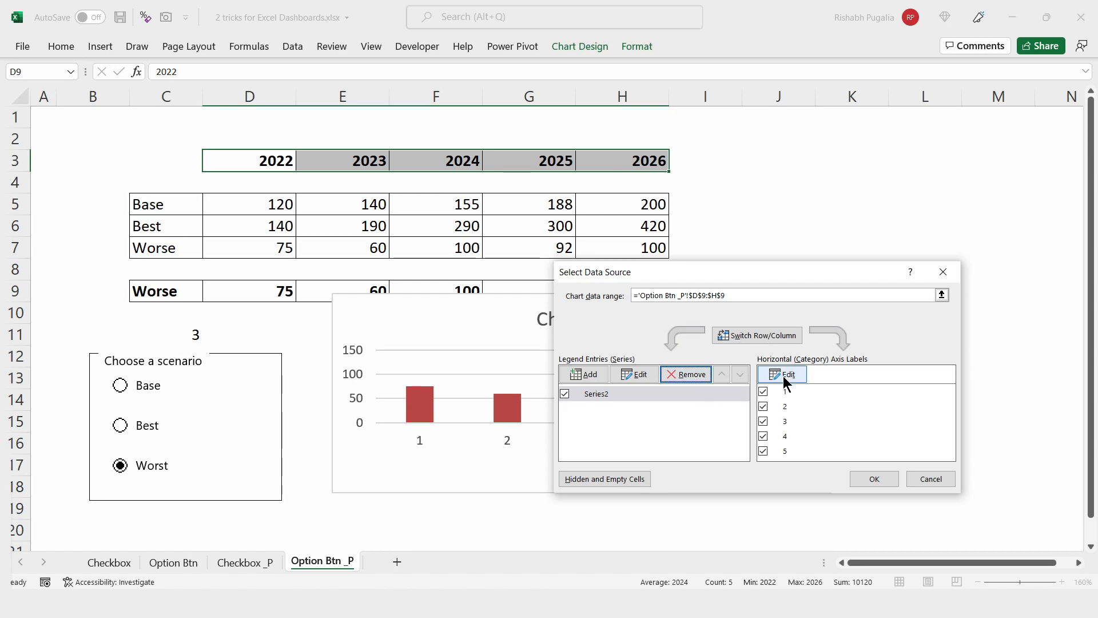
left_click(783, 374)
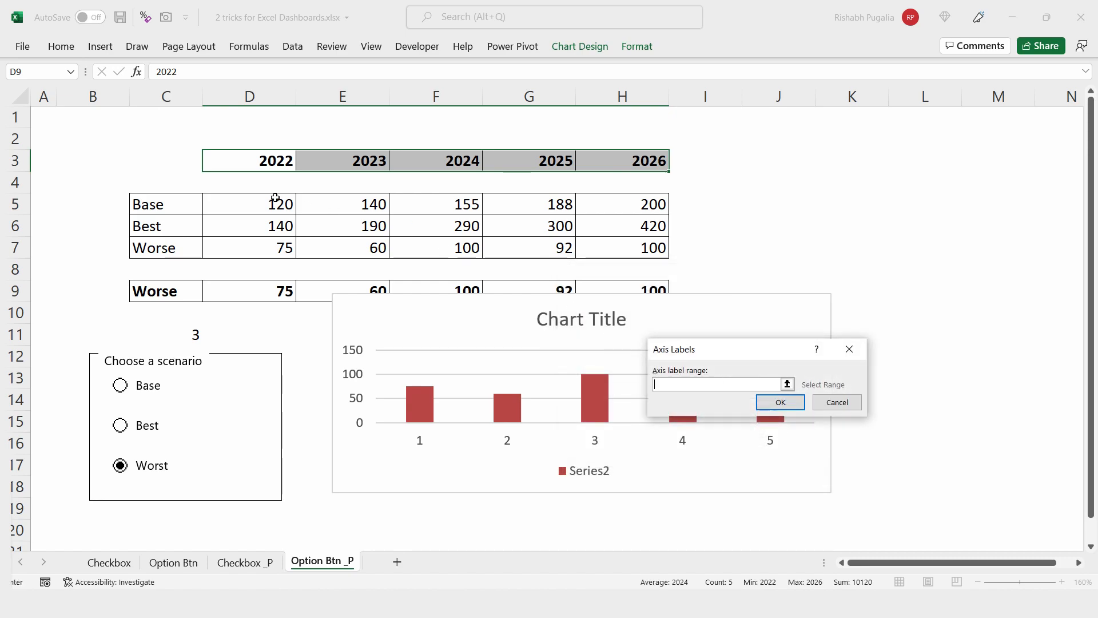
left_click_drag(248, 161, 622, 160)
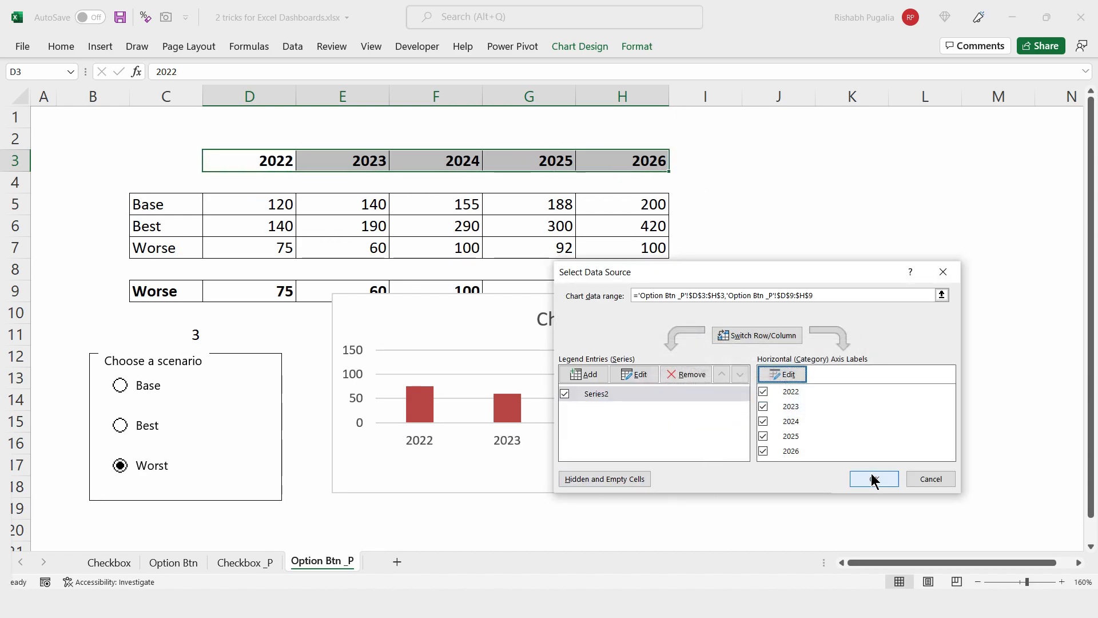
left_click(872, 479)
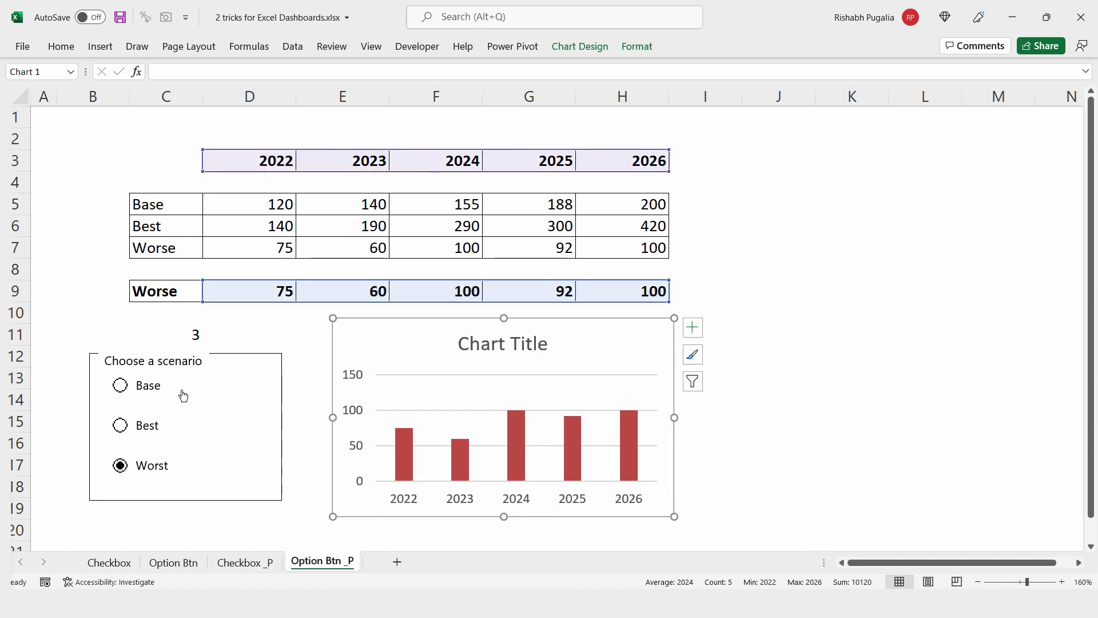
Toggle Base and Worst to watch the axis rescale, then open Format Axis
left_click(119, 386)
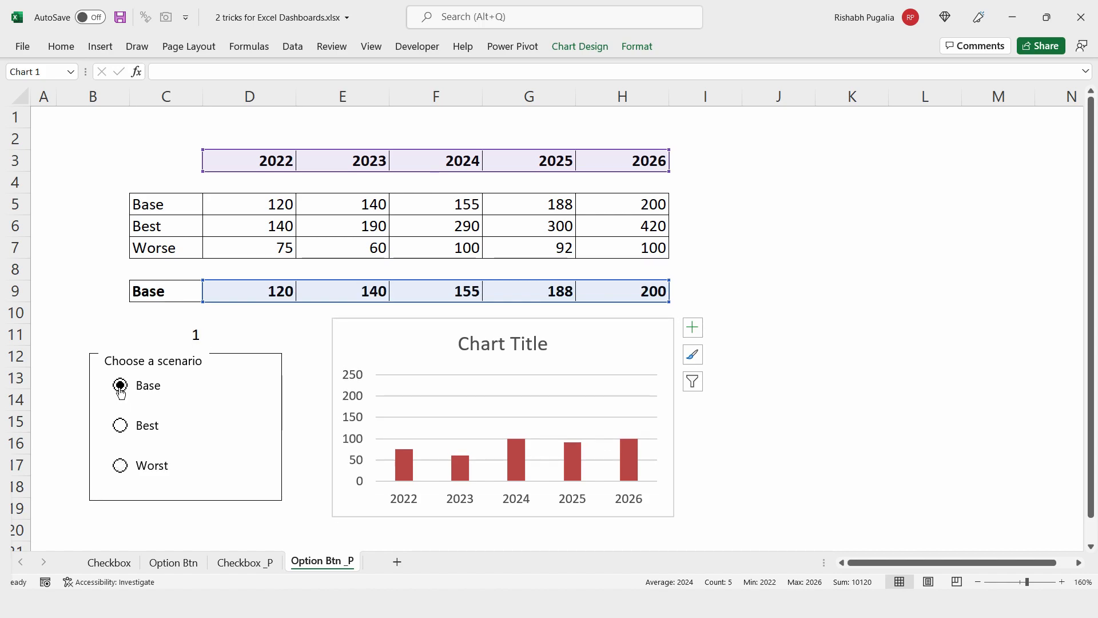
left_click(120, 465)
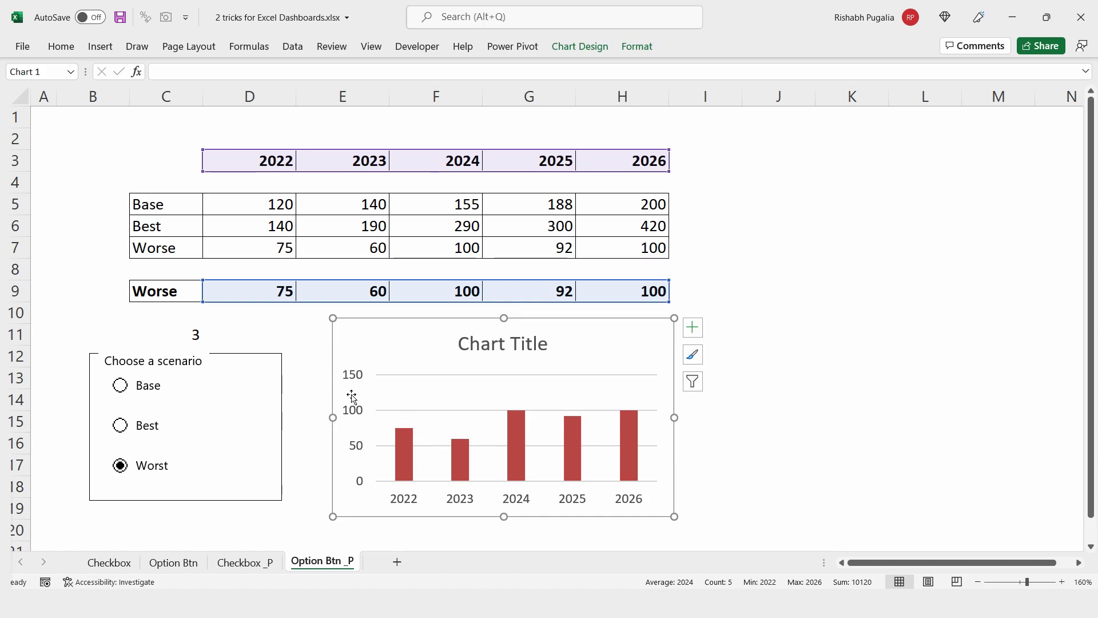
left_click(353, 427)
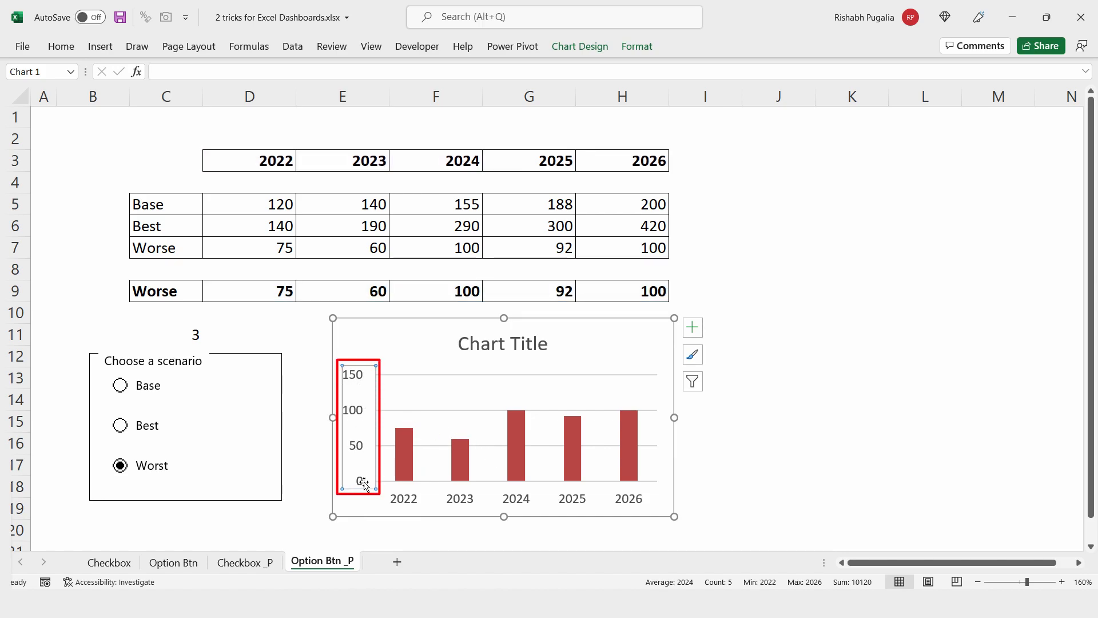
mouse_move(361, 417)
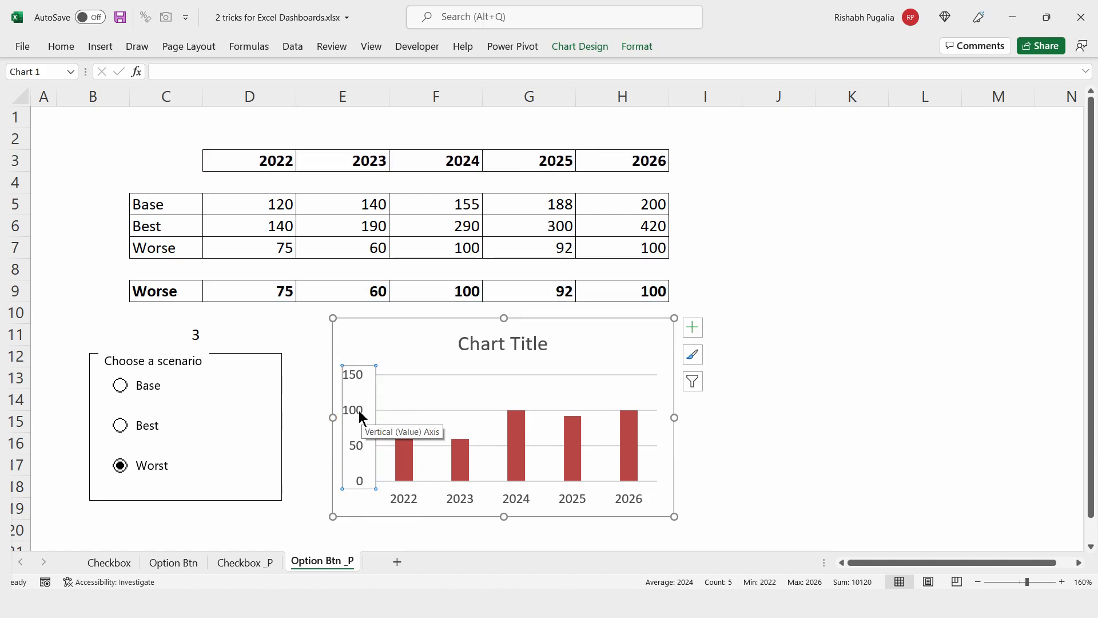
double_click(359, 413)
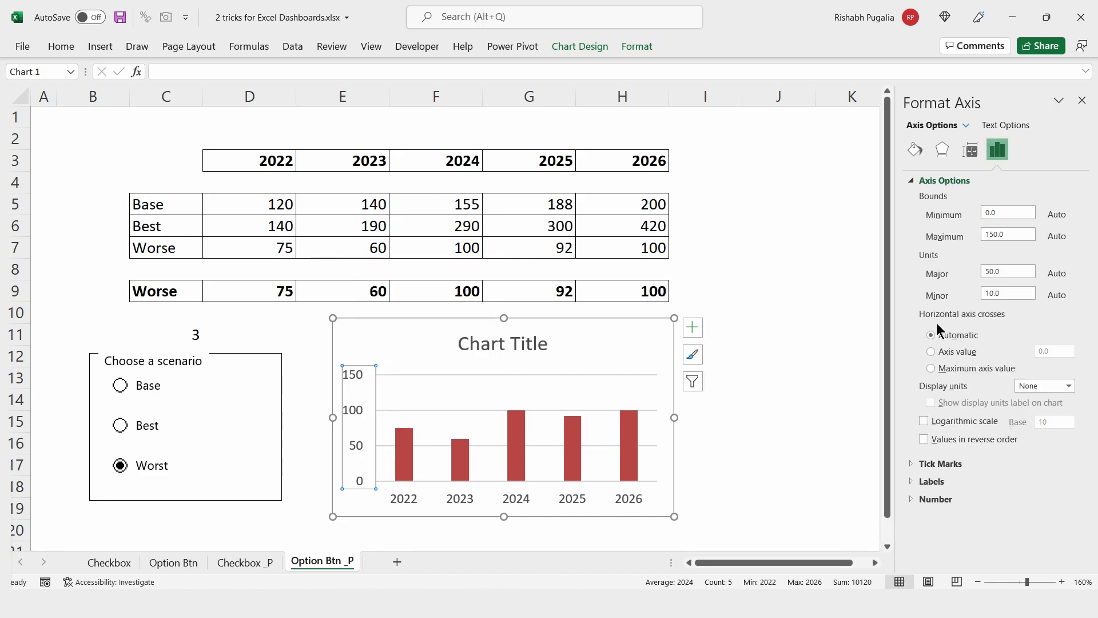
Set the vertical axis Maximum bound to 450, then check Best, Worst and Base scenarios
left_click(1008, 235)
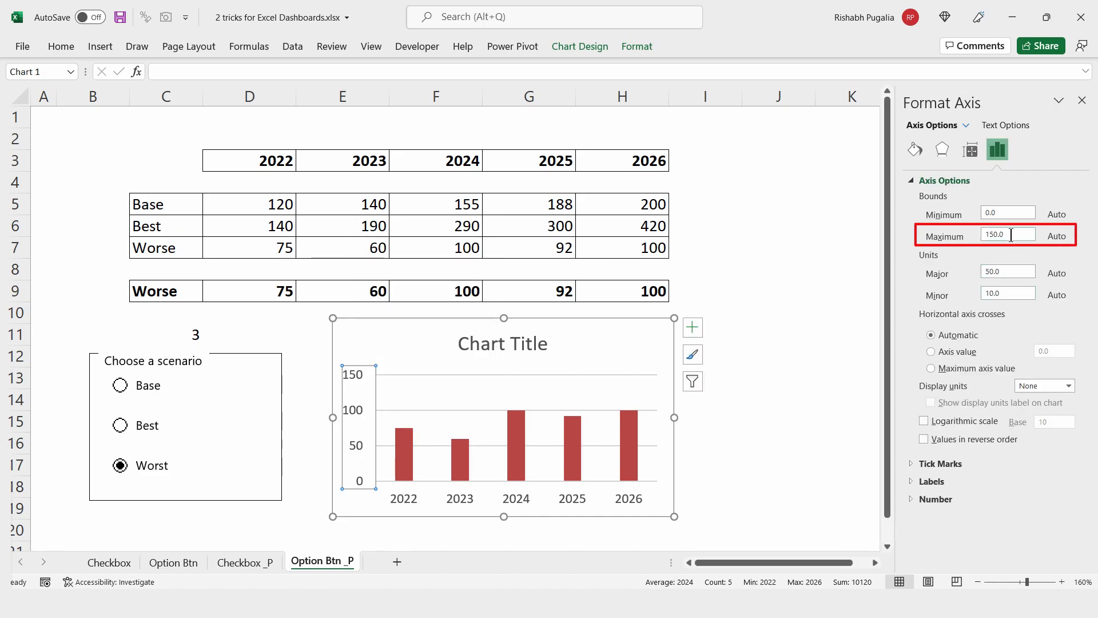
triple_click(1008, 234)
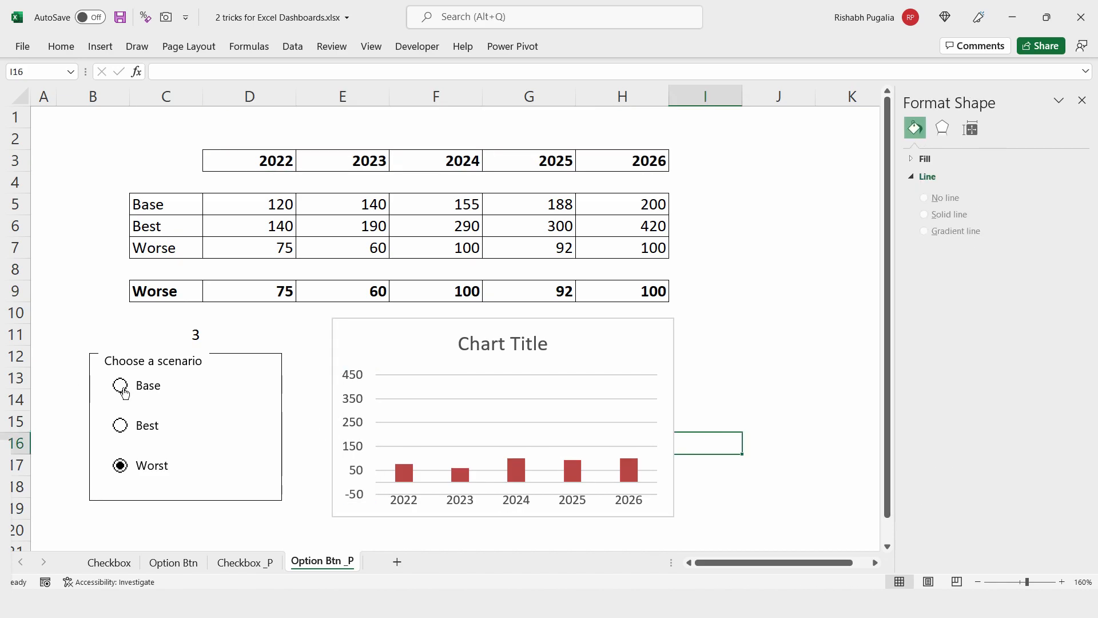
left_click(120, 425)
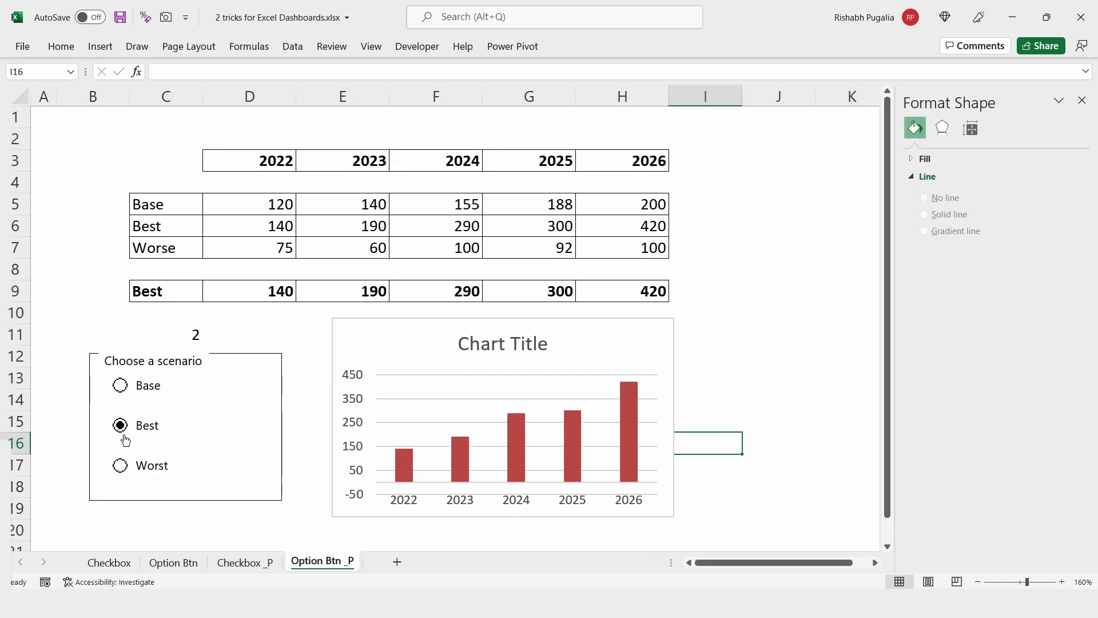
left_click(119, 465)
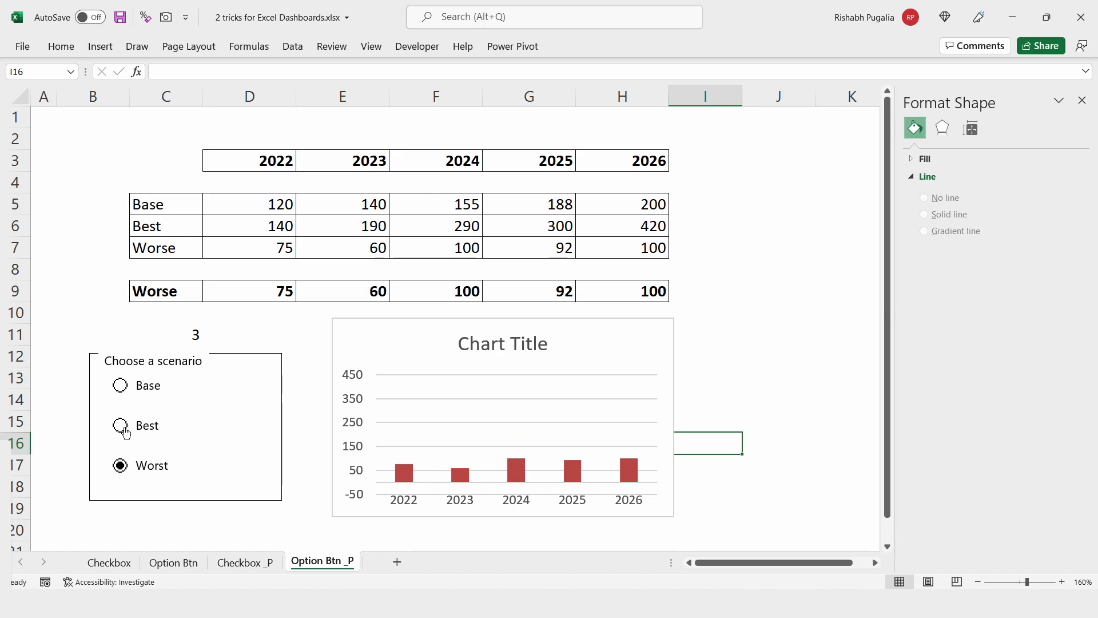
left_click(119, 385)
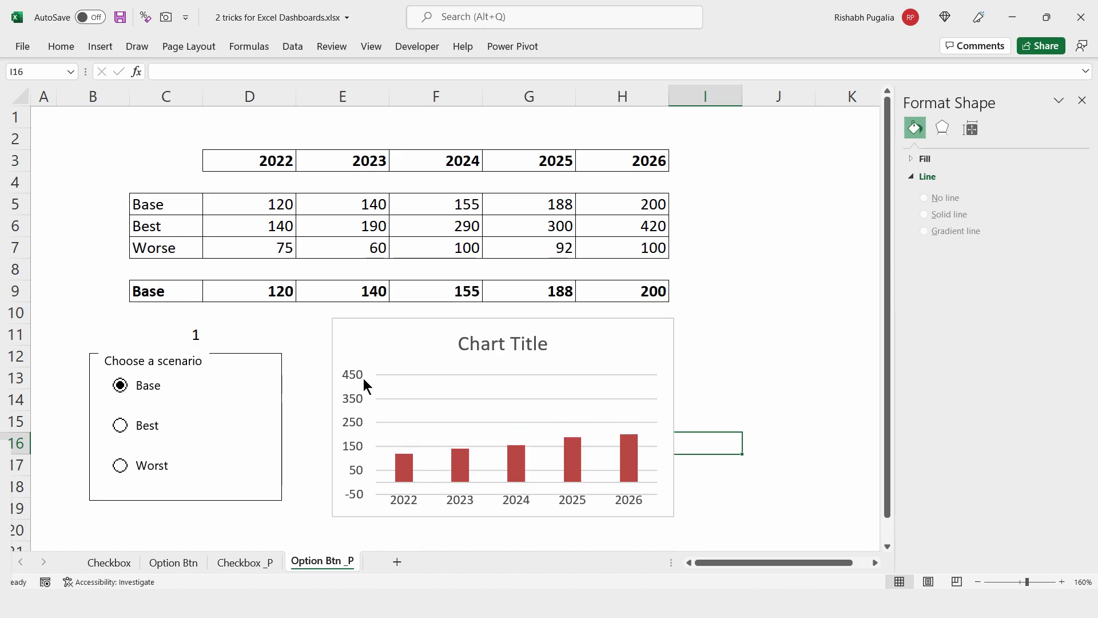
left_click(503, 417)
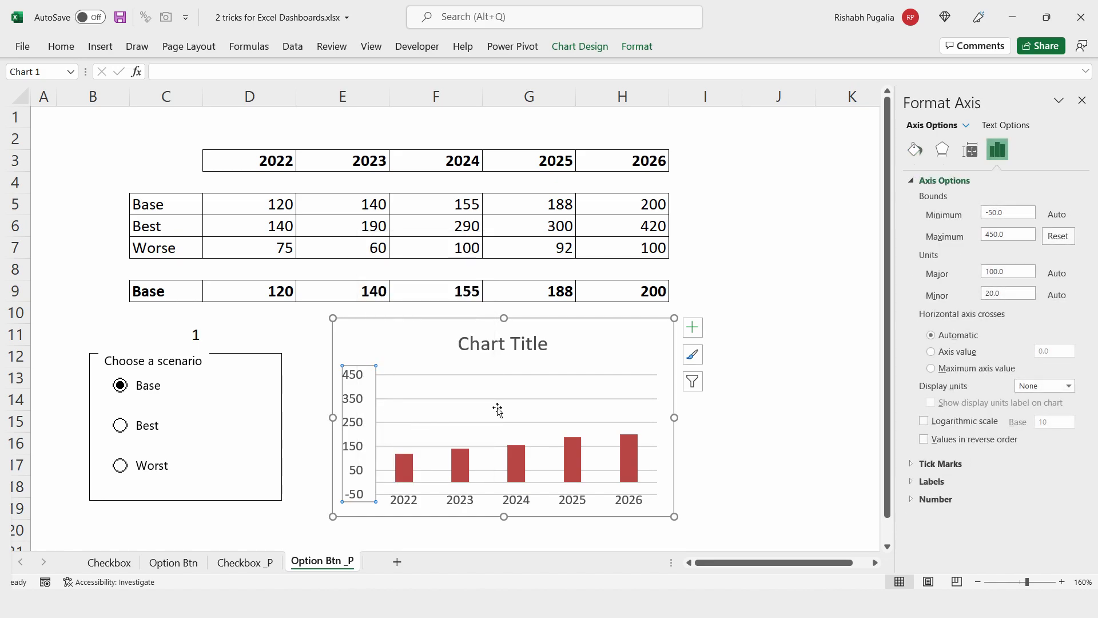
Set the axis Minimum to 0 and Major unit to 200, then preview Worst
left_click(1007, 213)
type("0")
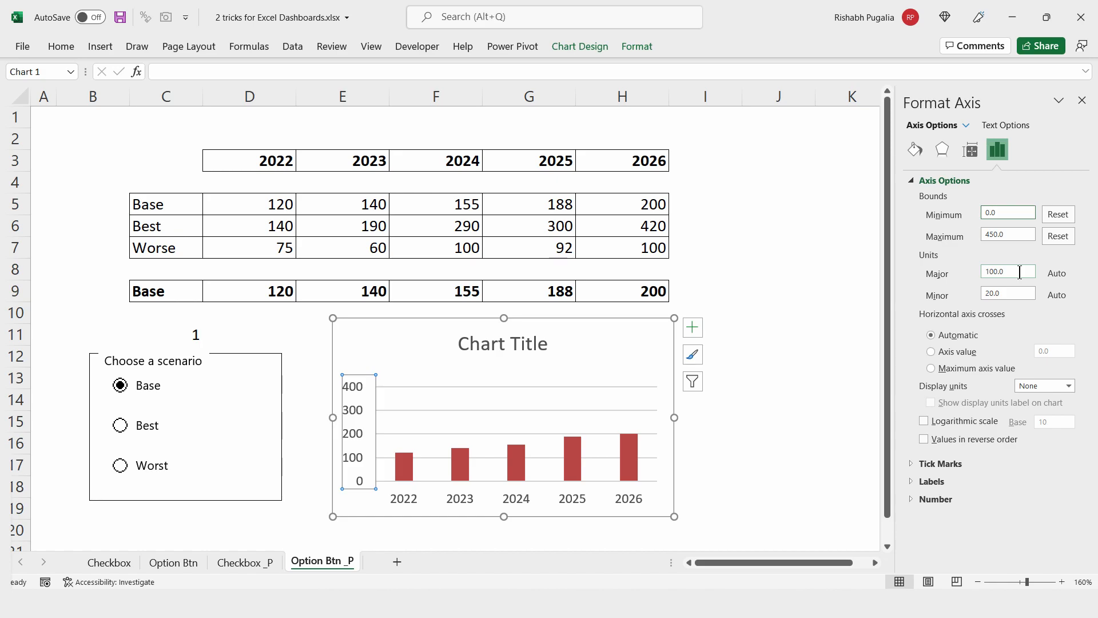
left_click(1007, 272)
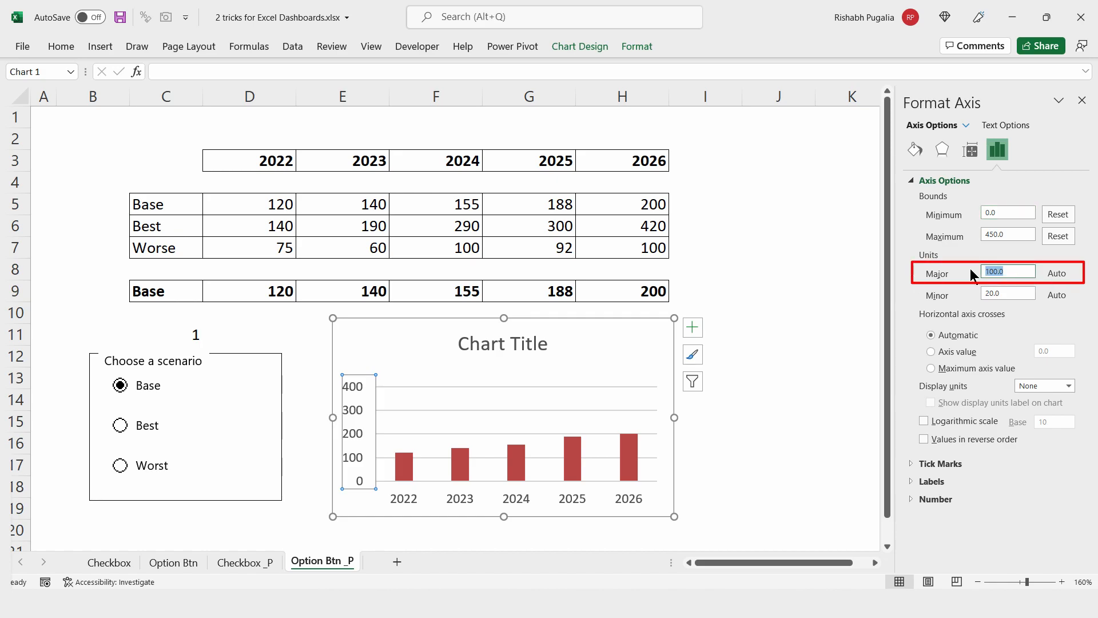
type("200.0")
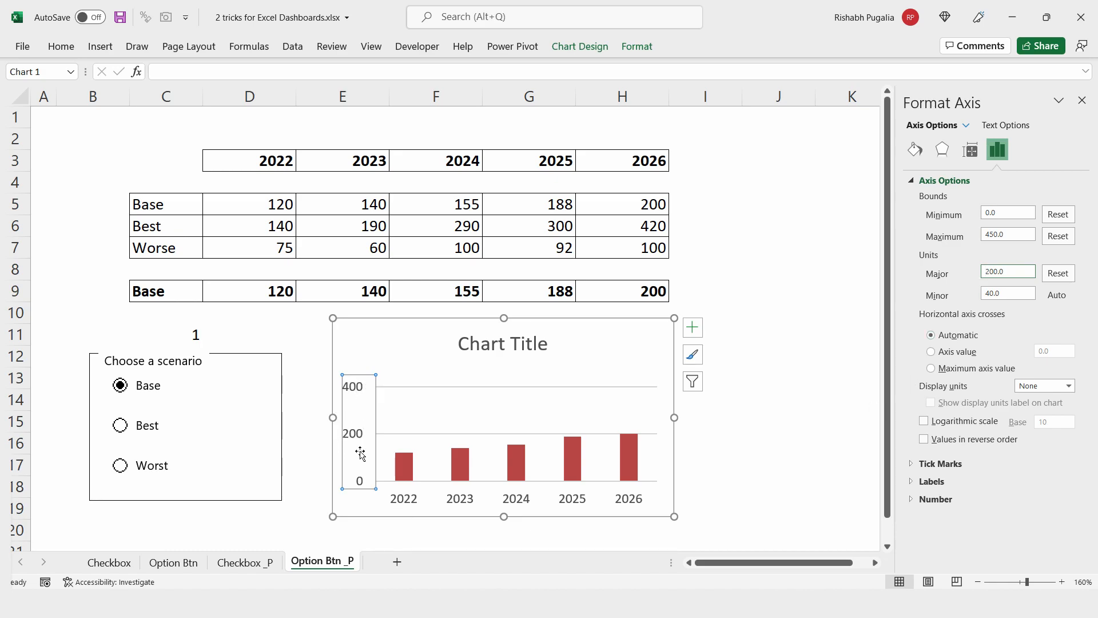
mouse_move(364, 490)
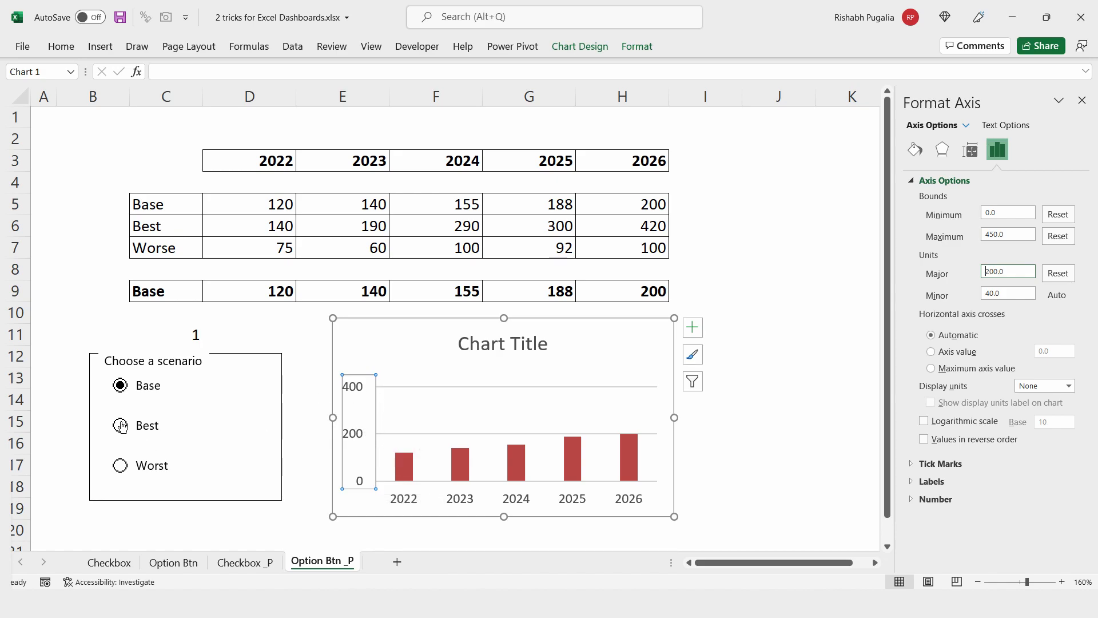
left_click(120, 465)
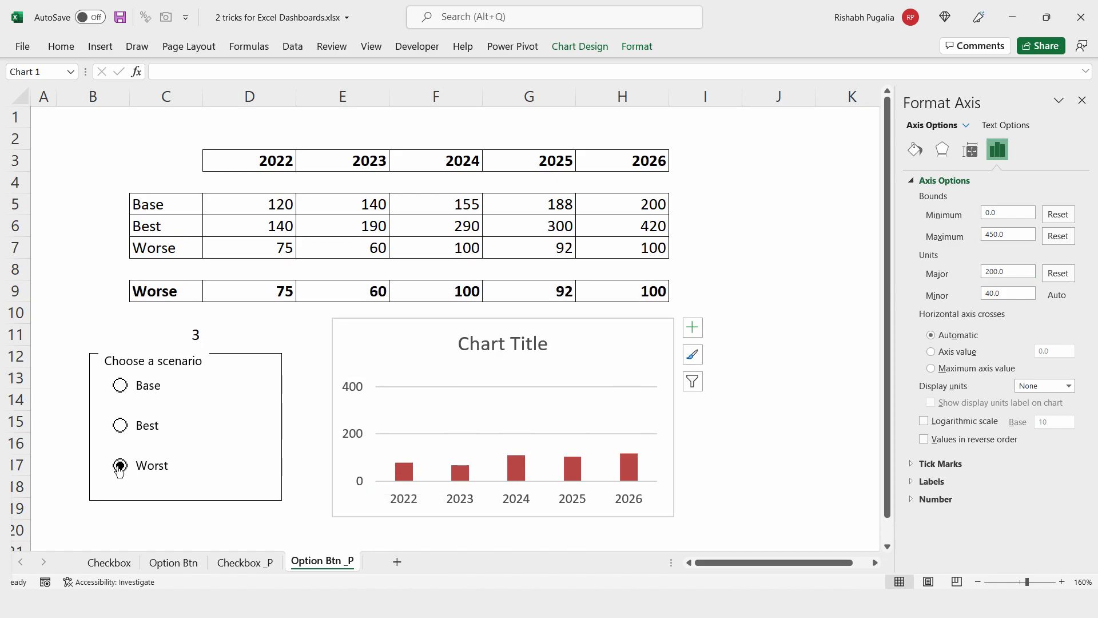